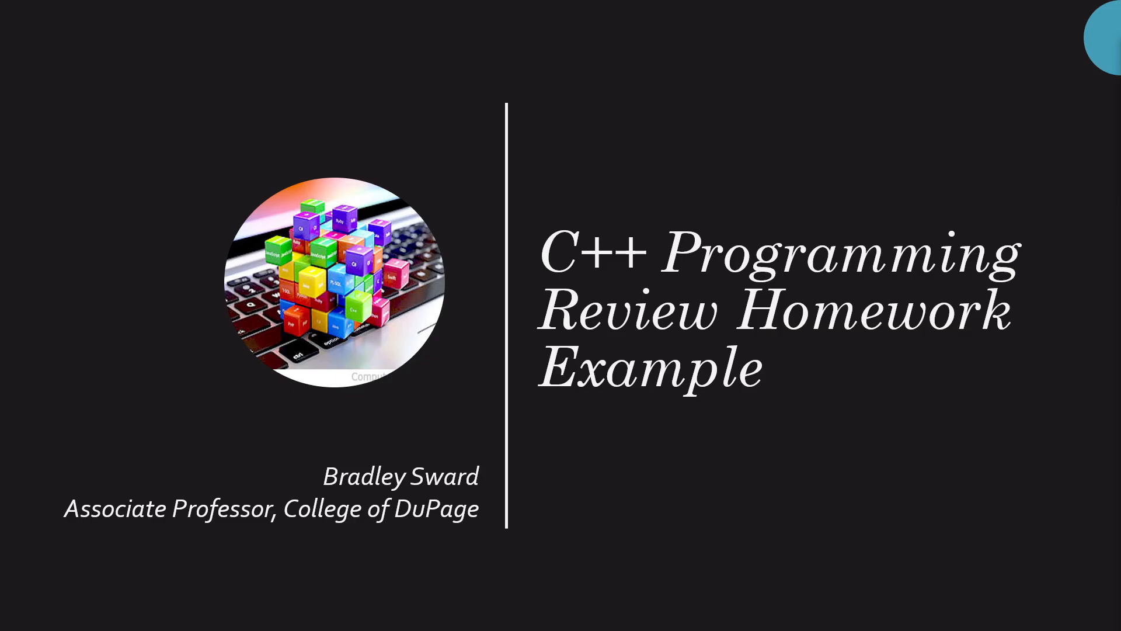
pyautogui.moveTo(448, 270)
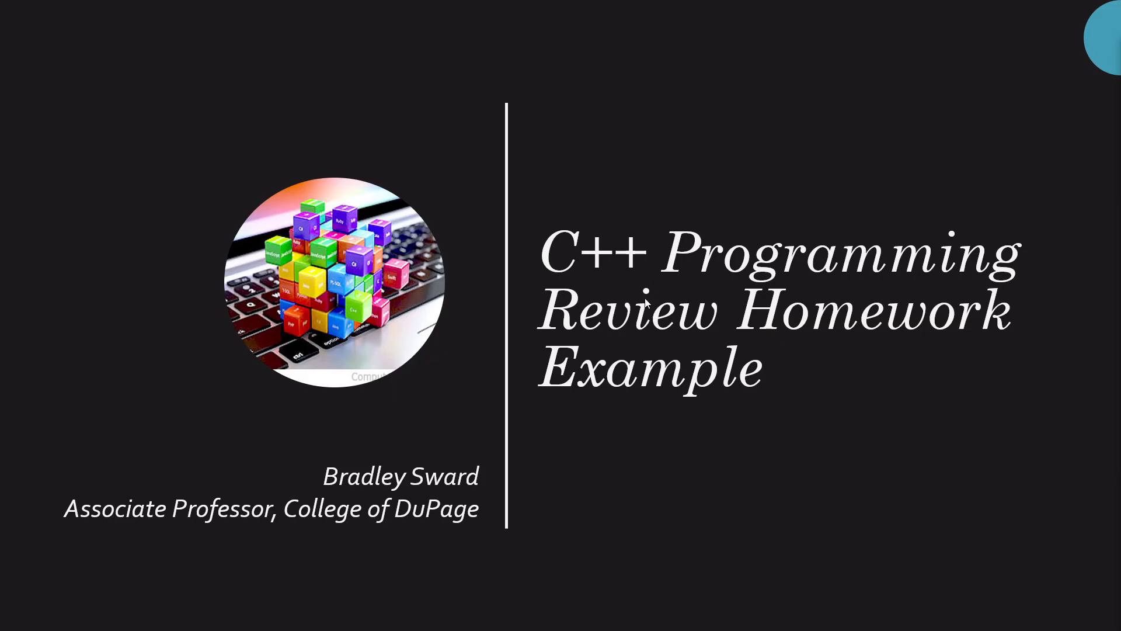
pyautogui.moveTo(690, 438)
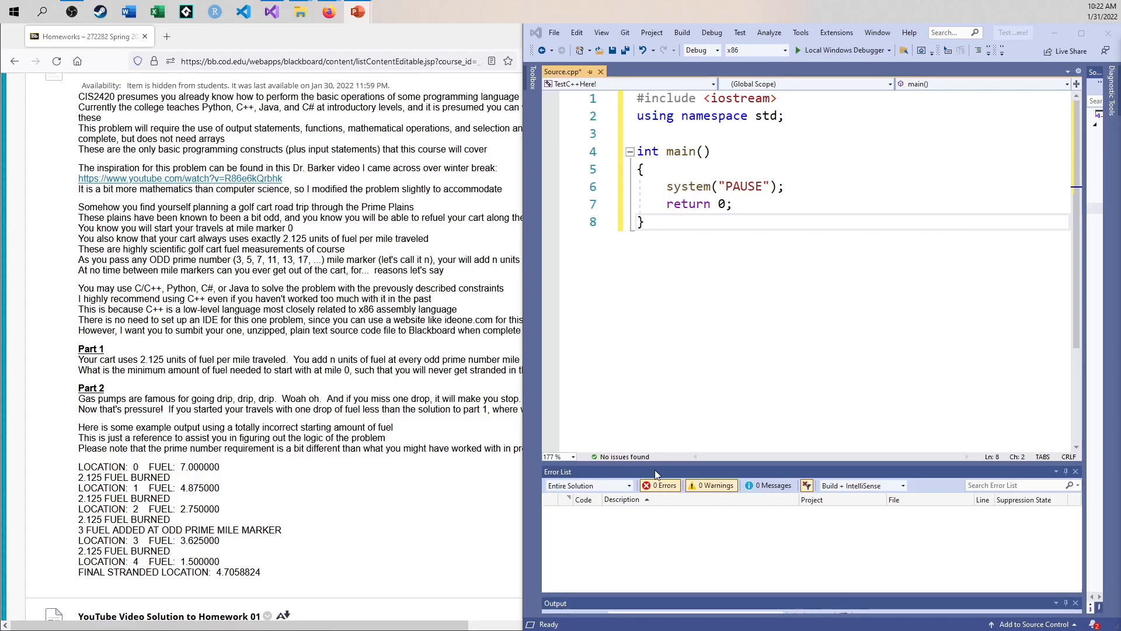
pyautogui.moveTo(673, 471)
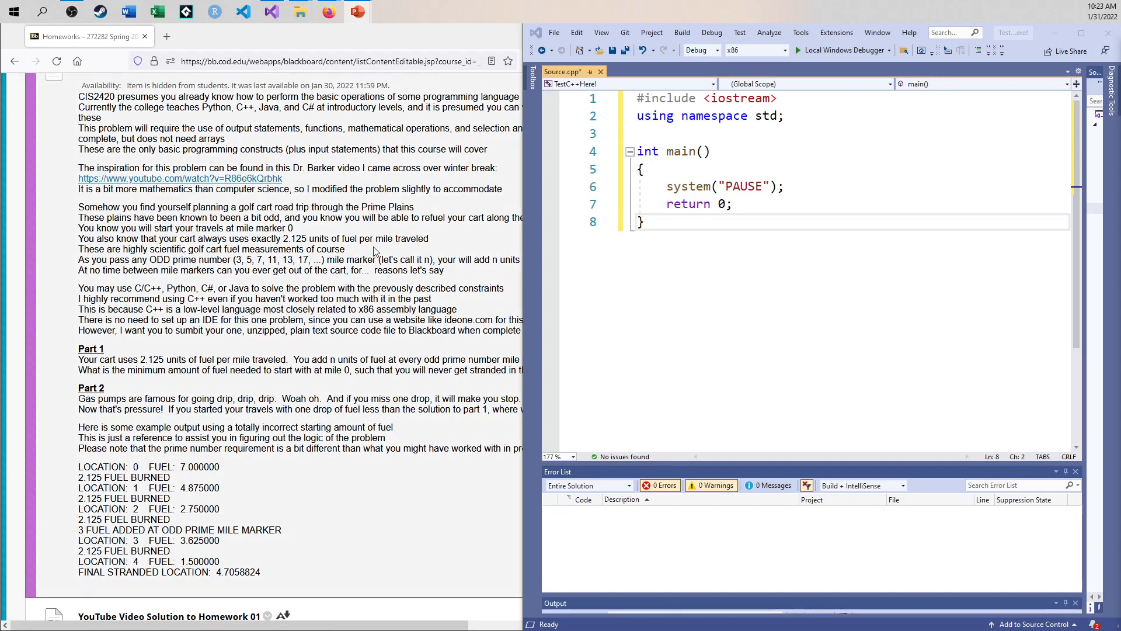
pyautogui.moveTo(370, 284)
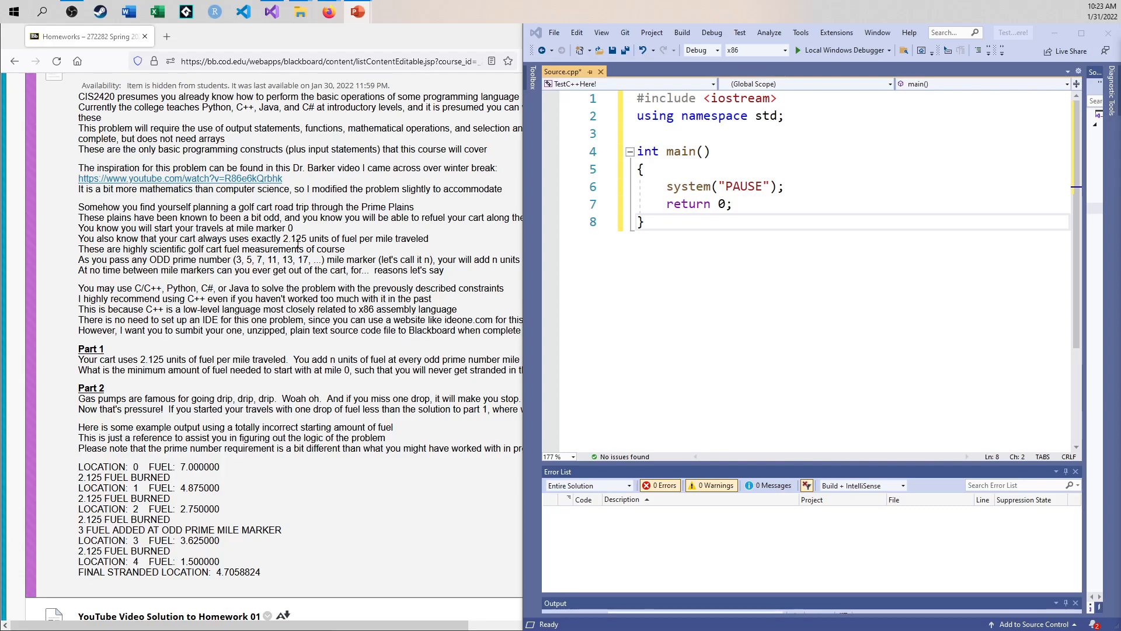
pyautogui.moveTo(156, 267)
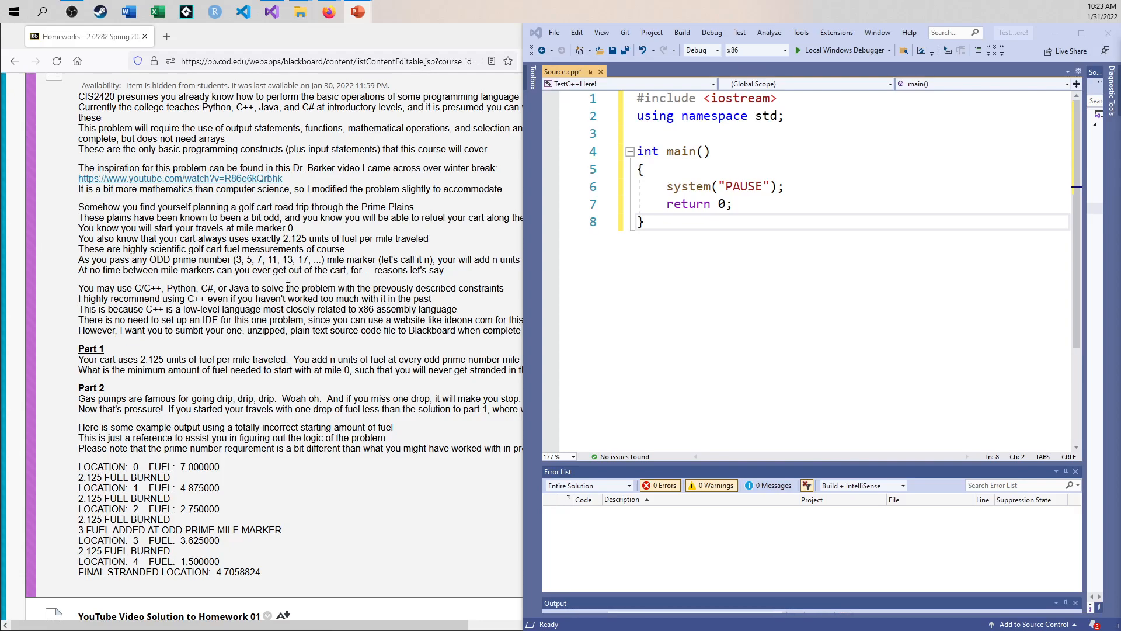
pyautogui.moveTo(275, 179)
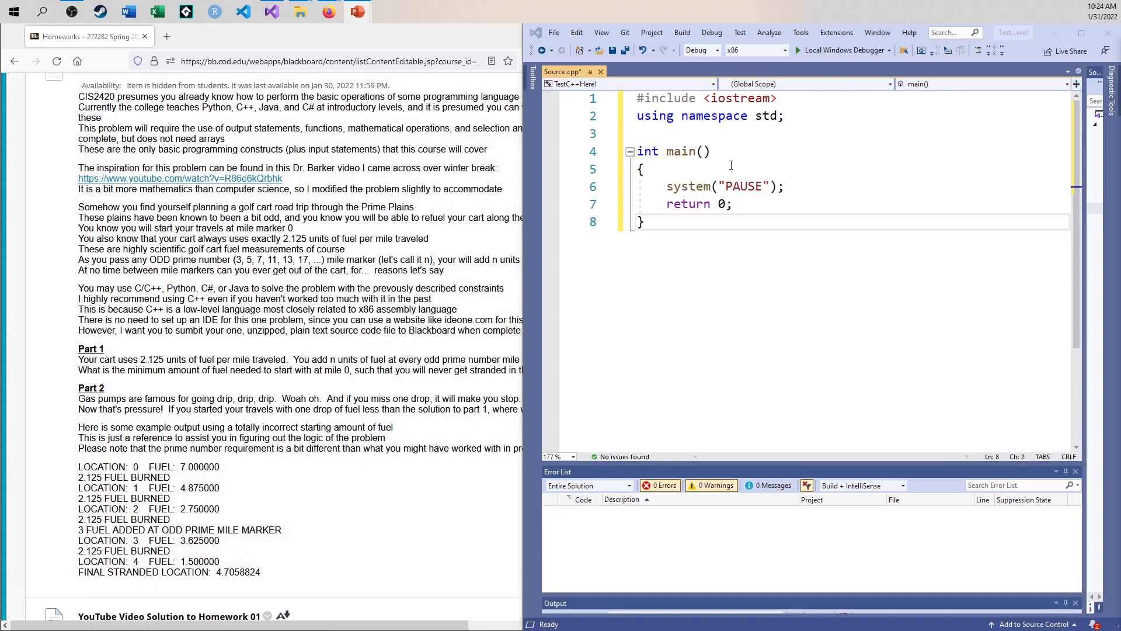
# - Declare int mile = 0, double fuel = 7.0 and const double FUEL_BURNED_PER_MILE = 2.125 in main
pyautogui.press('enter')
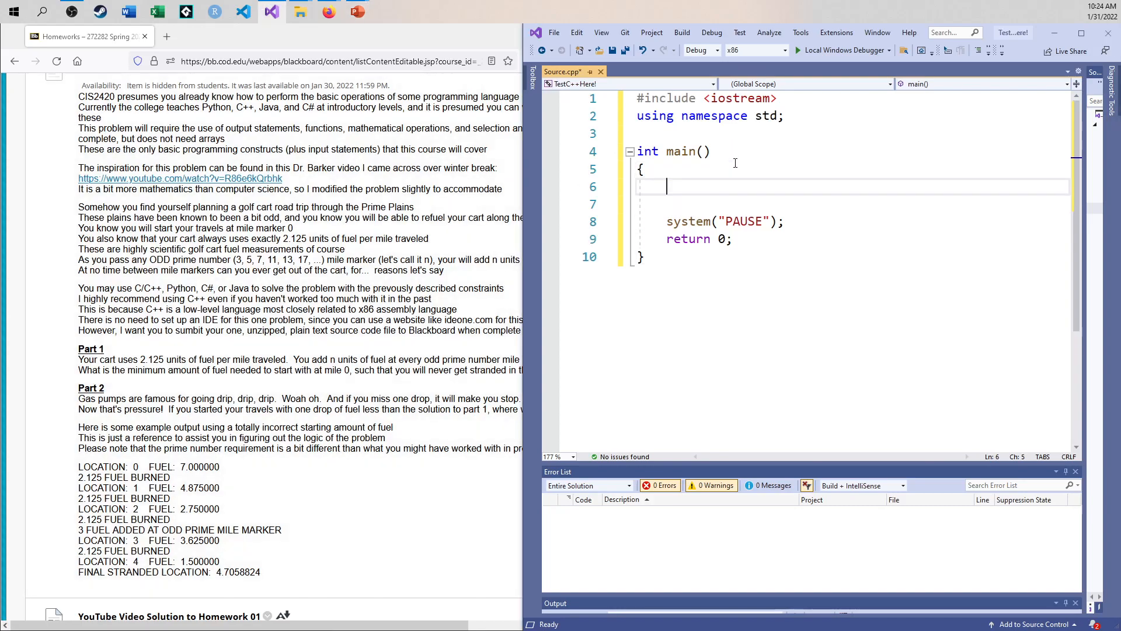
pyautogui.write('int mile = 0;')
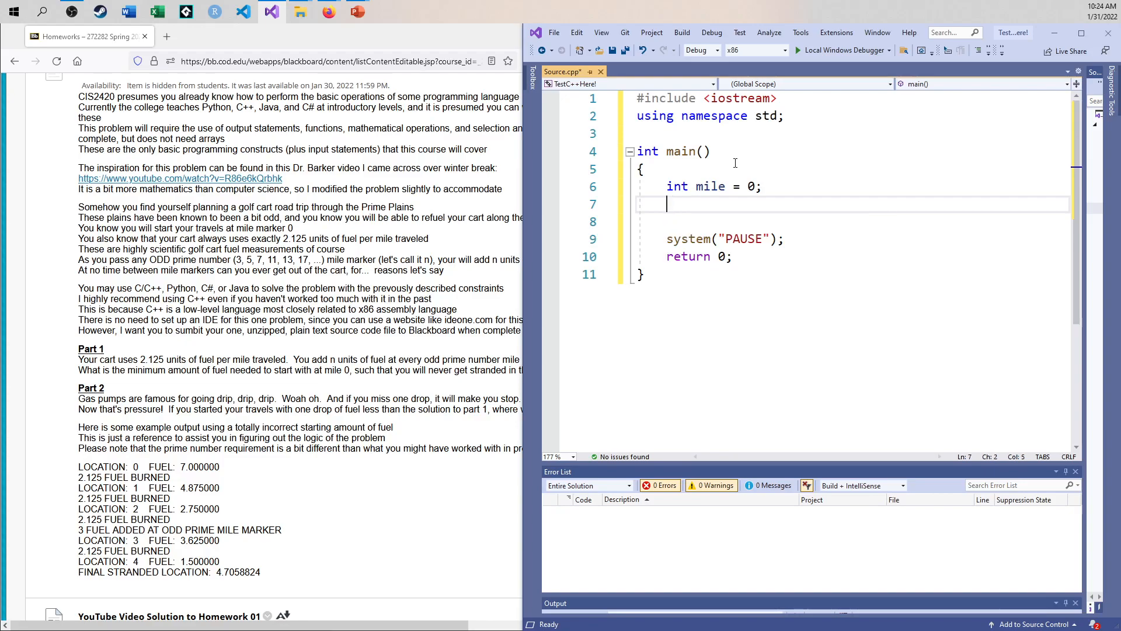
pyautogui.write('double fu')
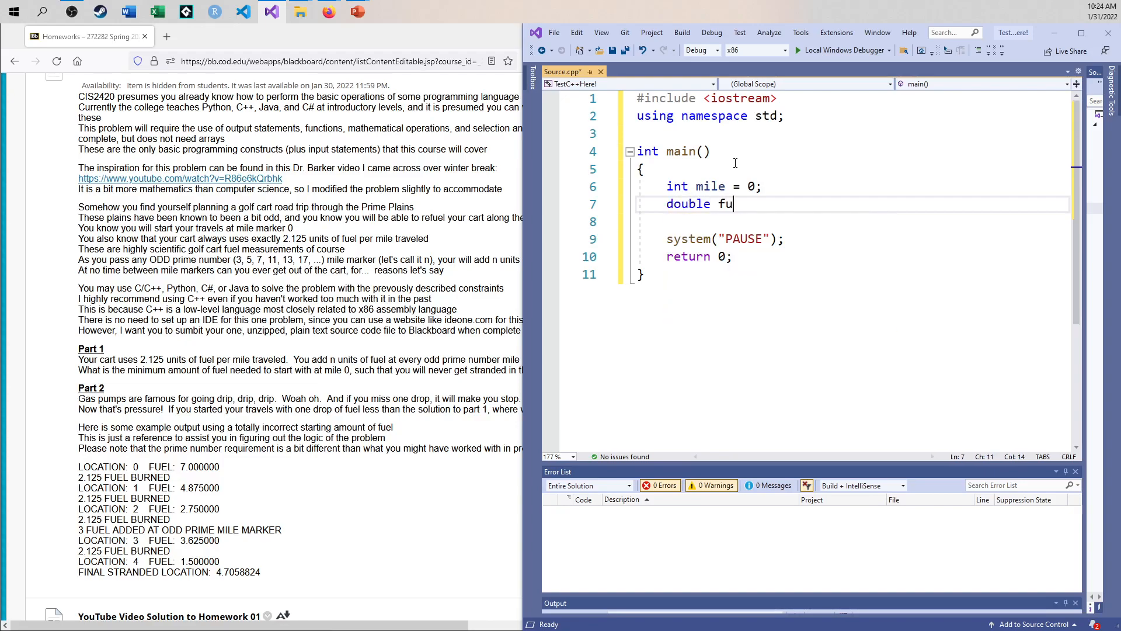
pyautogui.write('el = 7.0;')
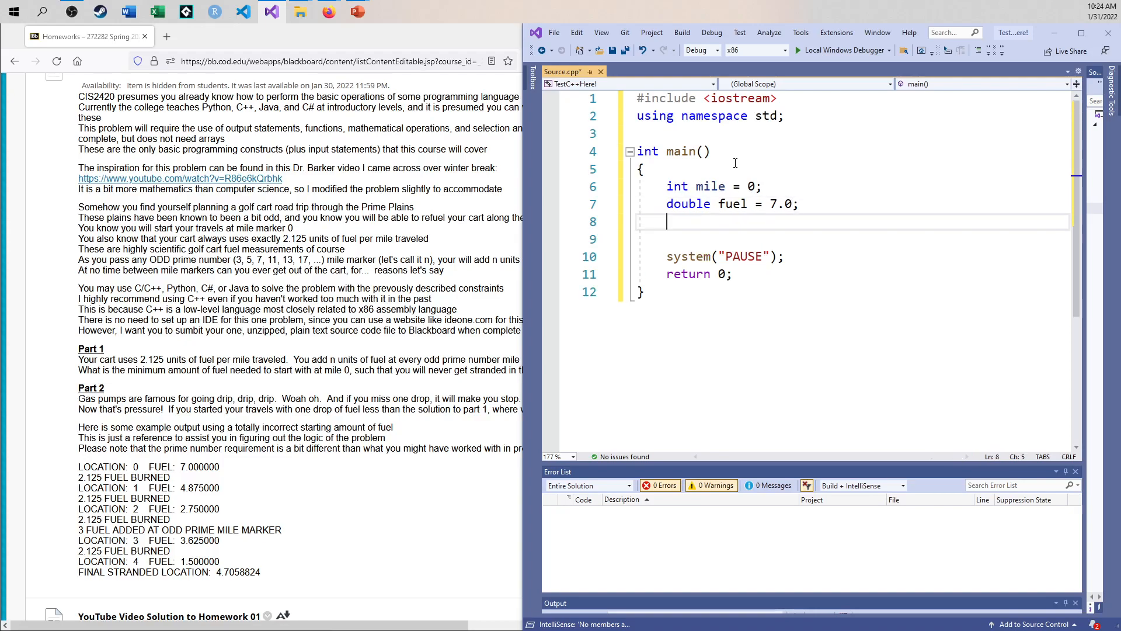
pyautogui.write('const')
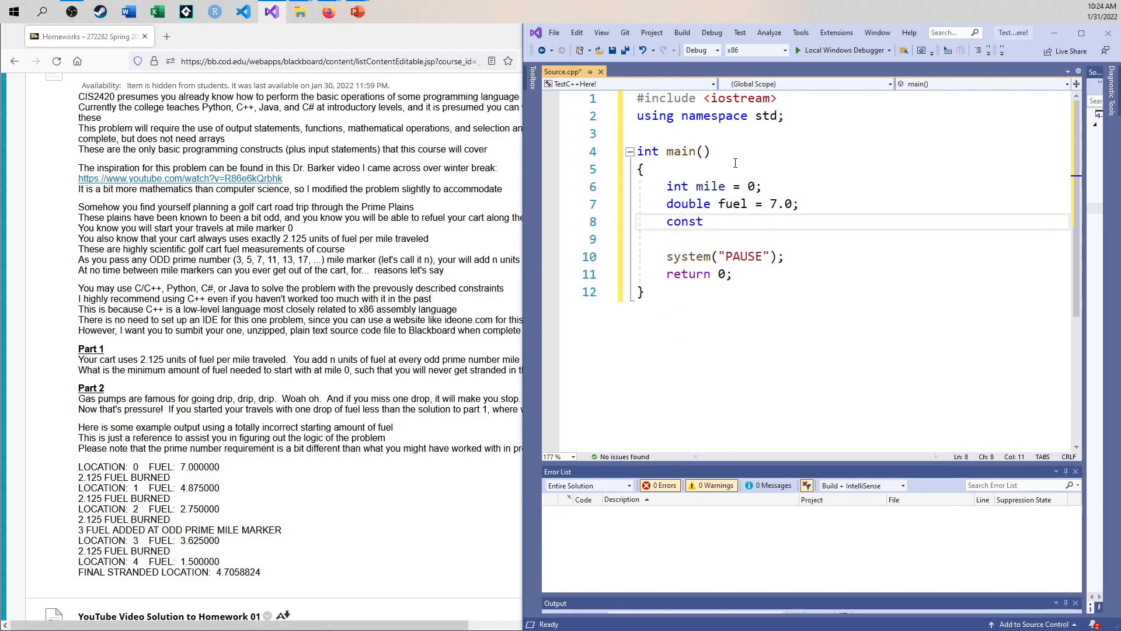
pyautogui.write('double')
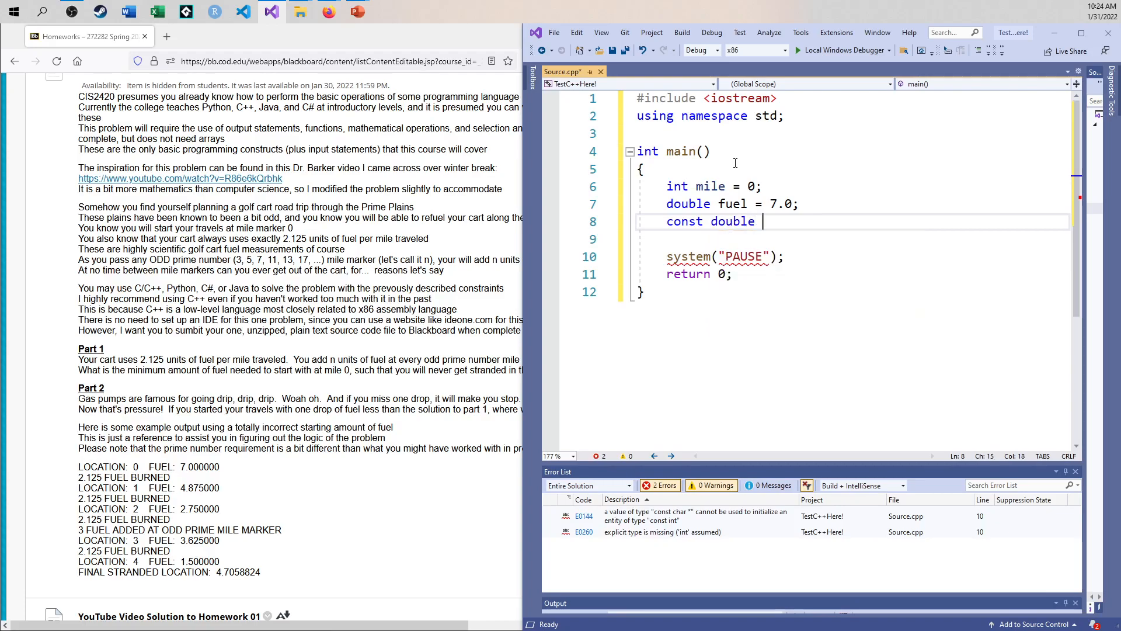
pyautogui.write('FUEL_BUR')
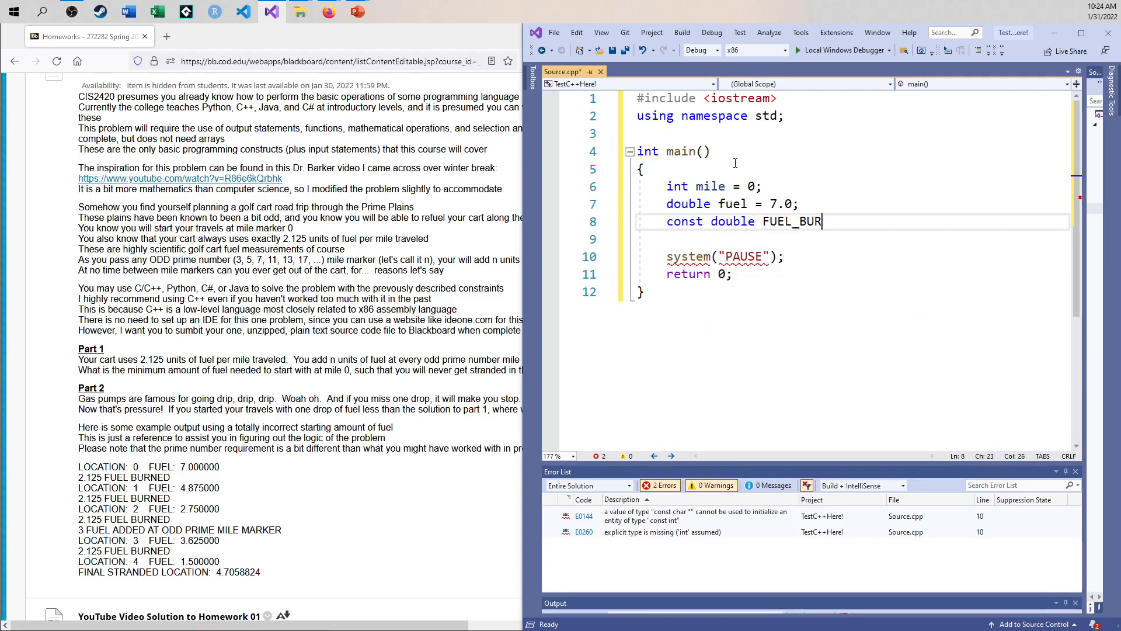
pyautogui.write('NED_PER_MILE = 2.125;')
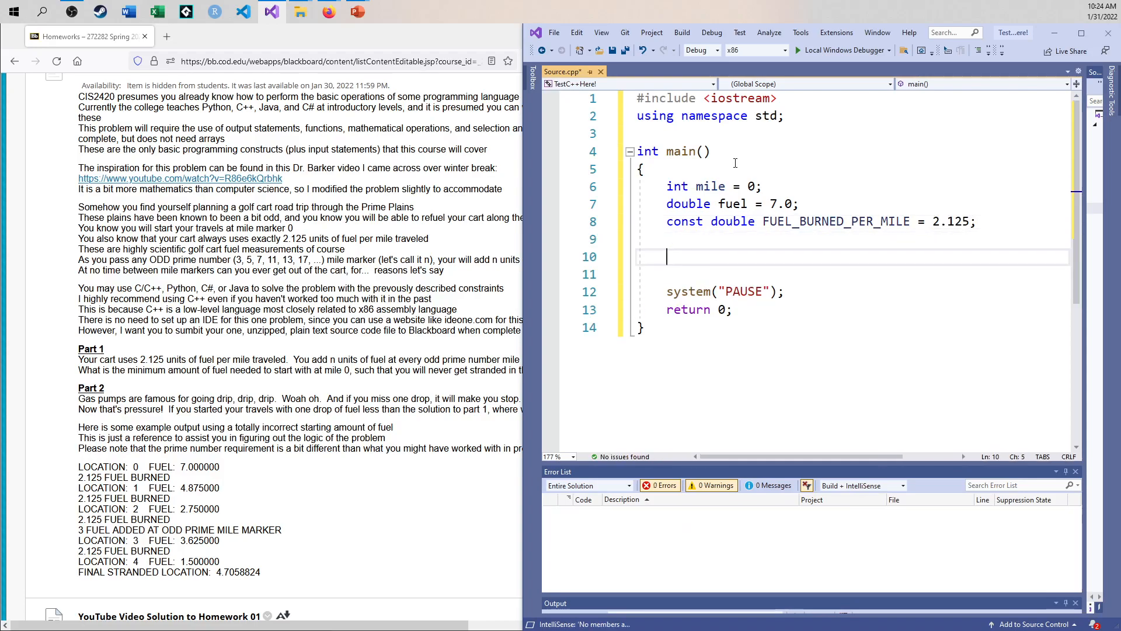
# - Write a while (fuel >= FUEL_BURNED_PER_MILE) loop that subtracts the burn rate from fuel and increments mile
pyautogui.write('while')
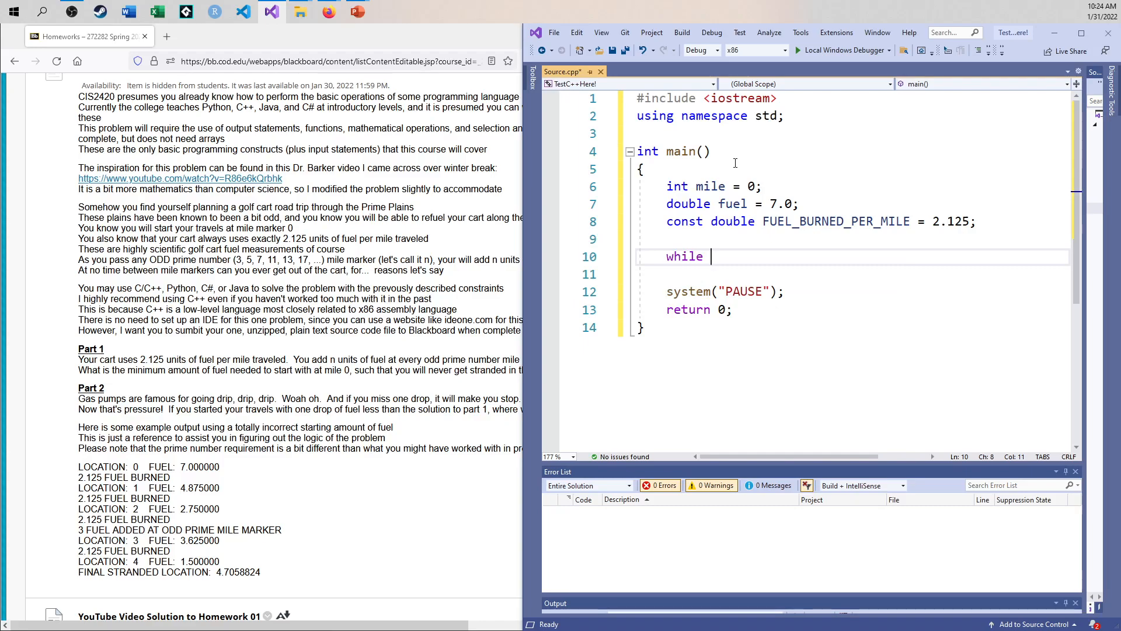
pyautogui.write('(fuel >=')
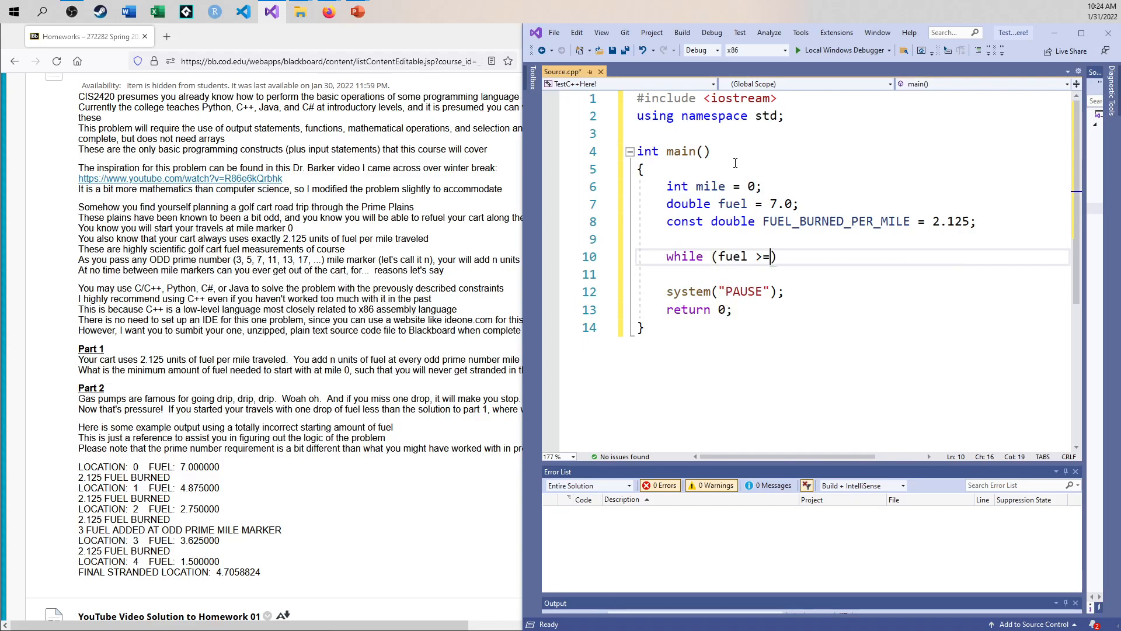
pyautogui.write('FUEL_BURNED_PER_MILE')
pyautogui.click(849, 274)
pyautogui.write('{')
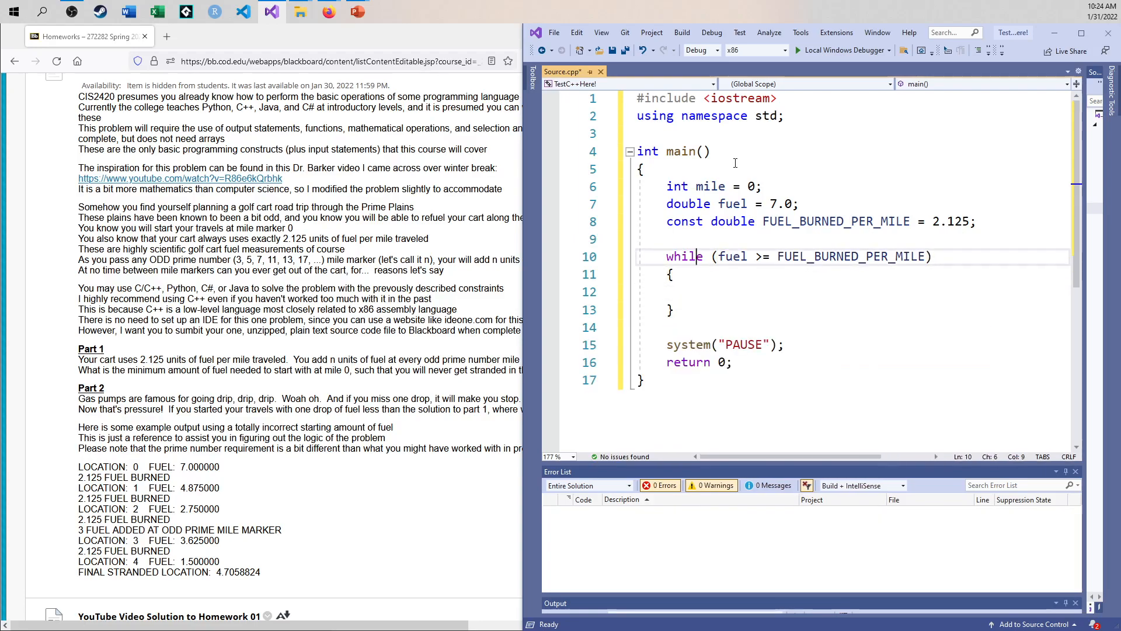
pyautogui.doubleClick(851, 255)
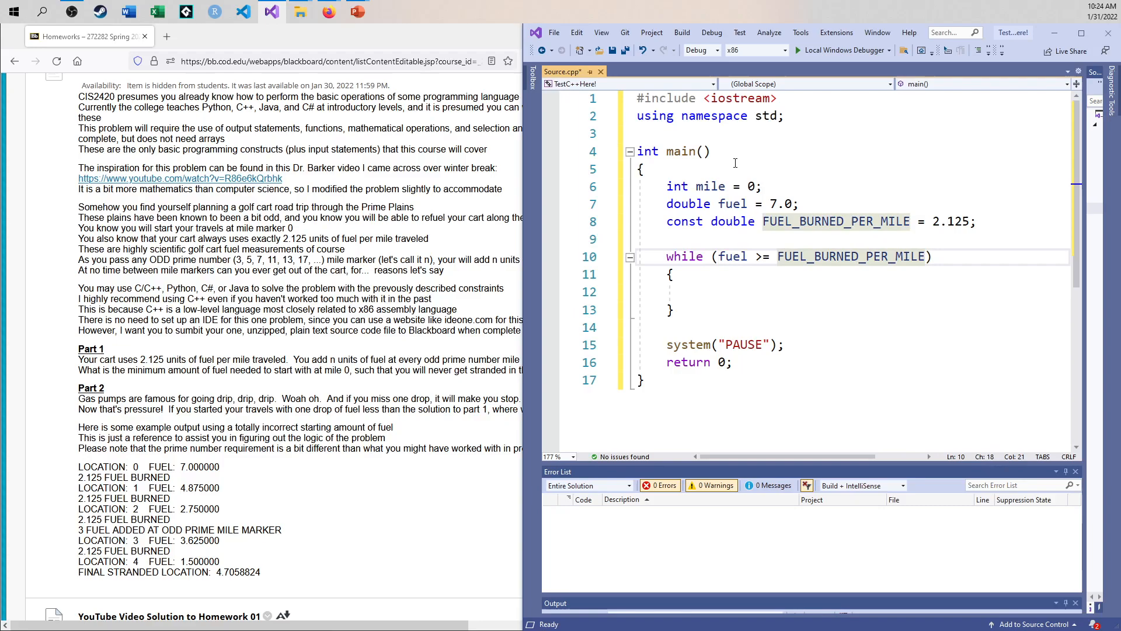
pyautogui.click(782, 255)
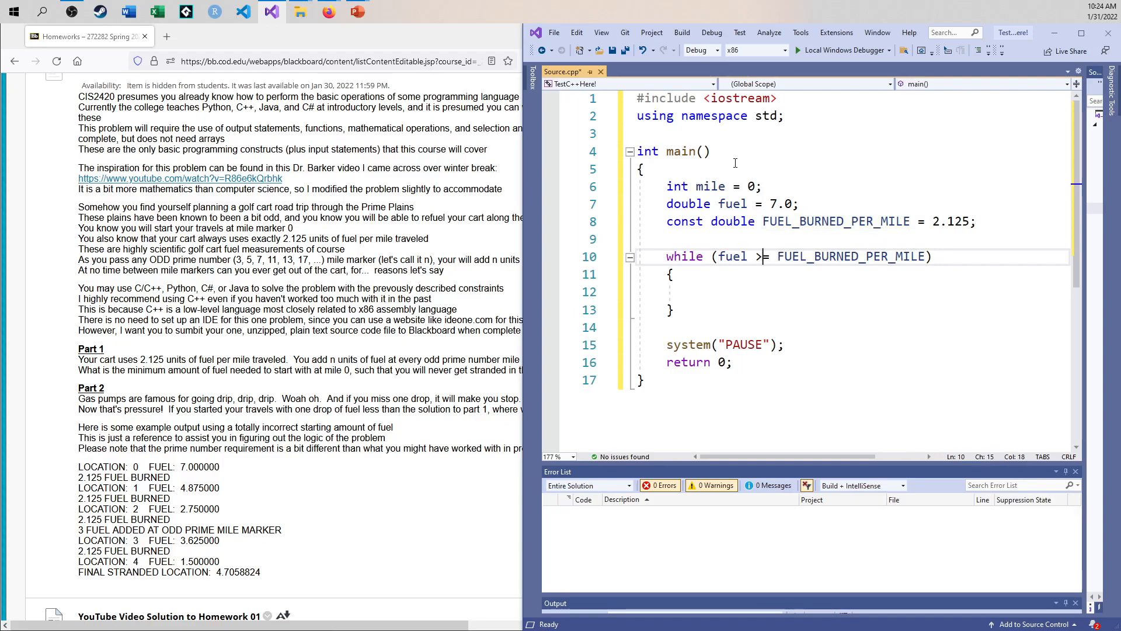
pyautogui.write('=')
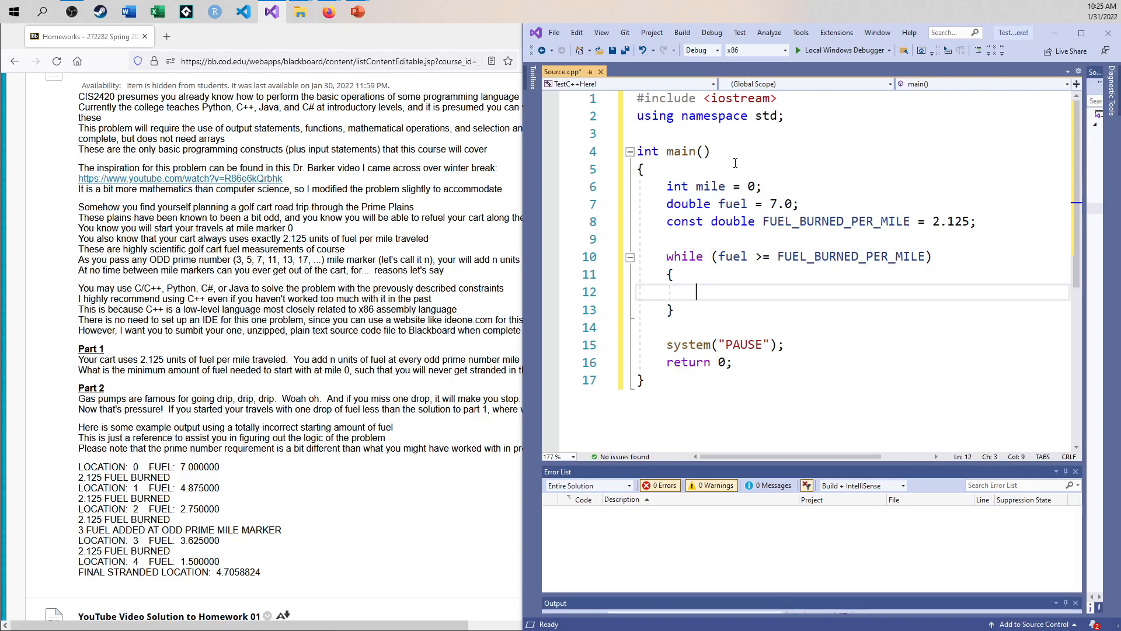
pyautogui.write('fuel -')
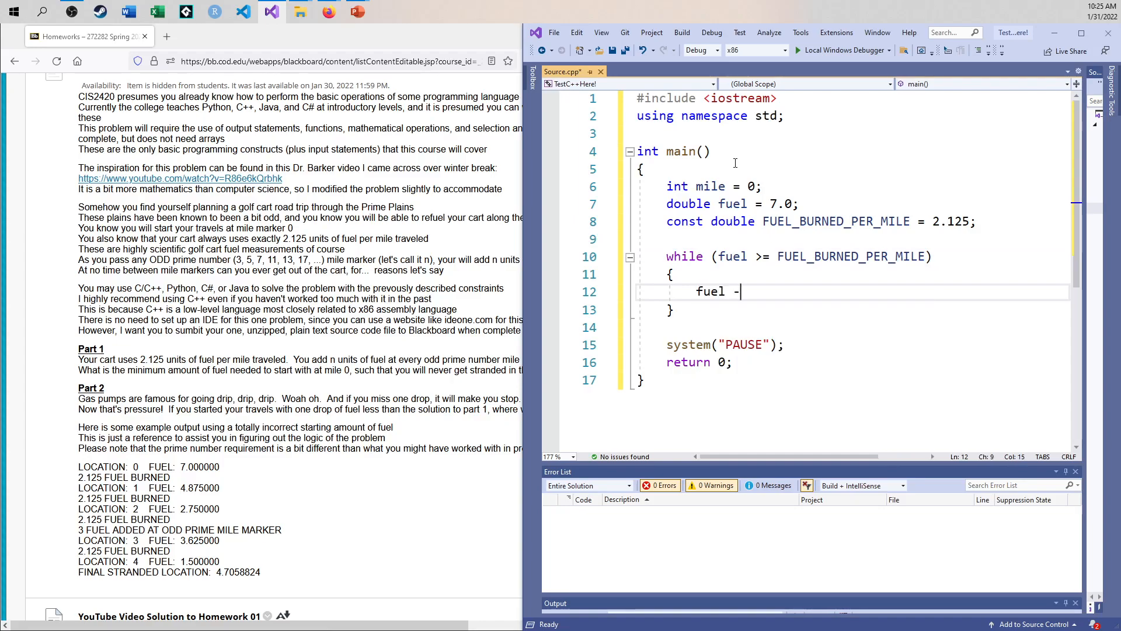
pyautogui.write('= FUEL_BURNED_PER_MILE;')
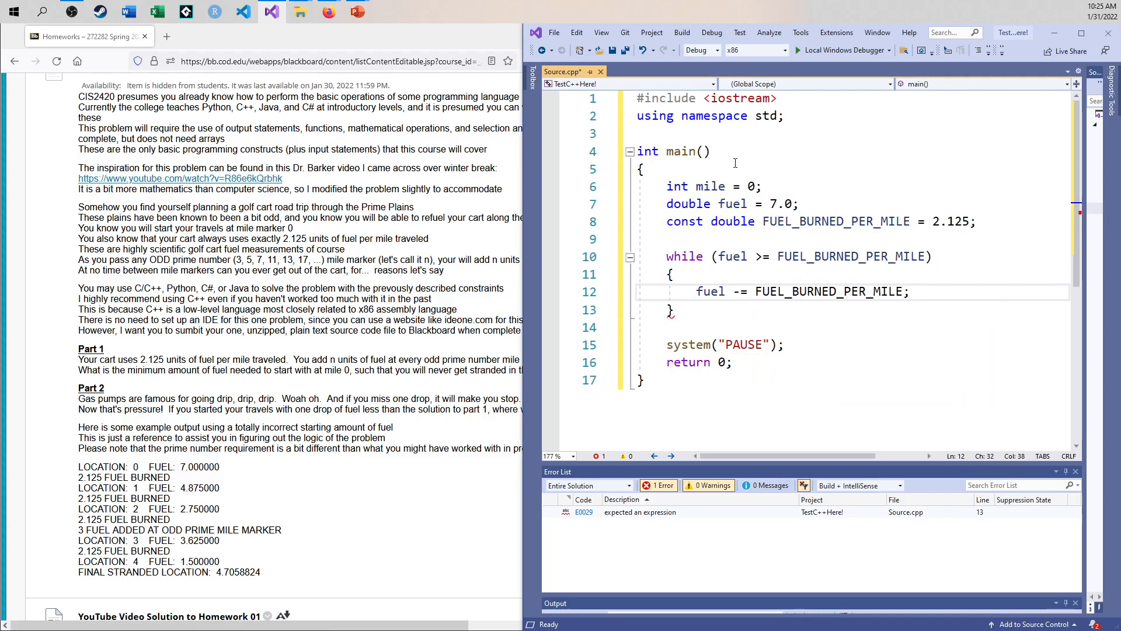
pyautogui.write('++m')
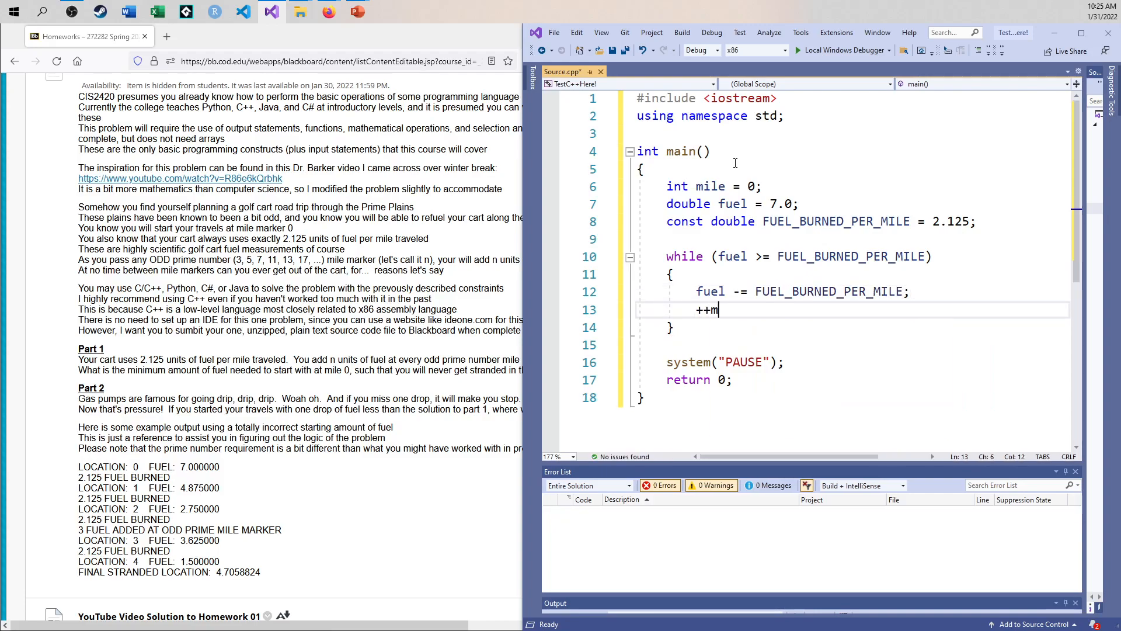
pyautogui.write('ile;')
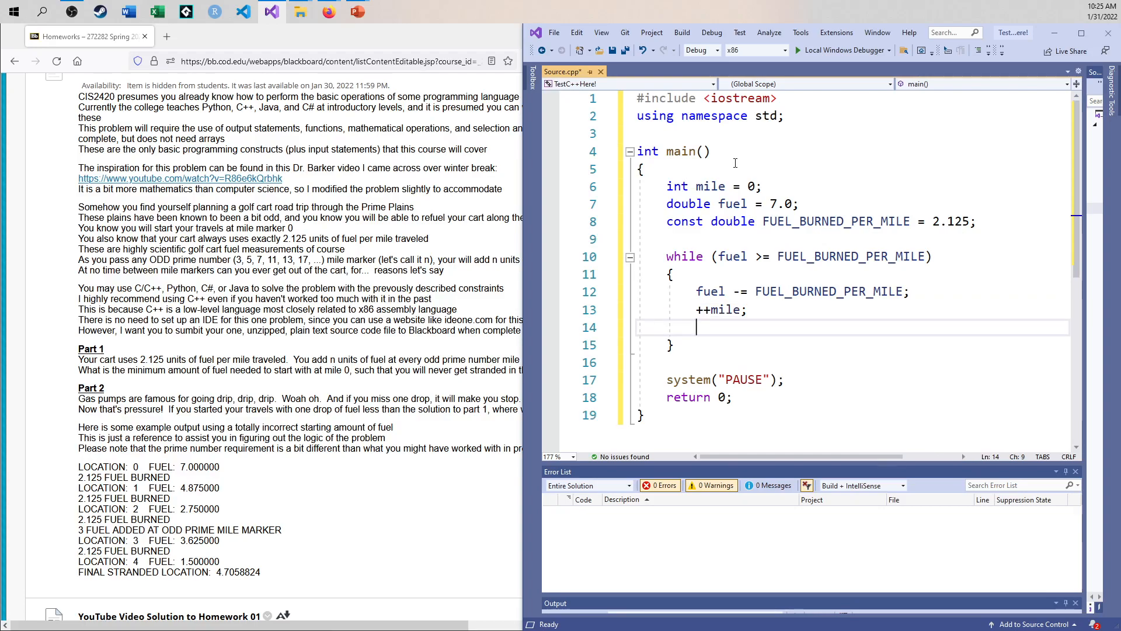
# - Add cout << "FUEL: " << fuel << endl; inside the loop to print remaining fuel each mile
pyautogui.write('cout <<')
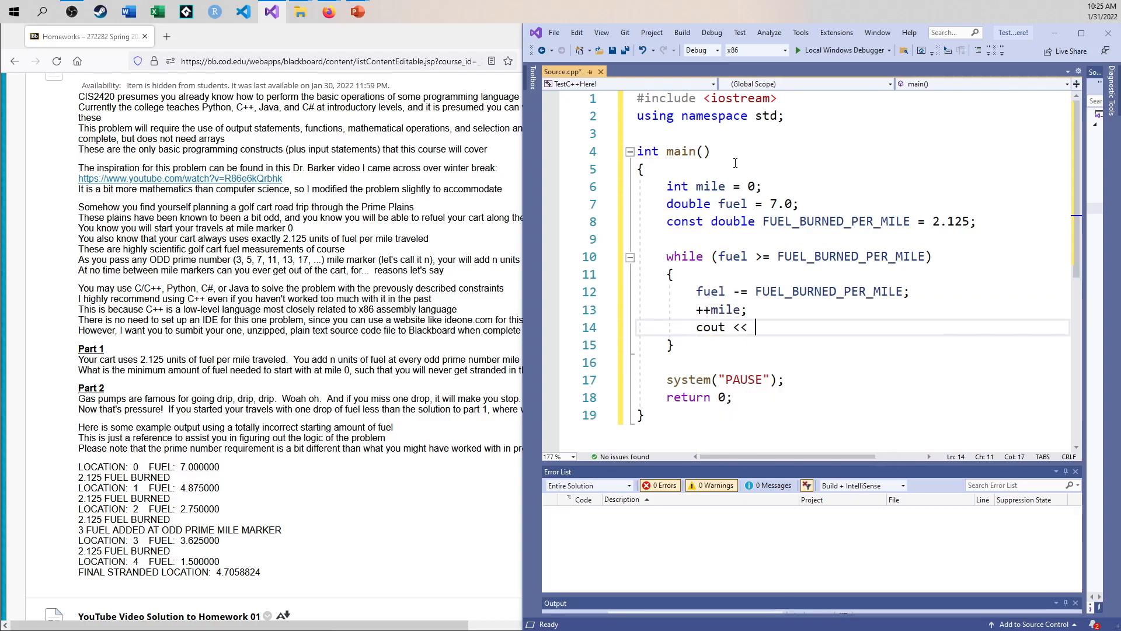
pyautogui.write('"f')
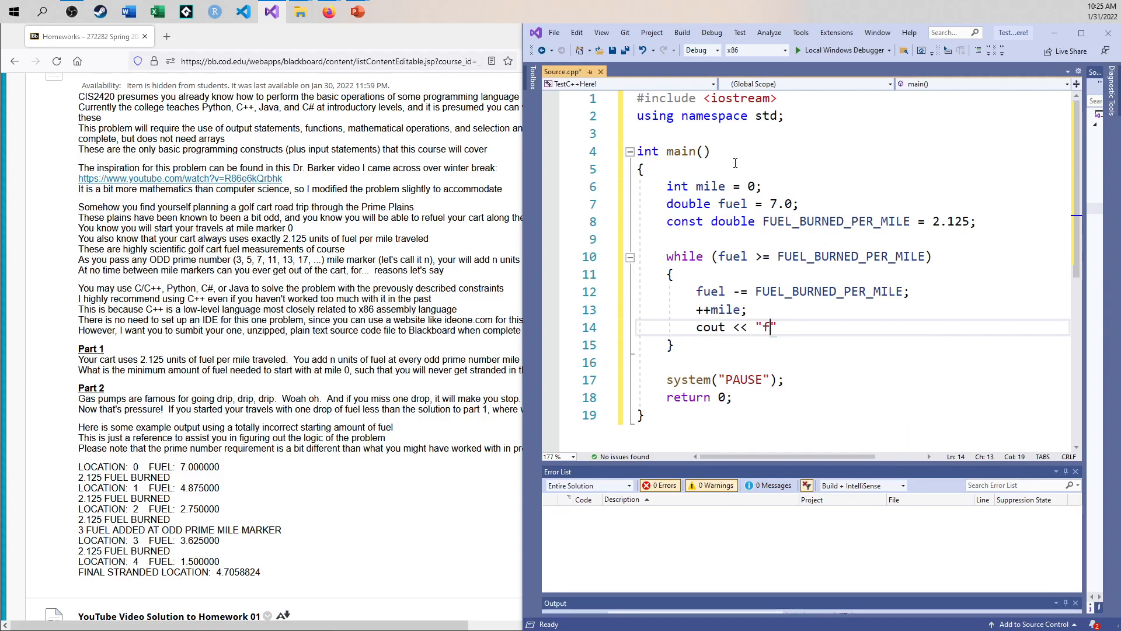
pyautogui.press('Backspace')
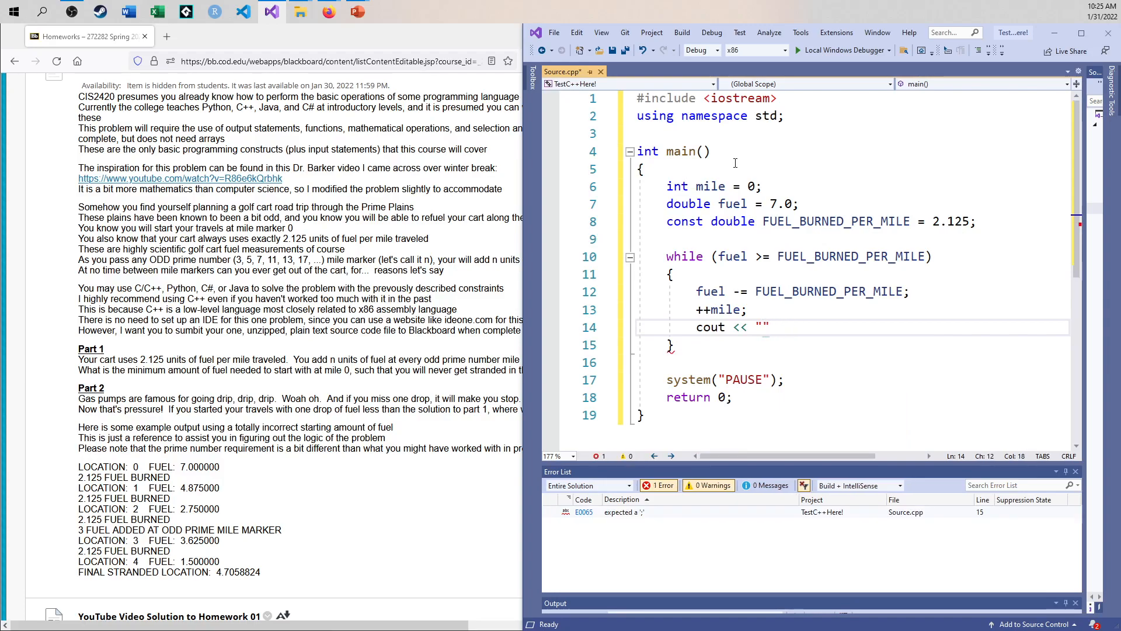
pyautogui.write('FUEL:')
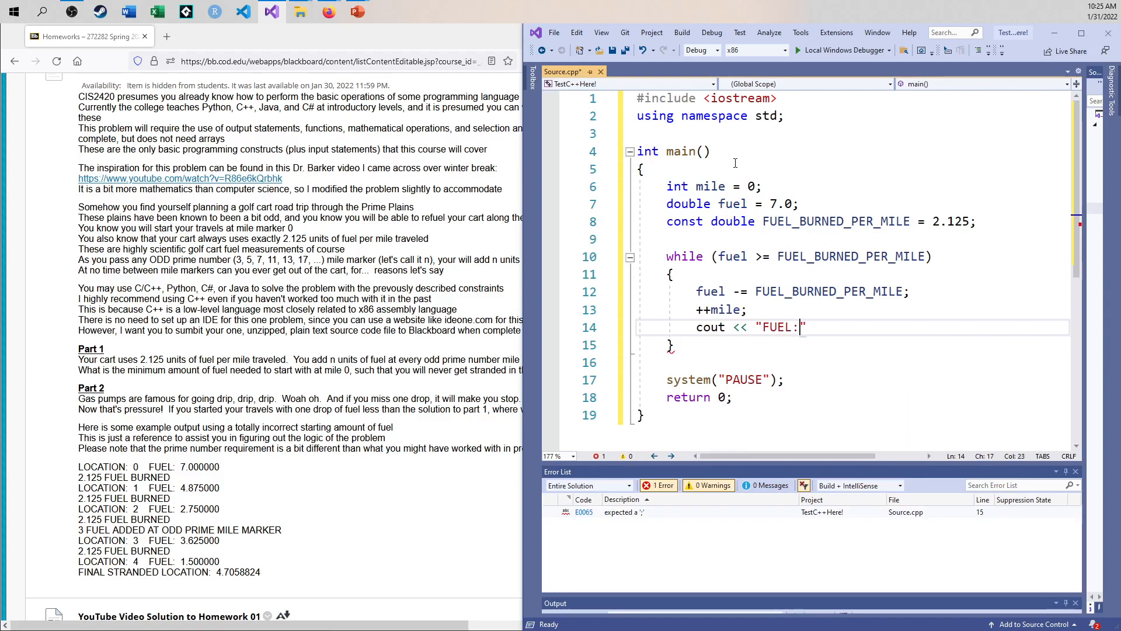
pyautogui.write('" << fuel << endl;')
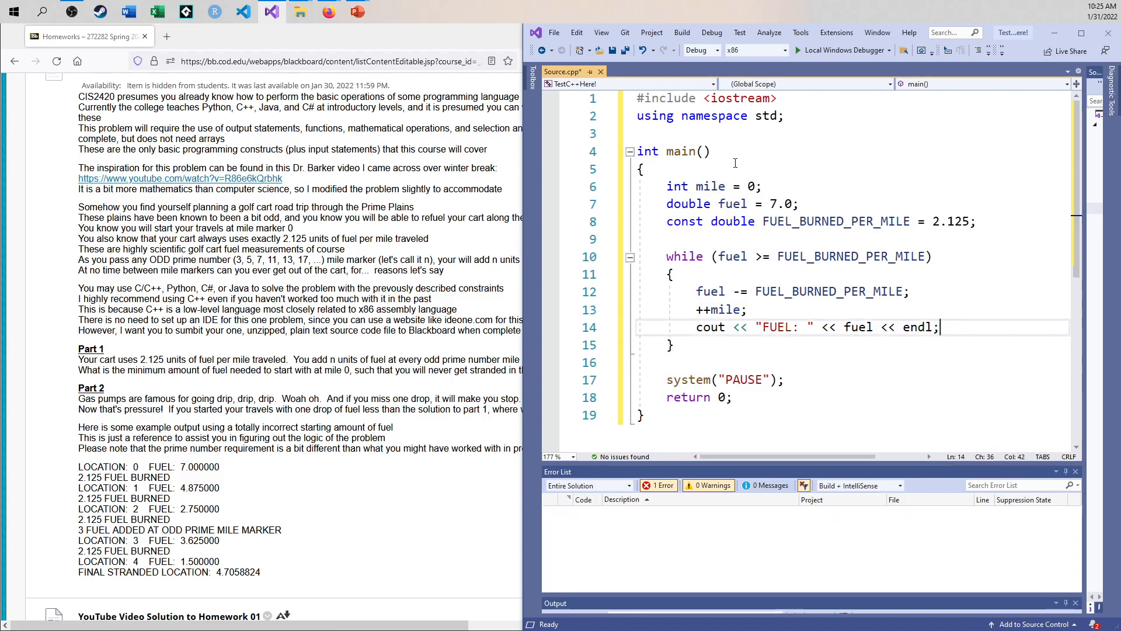
# - Prefix the loop output with "MILE: " << mile << before the FUEL label
pyautogui.click(760, 327)
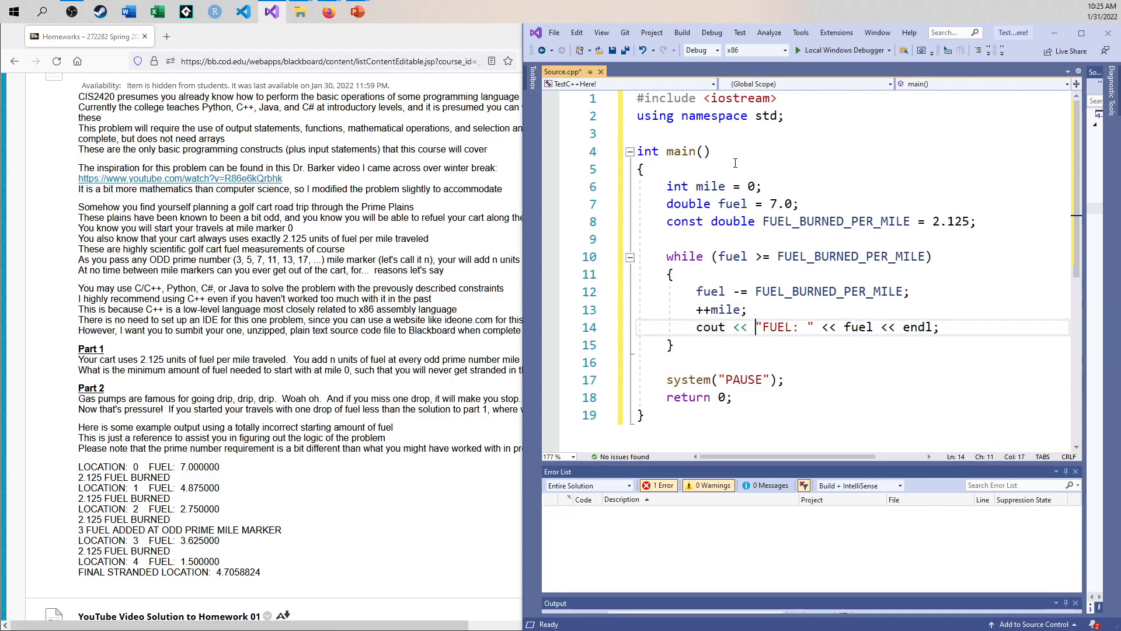
pyautogui.write('MILE')
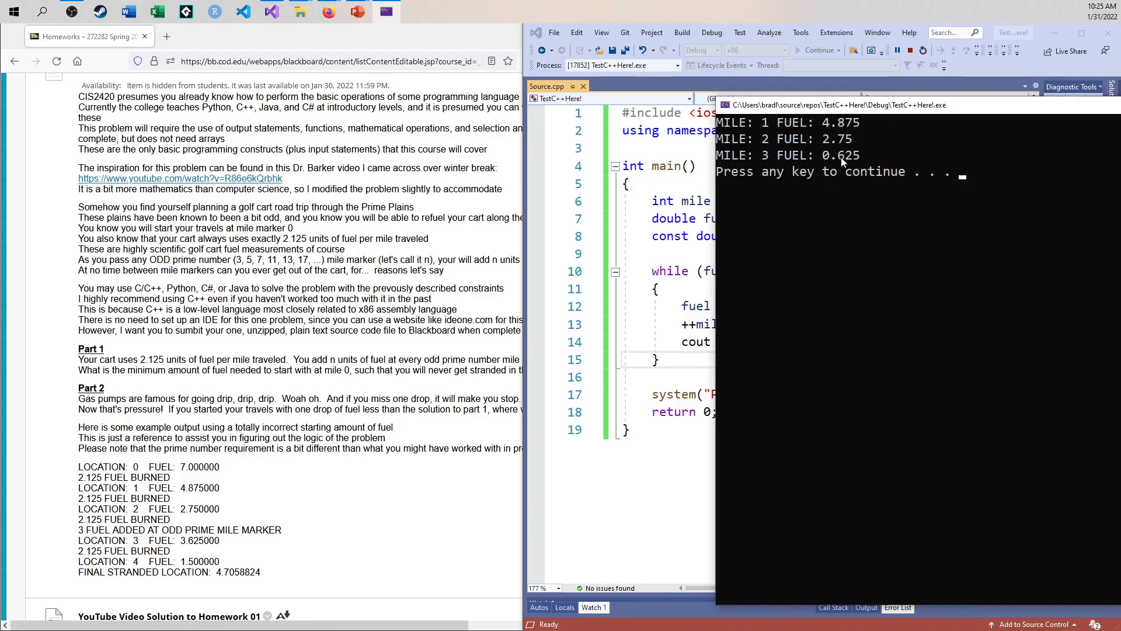
# - Dismiss the console and print the final mile as mile + (fuel / FUEL_BURNED_PER_MILE) after the loop
pyautogui.press('enter')
pyautogui.write('cout << "MILE: " << mile <<')
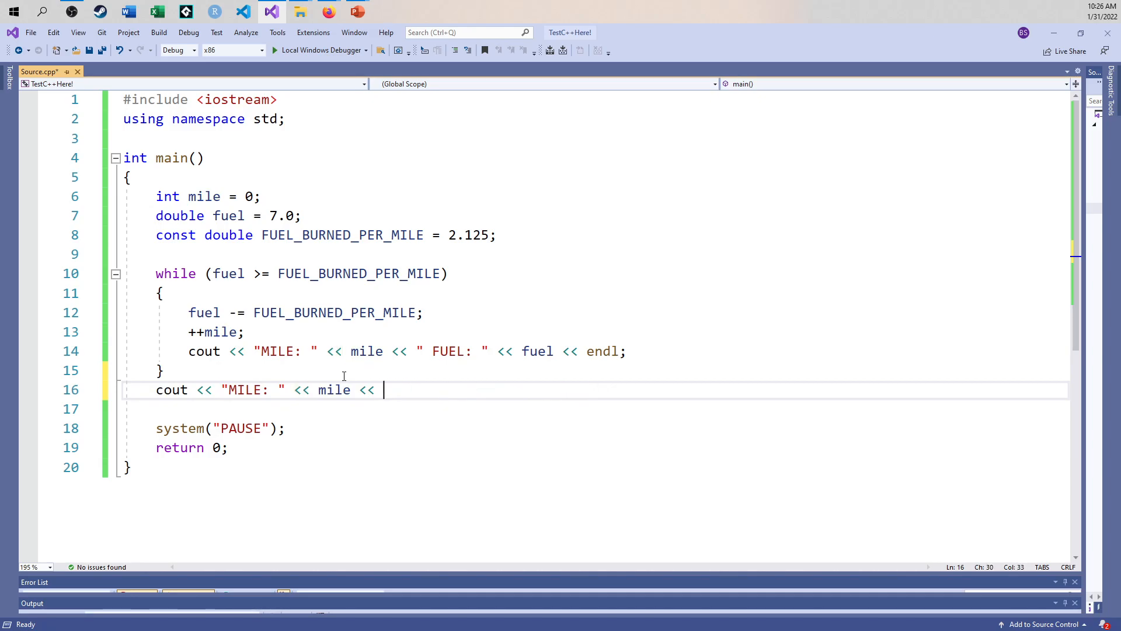
pyautogui.write('endl;')
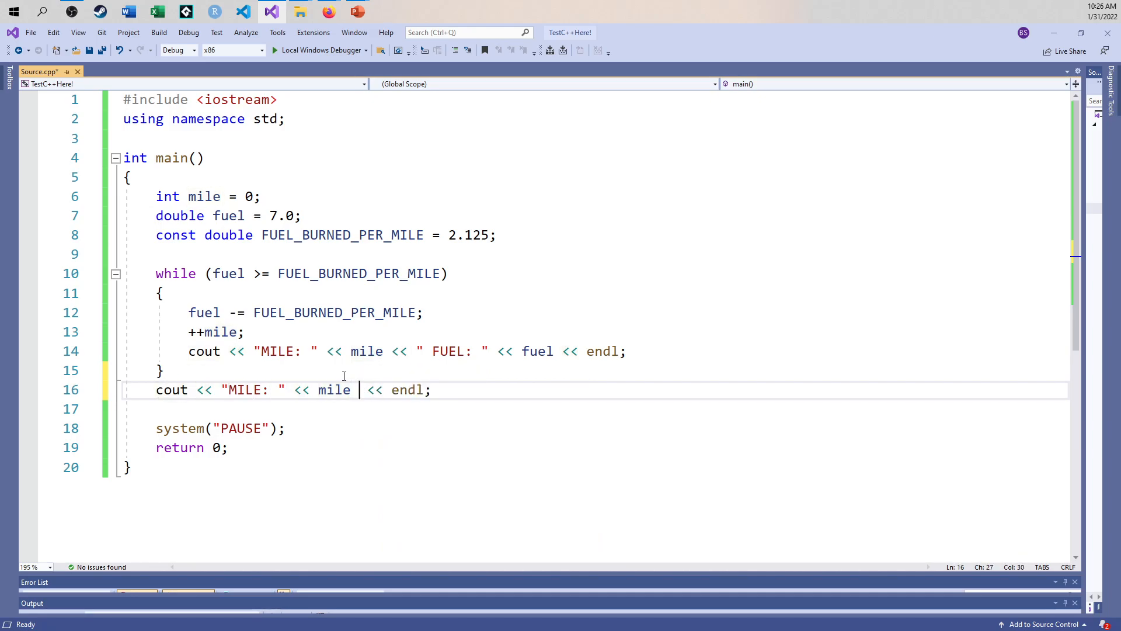
pyautogui.write('+ (f')
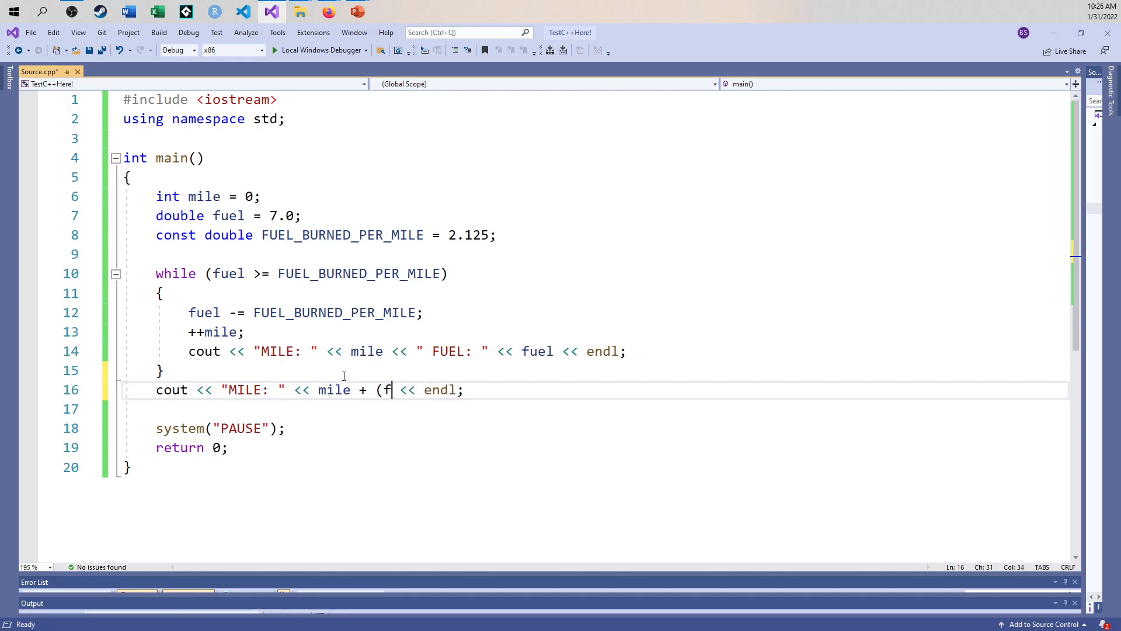
pyautogui.write('uel /')
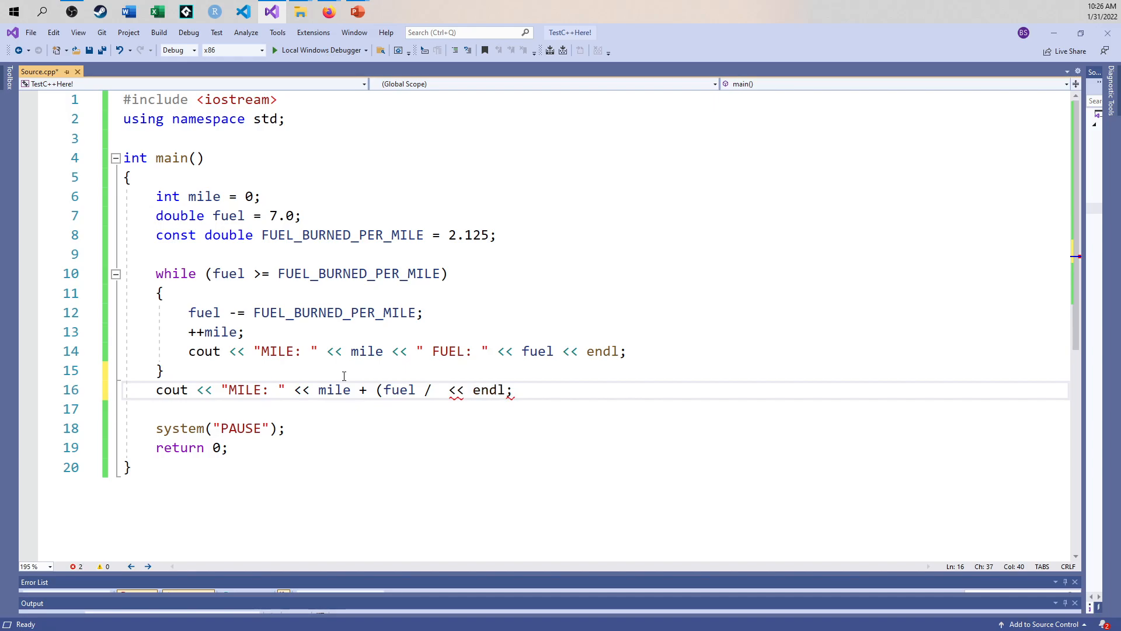
pyautogui.write('FUEL_BURNED_PER_MILE')
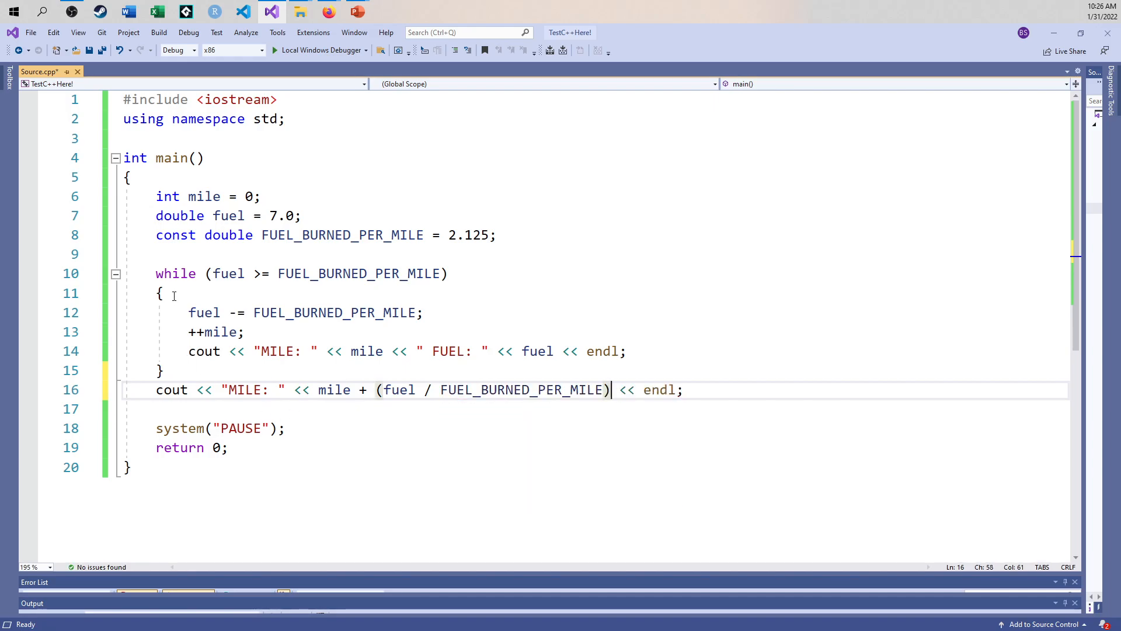
pyautogui.moveTo(307, 235)
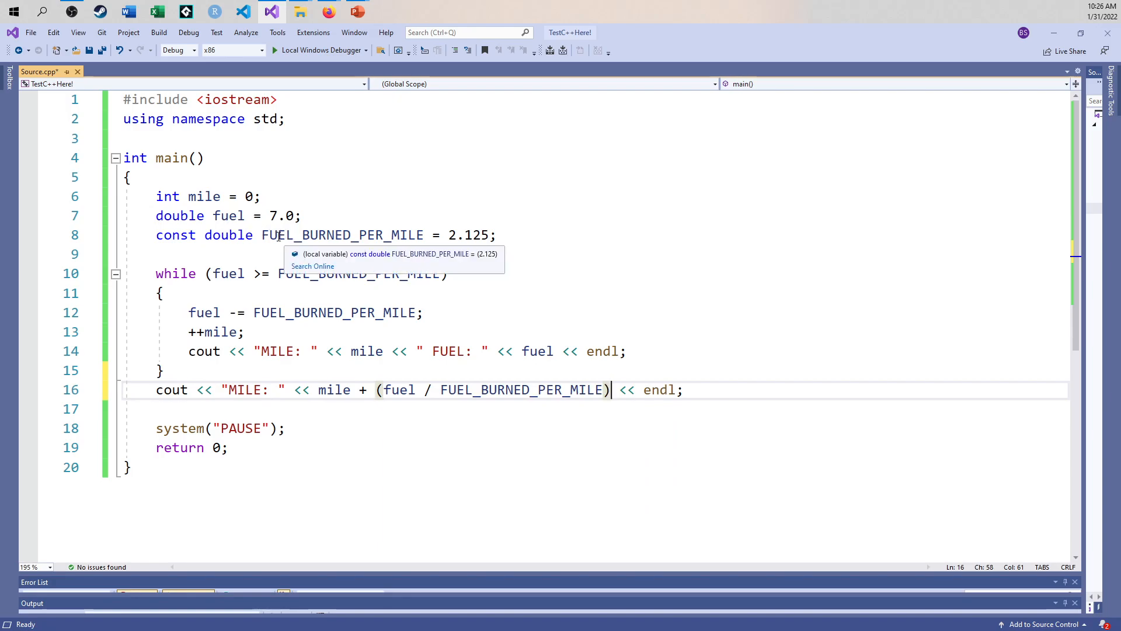
pyautogui.moveTo(407, 390)
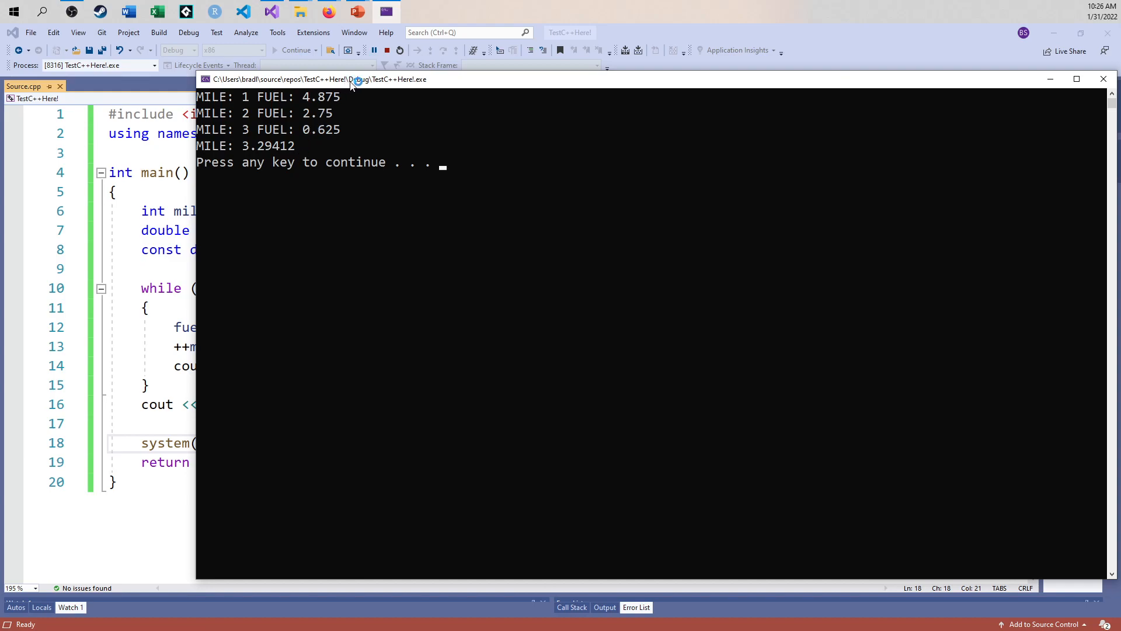
pyautogui.moveTo(391, 93)
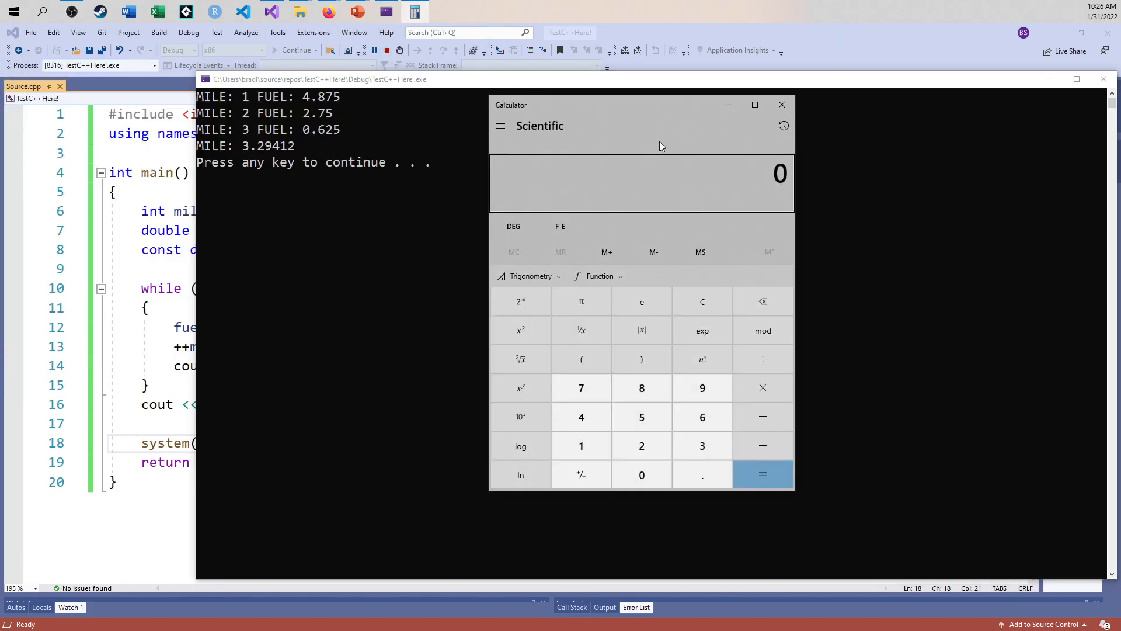
# - Compute 0.625 ÷ 2.125 = 0.294117… in Calculator to check the fractional mile, then close it
pyautogui.click(762, 359)
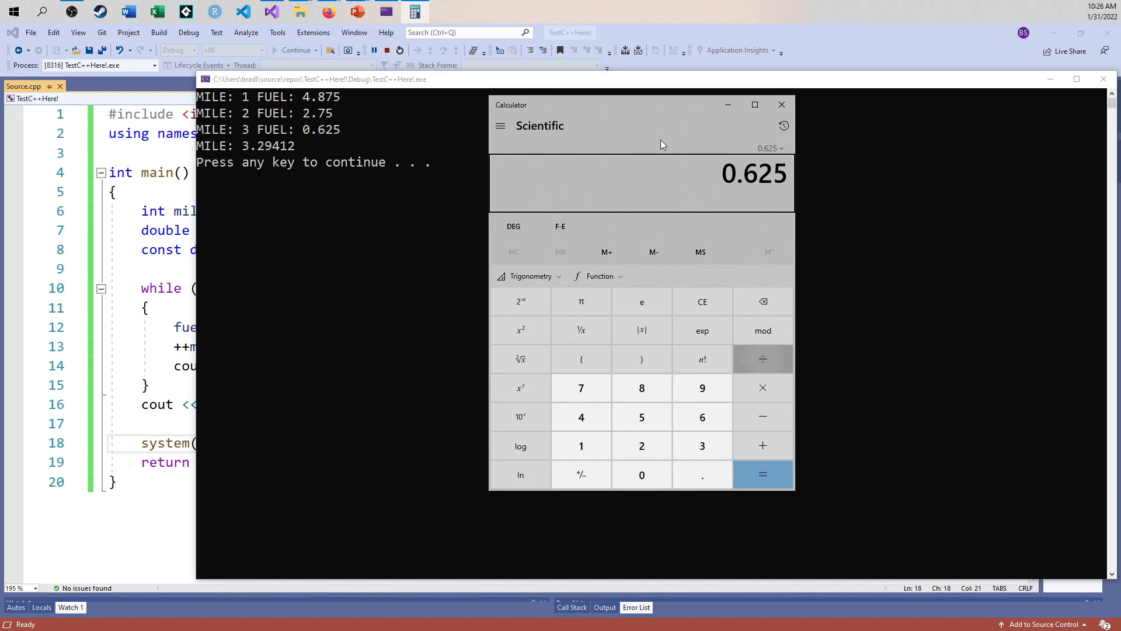
pyautogui.click(763, 474)
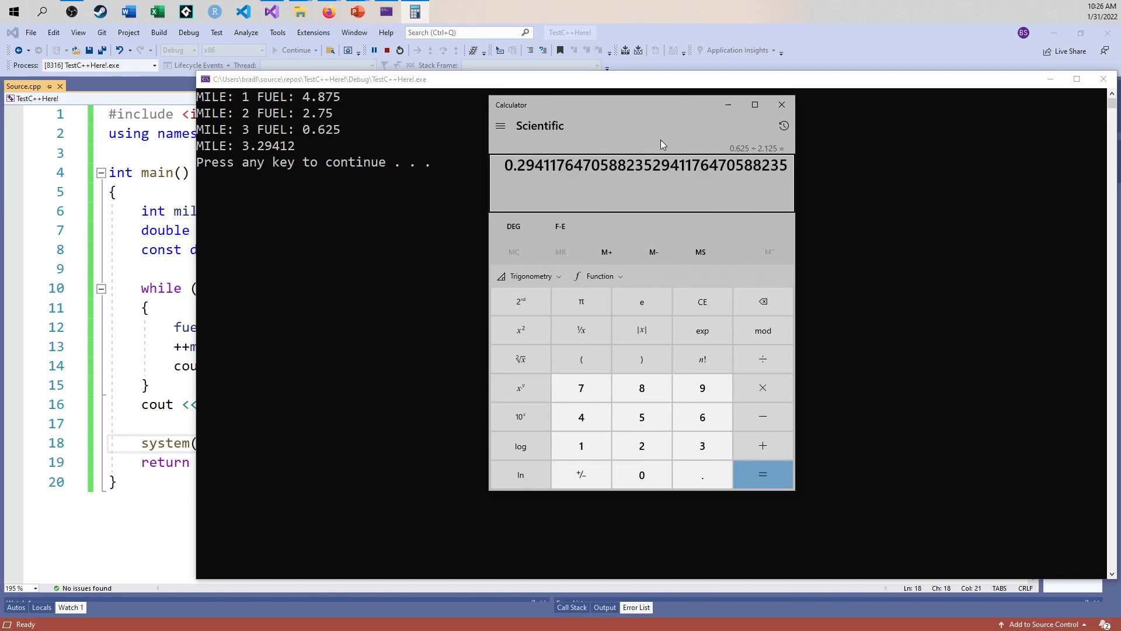
pyautogui.moveTo(317, 113)
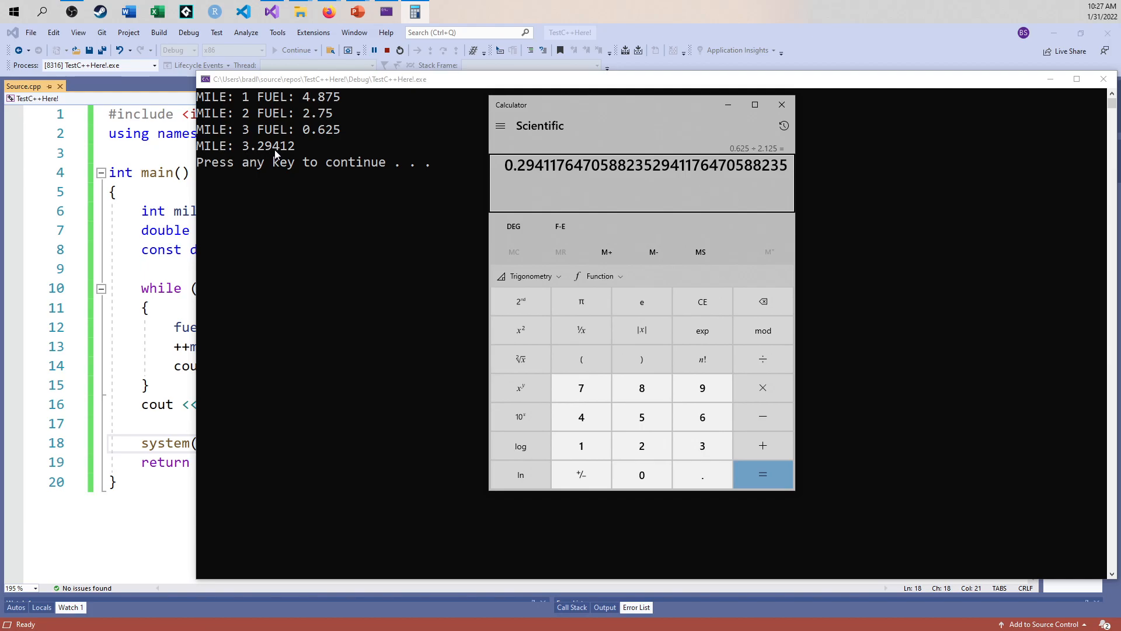
pyautogui.moveTo(504, 239)
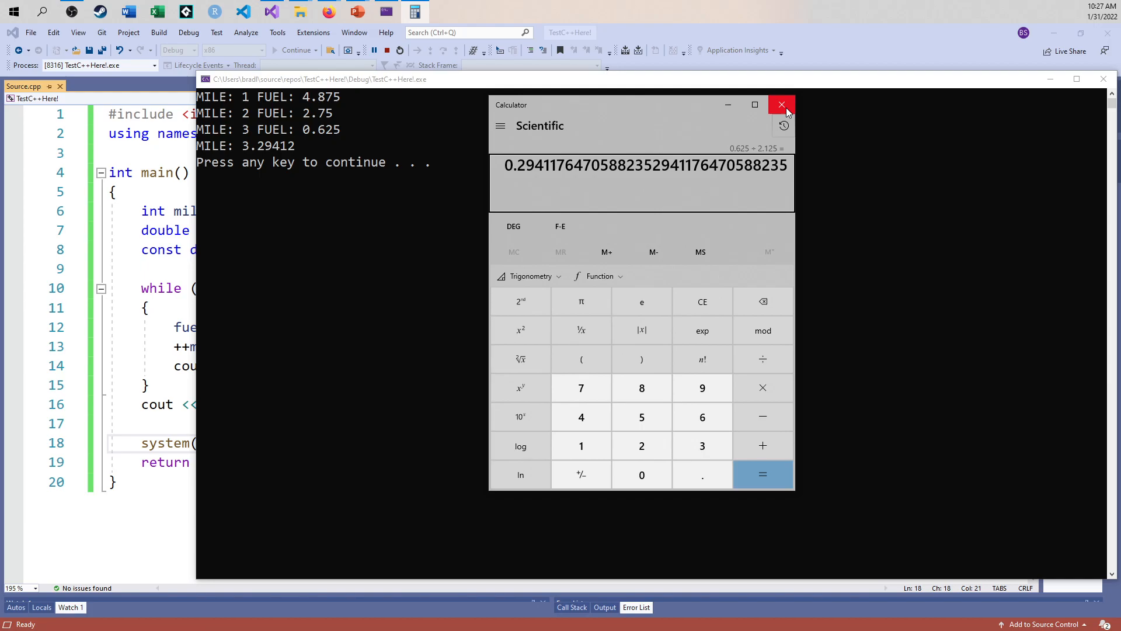
pyautogui.click(781, 104)
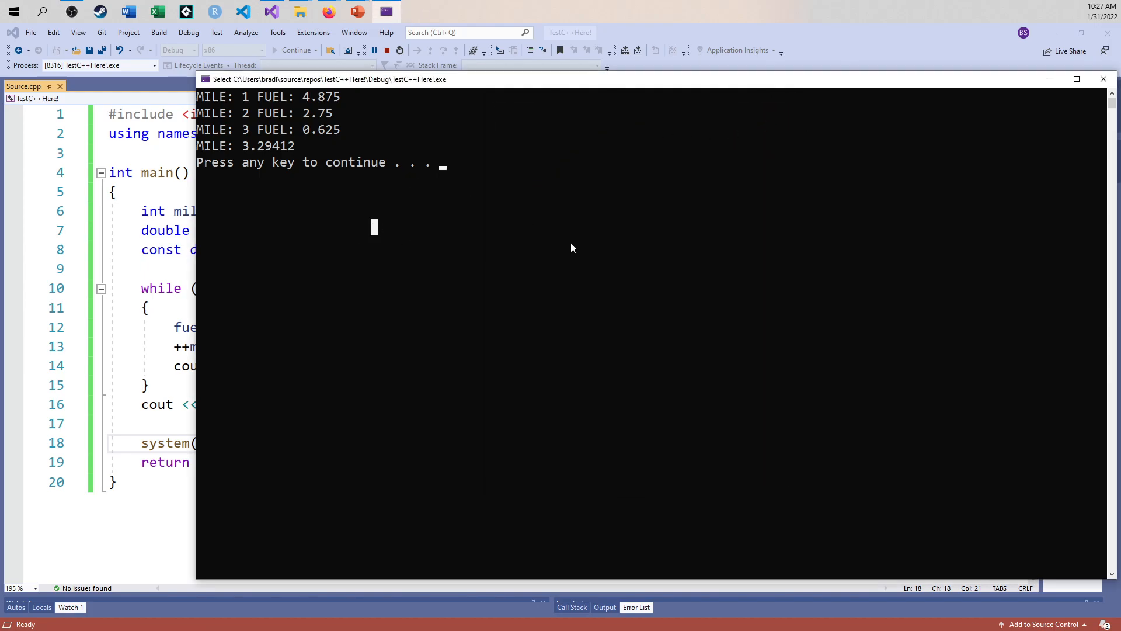
# - End the running program and dismiss its console to return to the source
pyautogui.press('enter')
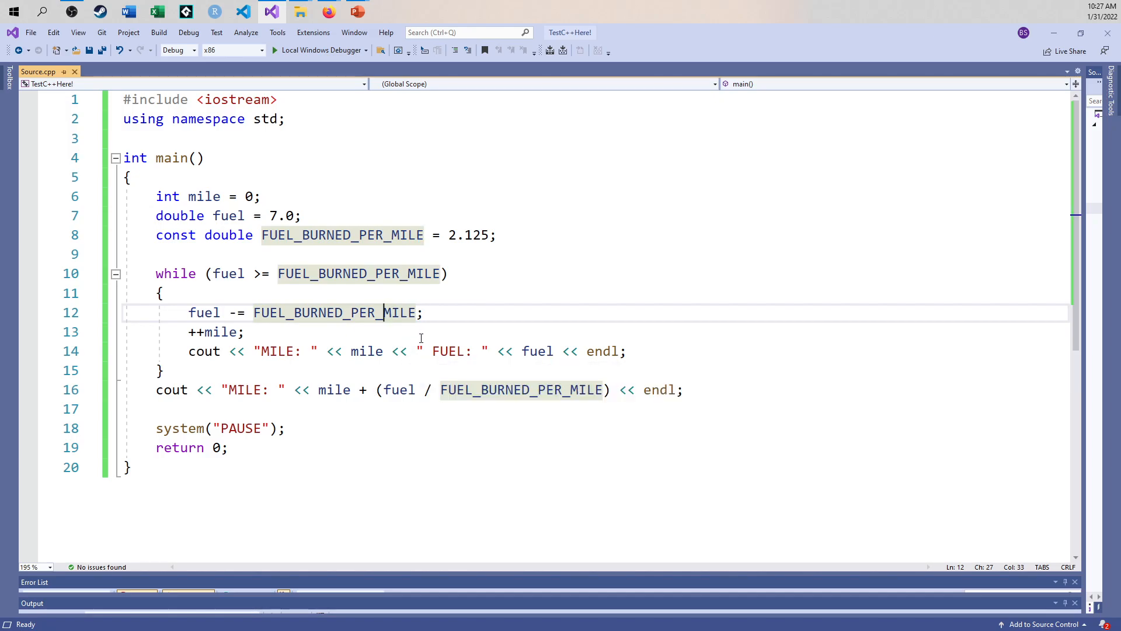
# - Add if (IsOddPrime(mile)) { fuel += mile; } after the mile increment in the loop
pyautogui.click(366, 351)
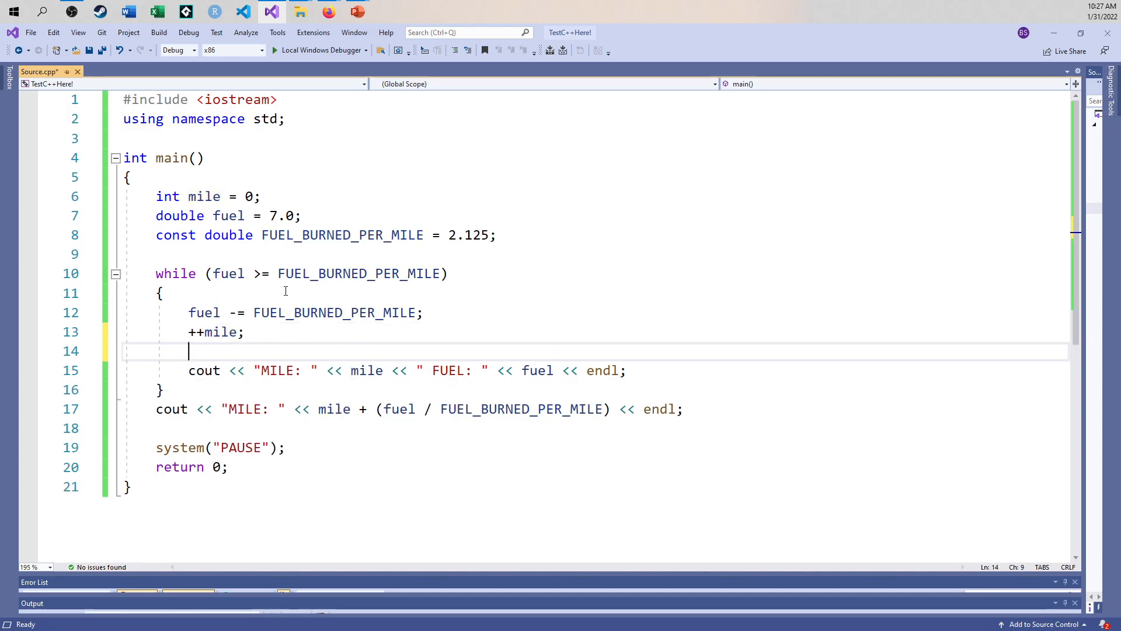
pyautogui.write('if (')
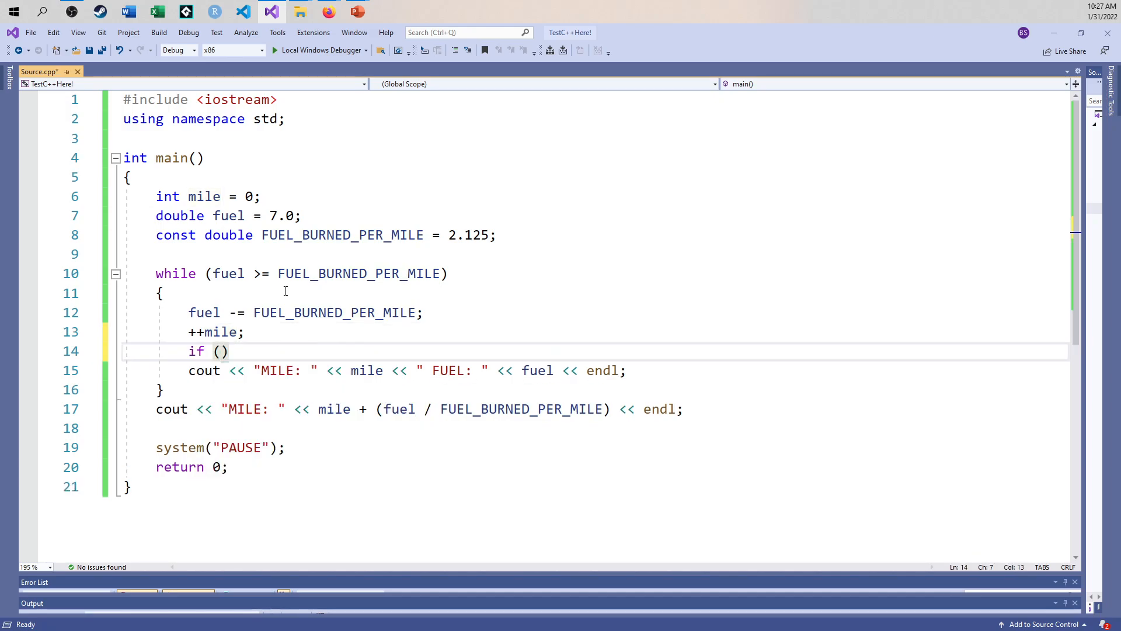
pyautogui.write('IsOddPri')
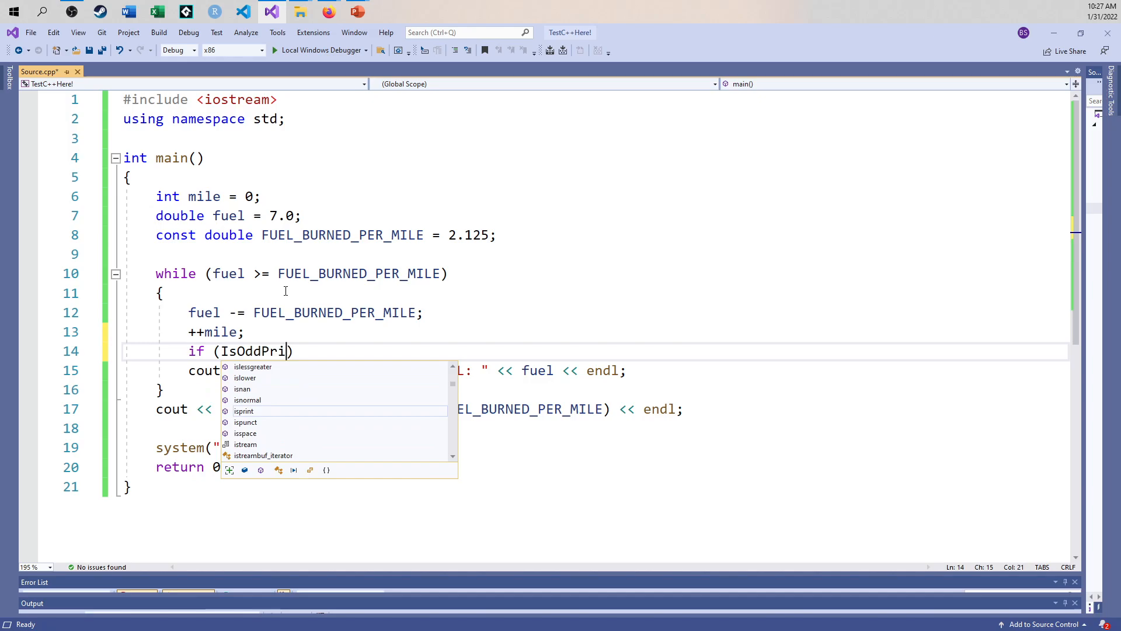
pyautogui.write('me(mile)')
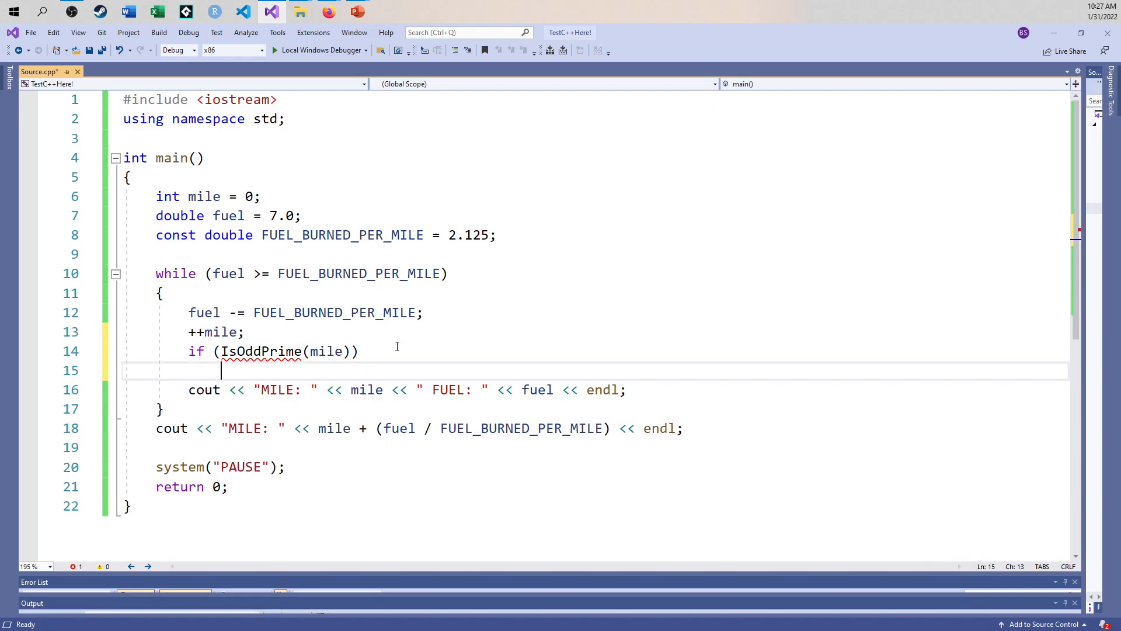
pyautogui.write('{')
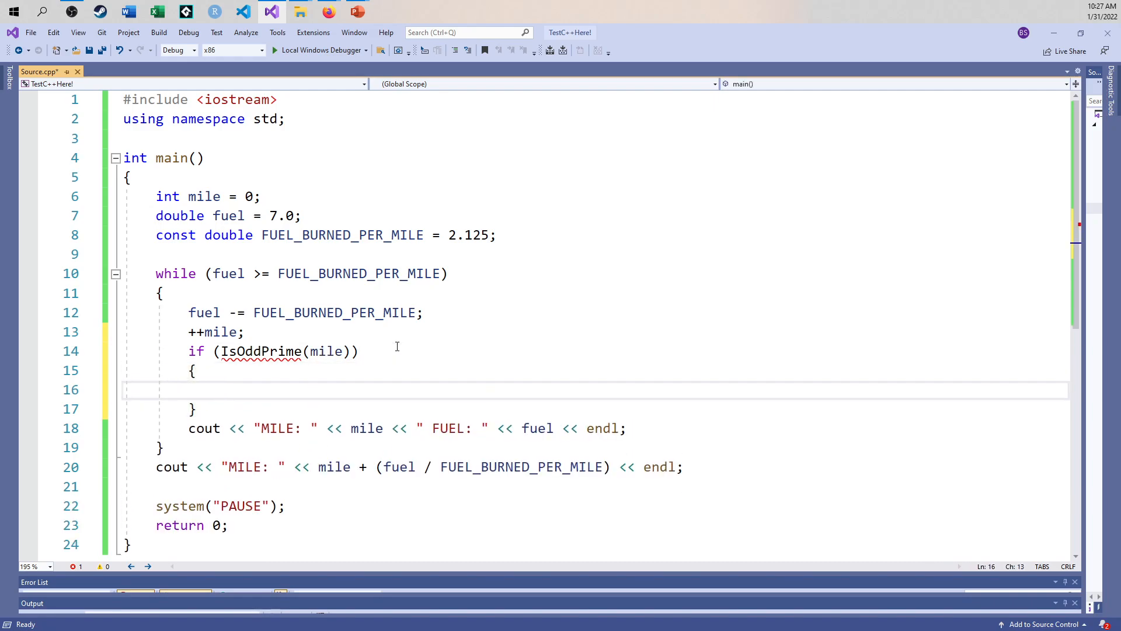
pyautogui.write('fuel +')
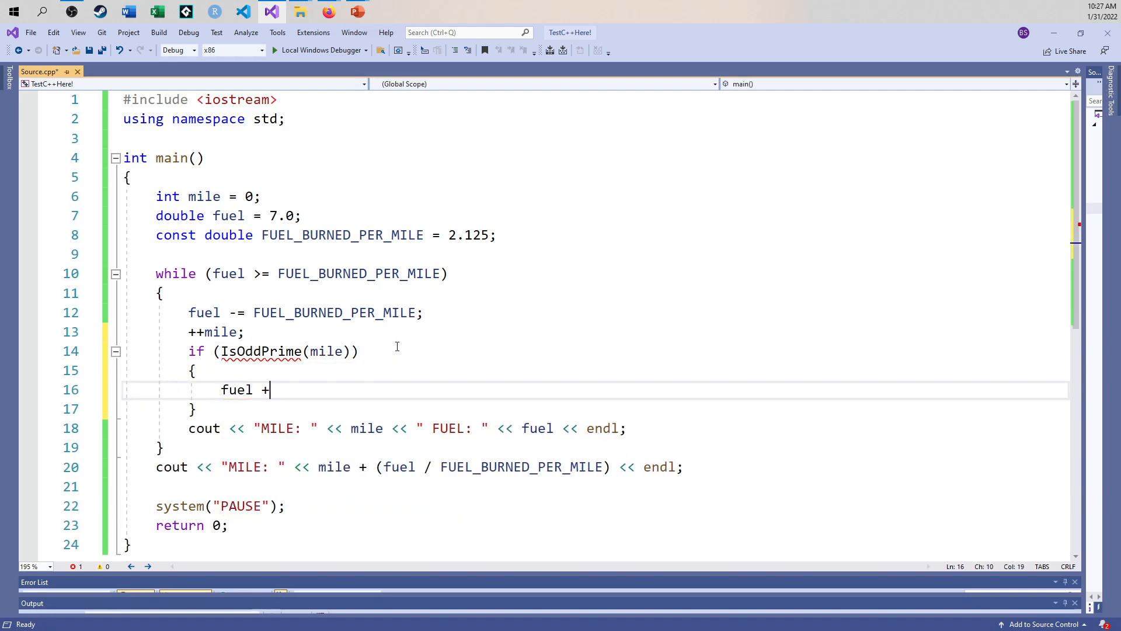
pyautogui.write('=')
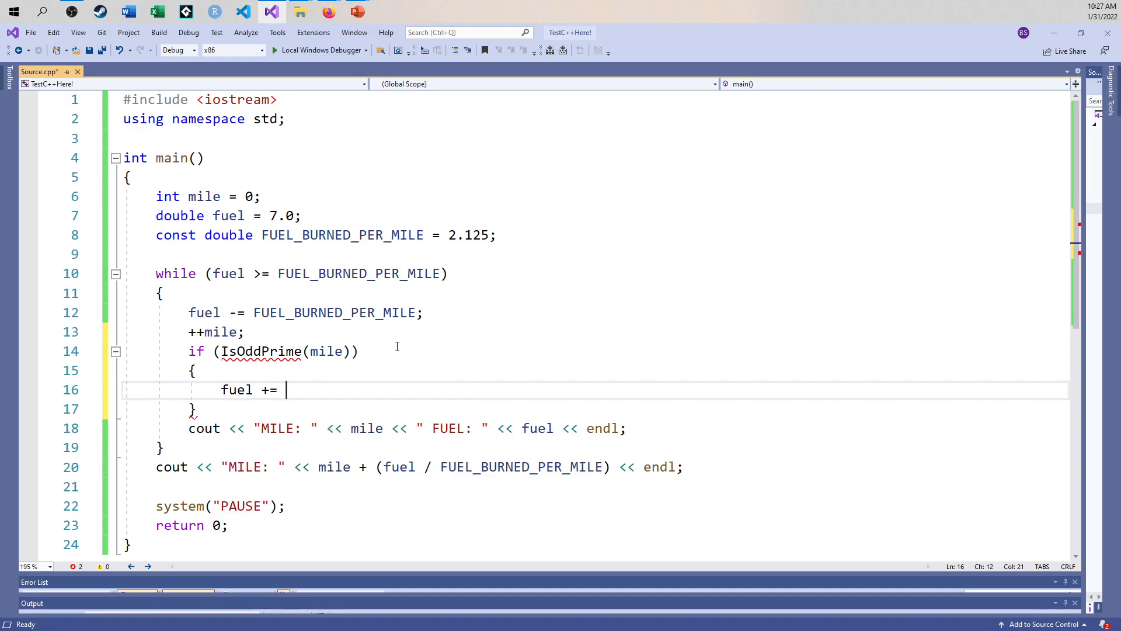
pyautogui.write('mile;')
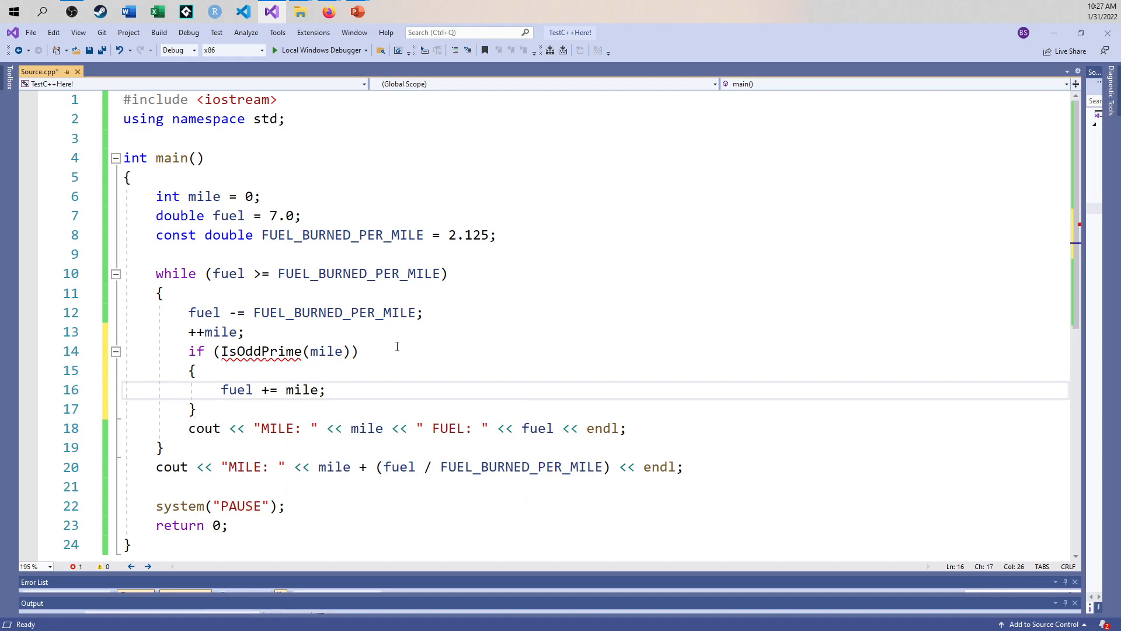
# - Move the MILE/FUEL print statement above the IsOddPrime check
pyautogui.click(329, 427)
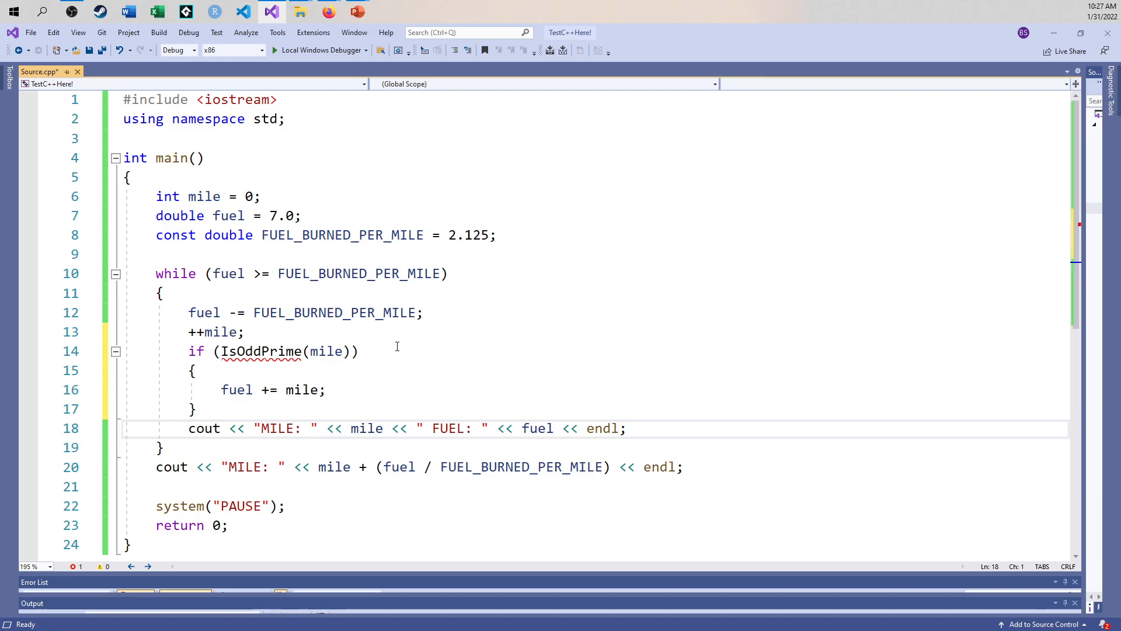
pyautogui.click(196, 409)
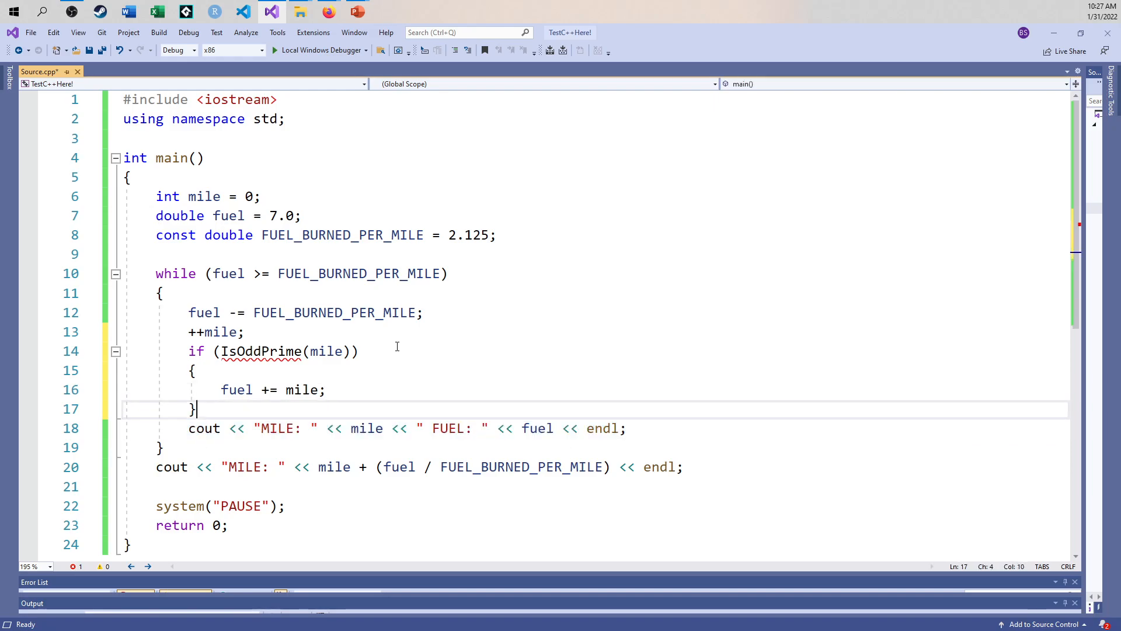
pyautogui.press('Enter')
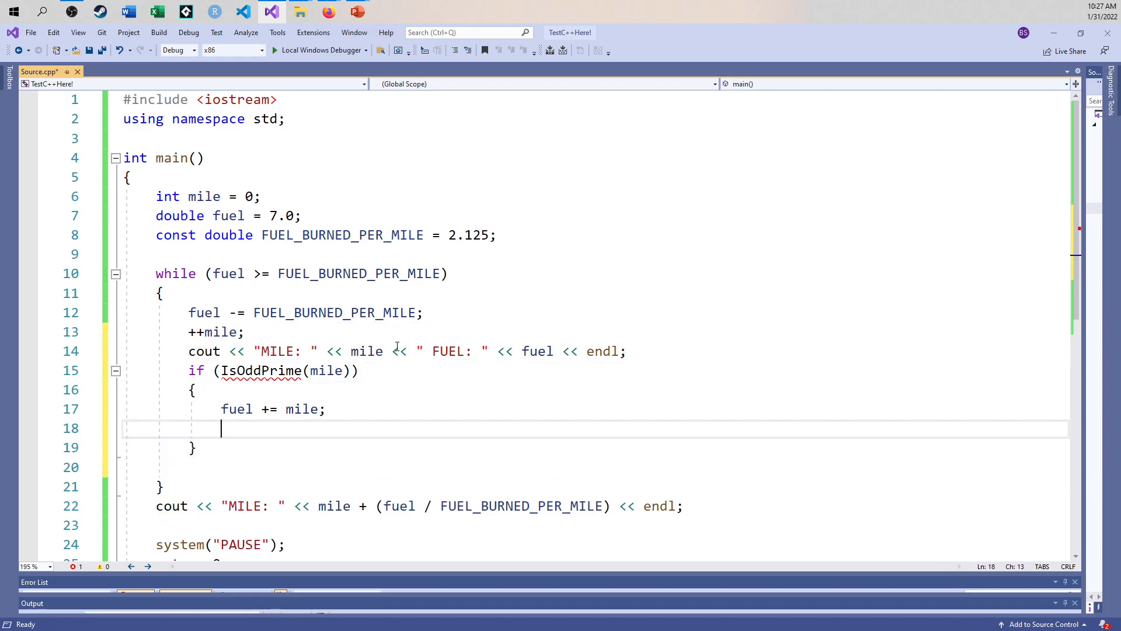
# - Add a second cout << "MILE: " << mile << " FUEL: " << fuel << endl; inside the IsOddPrime block
pyautogui.write('cout << "MILE: " << mile << " FUEL: " << fuel << endl;')
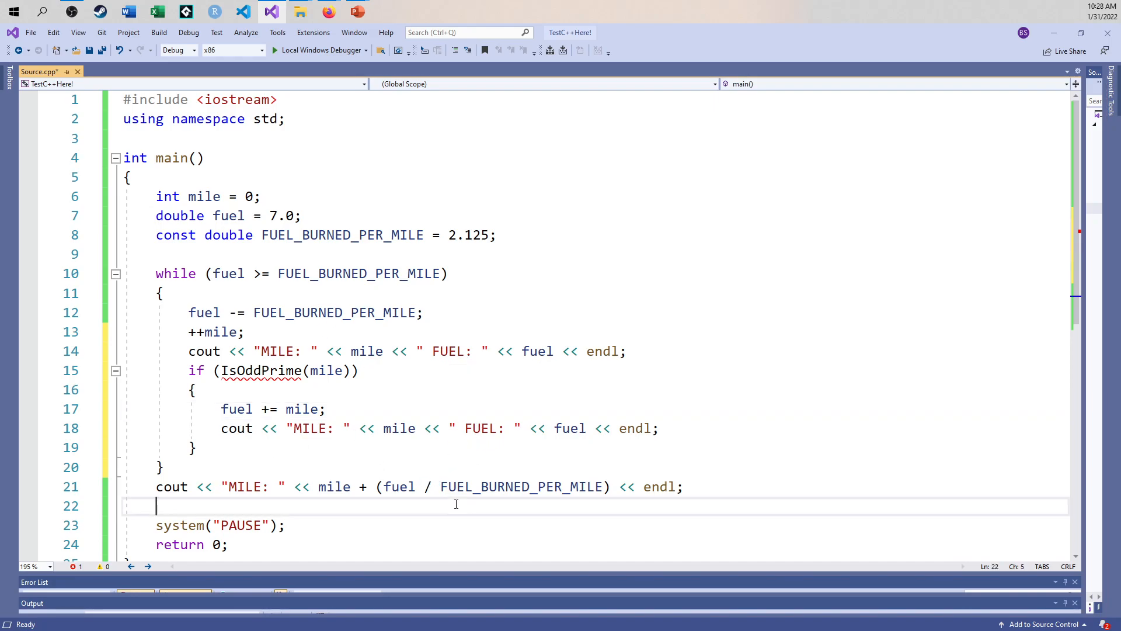
pyautogui.click(356, 370)
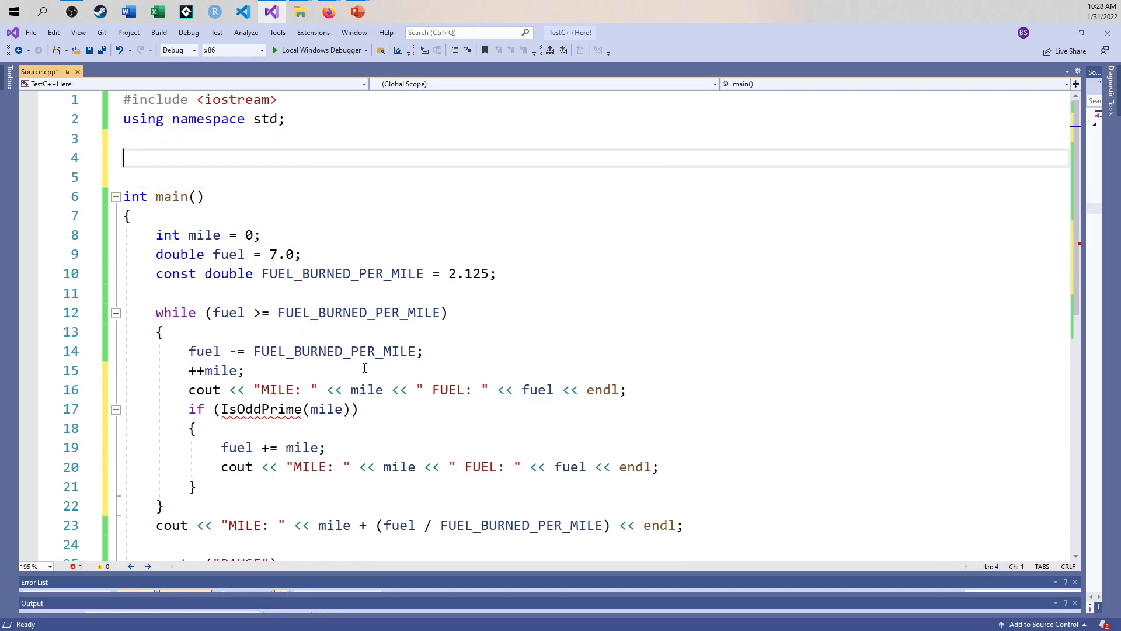
# - Start a bool IsOddPrime(int mile) function with its opening brace above main
pyautogui.write('bool')
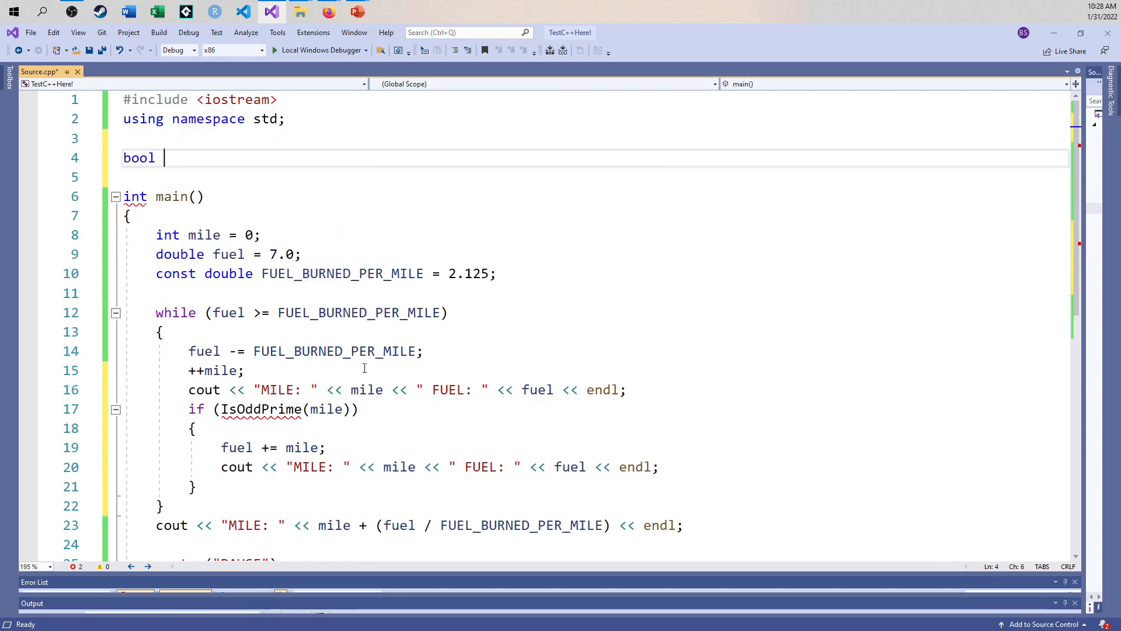
pyautogui.write('IsOddPrim')
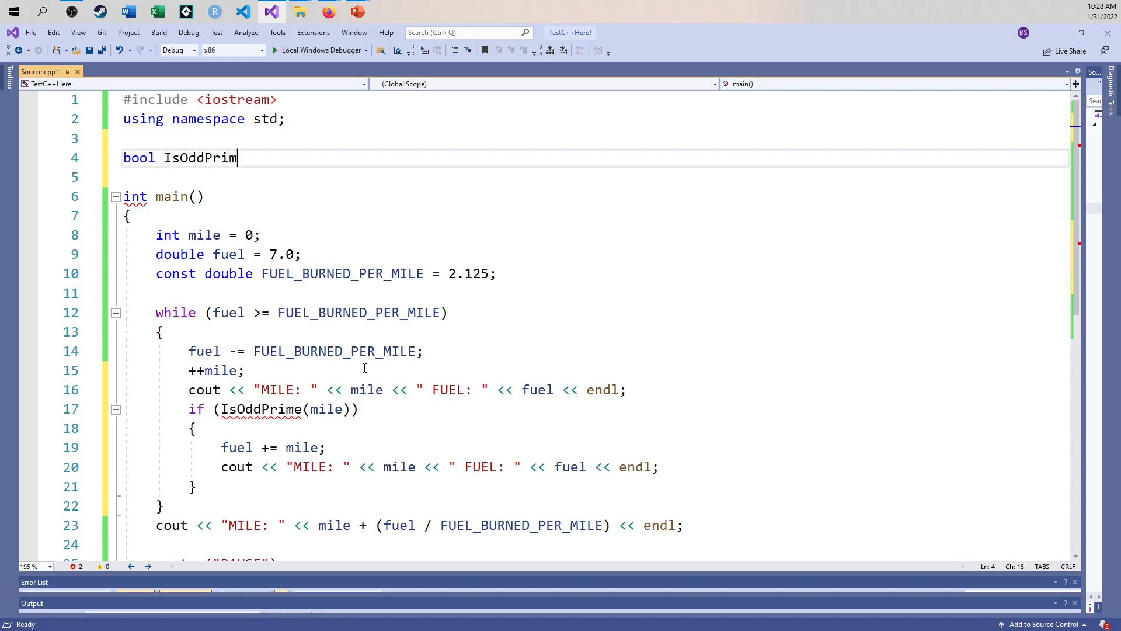
pyautogui.write('e(int mile)')
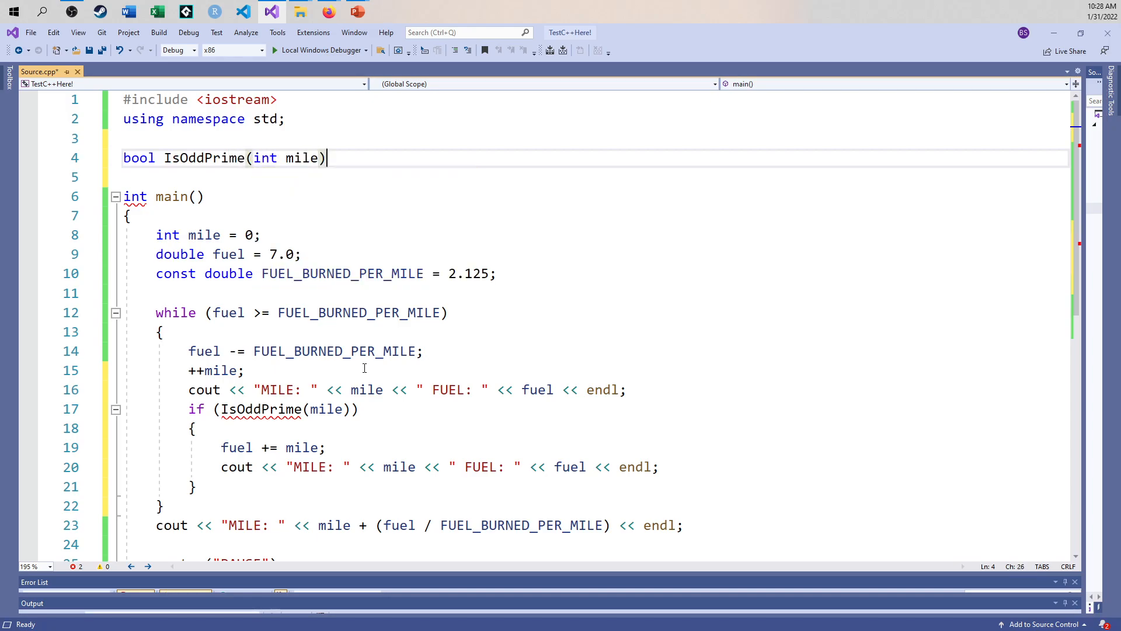
pyautogui.write('{')
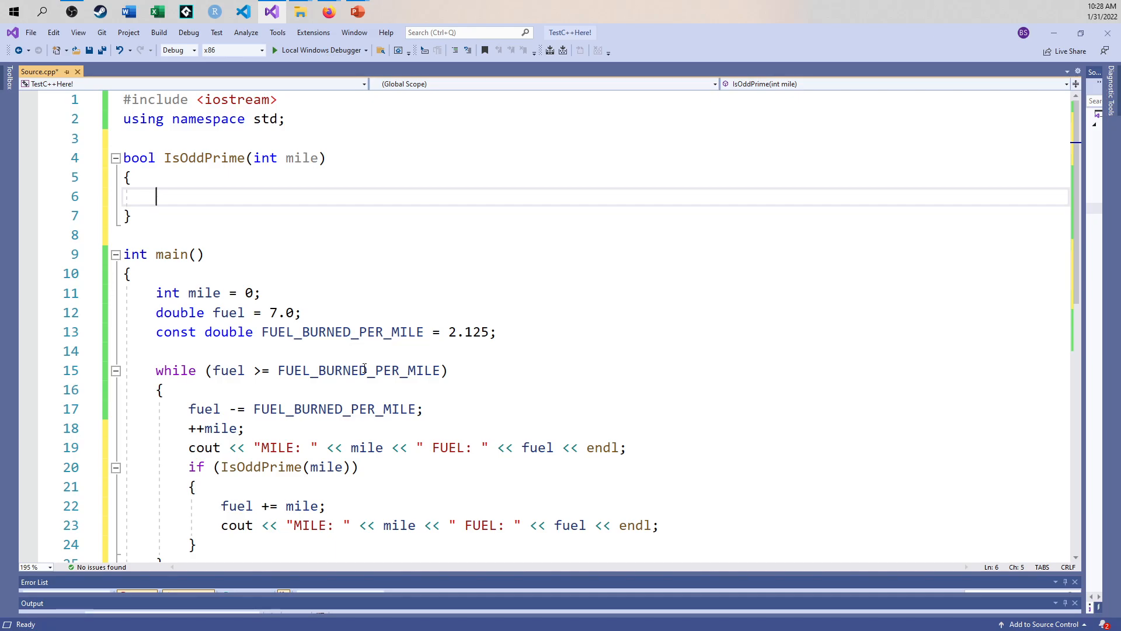
# - Add the guard clause if (mile <= 2) return false; to IsOddPrime
pyautogui.write('if (m')
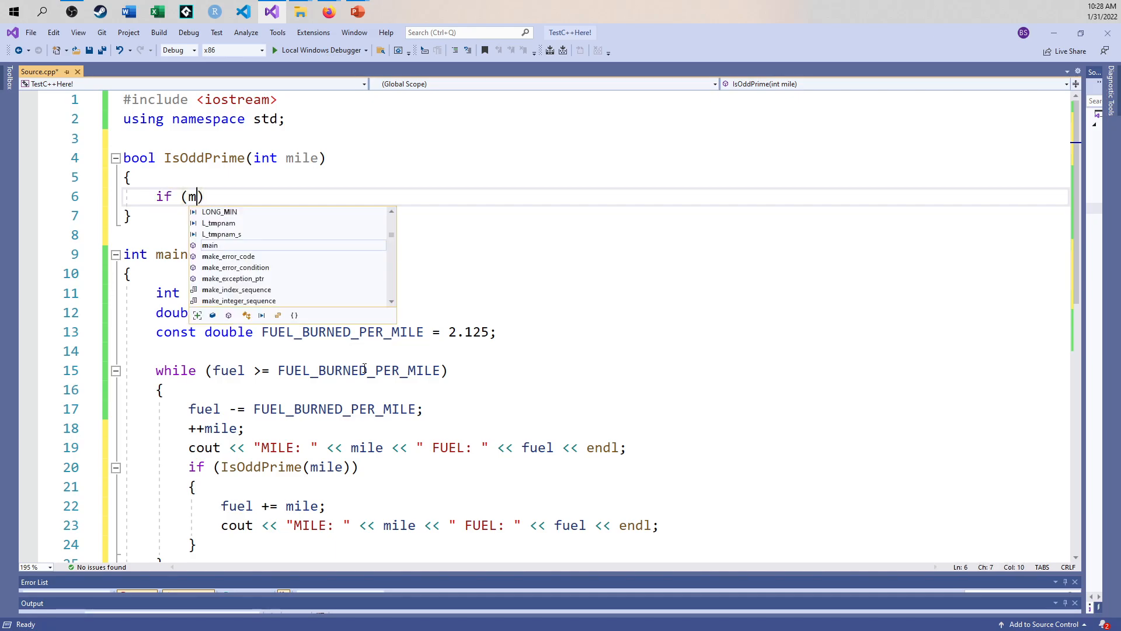
pyautogui.write('ile <= 2)')
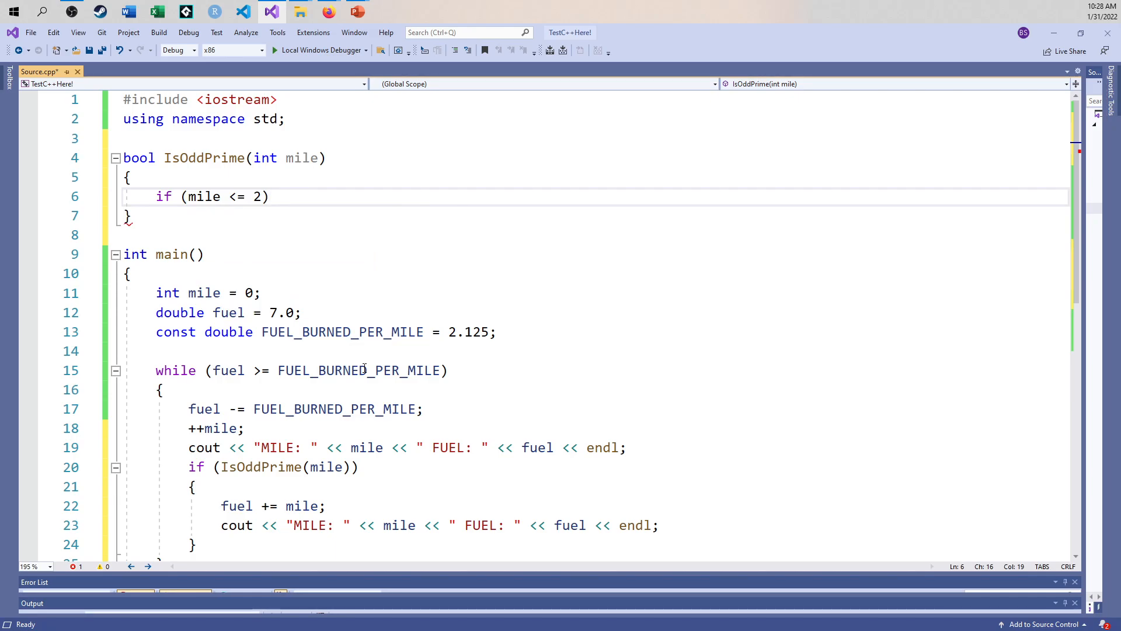
pyautogui.write('return')
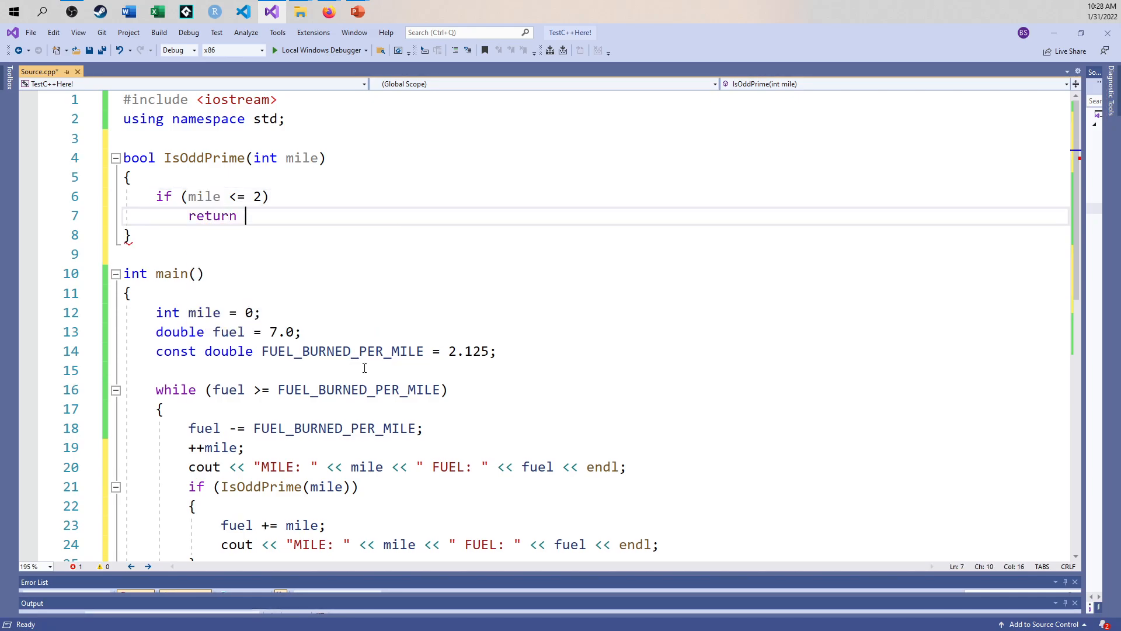
pyautogui.write('false;')
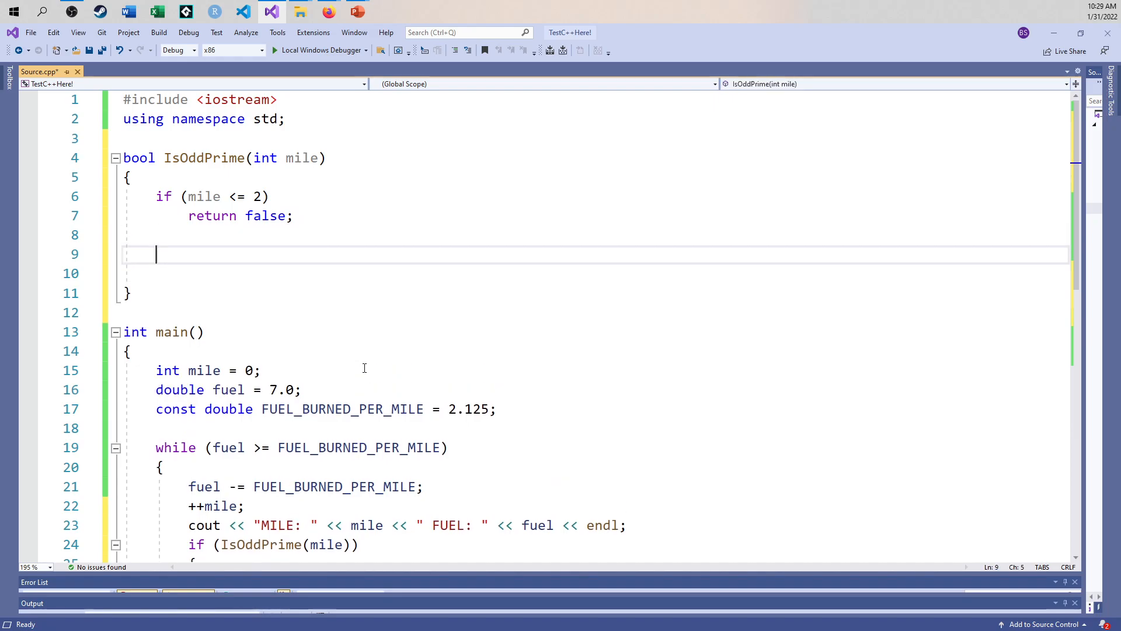
# - Write a for (int index = 2; index < mile; ...) loop header in IsOddPrime
pyautogui.write('for')
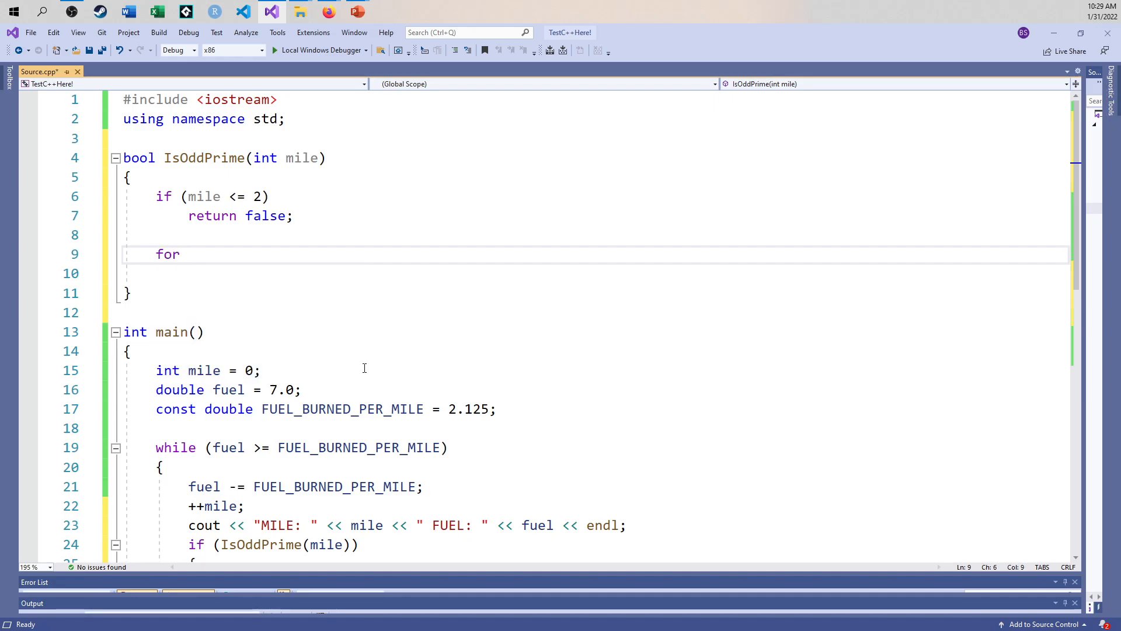
pyautogui.write('(int index)')
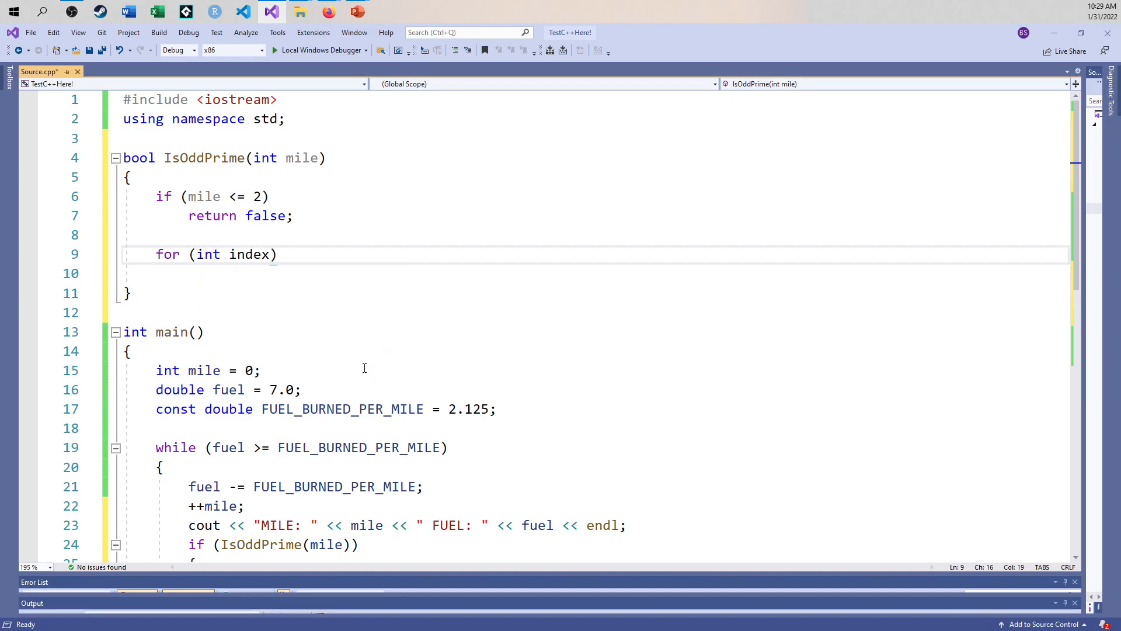
pyautogui.write('=')
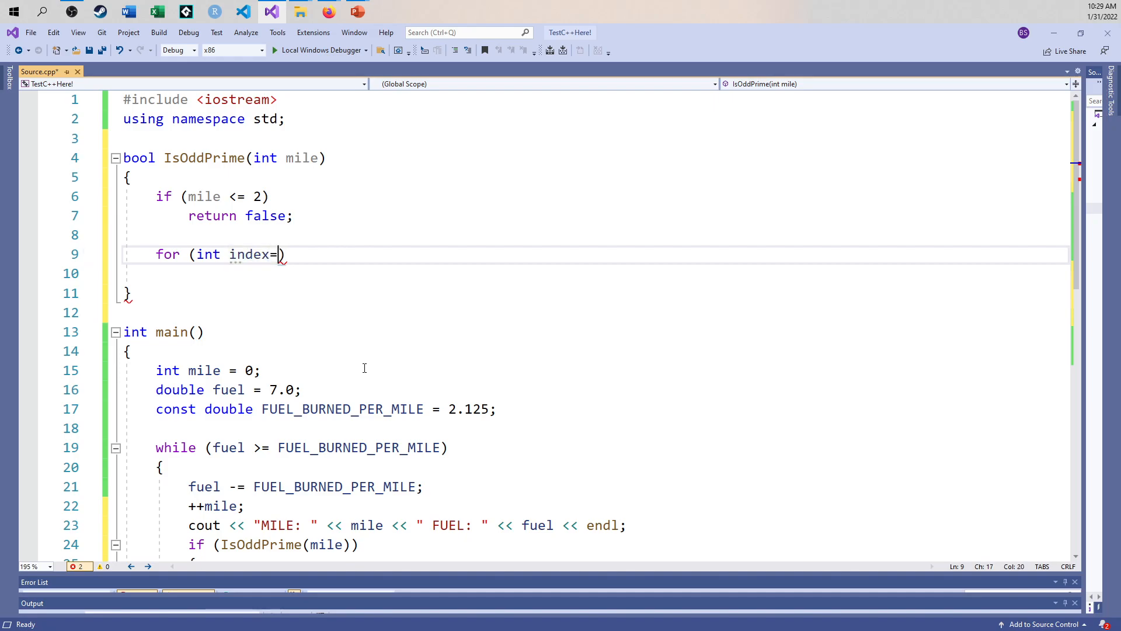
pyautogui.write('2; in')
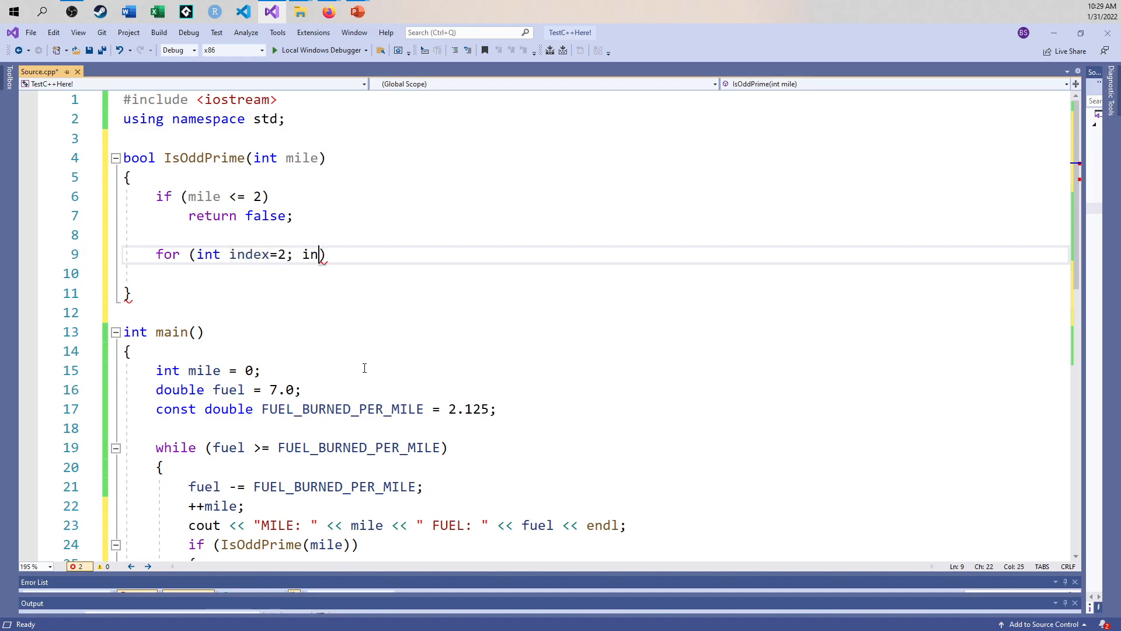
pyautogui.write('dex < m')
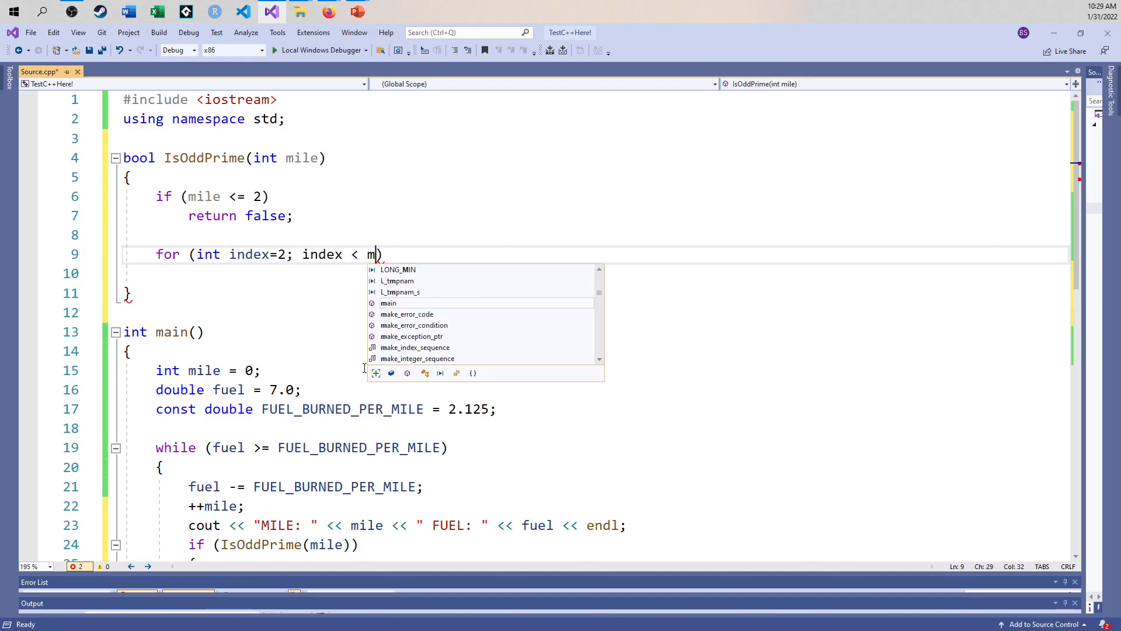
pyautogui.write('ile; ++index')
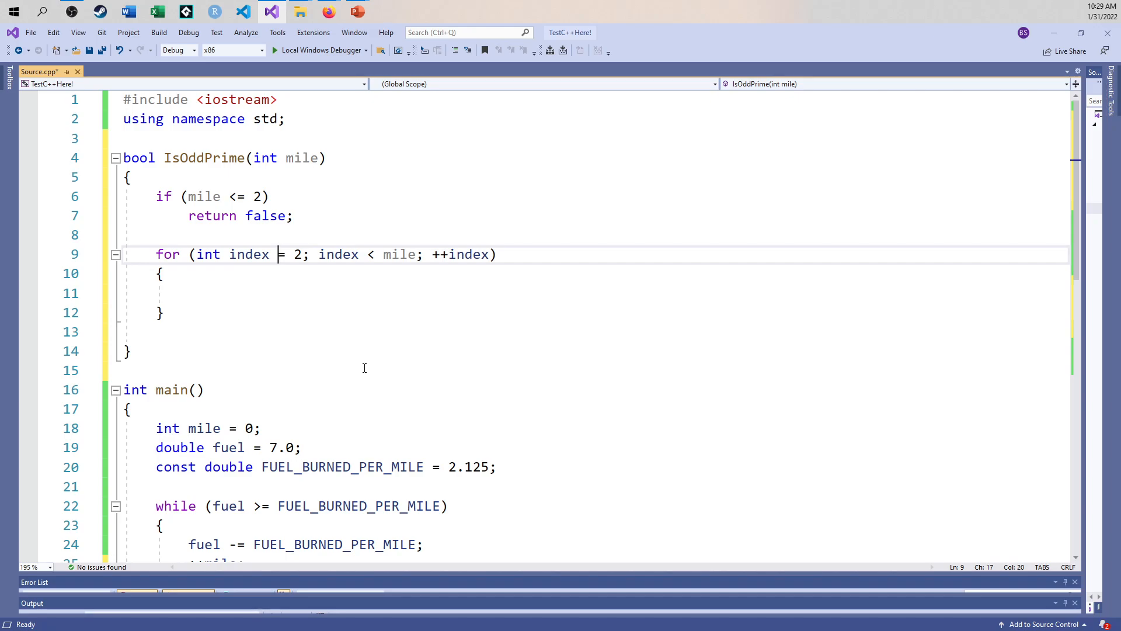
# - Return false when mile % index == 0 inside the loop, otherwise return true, and run the build
pyautogui.click(189, 292)
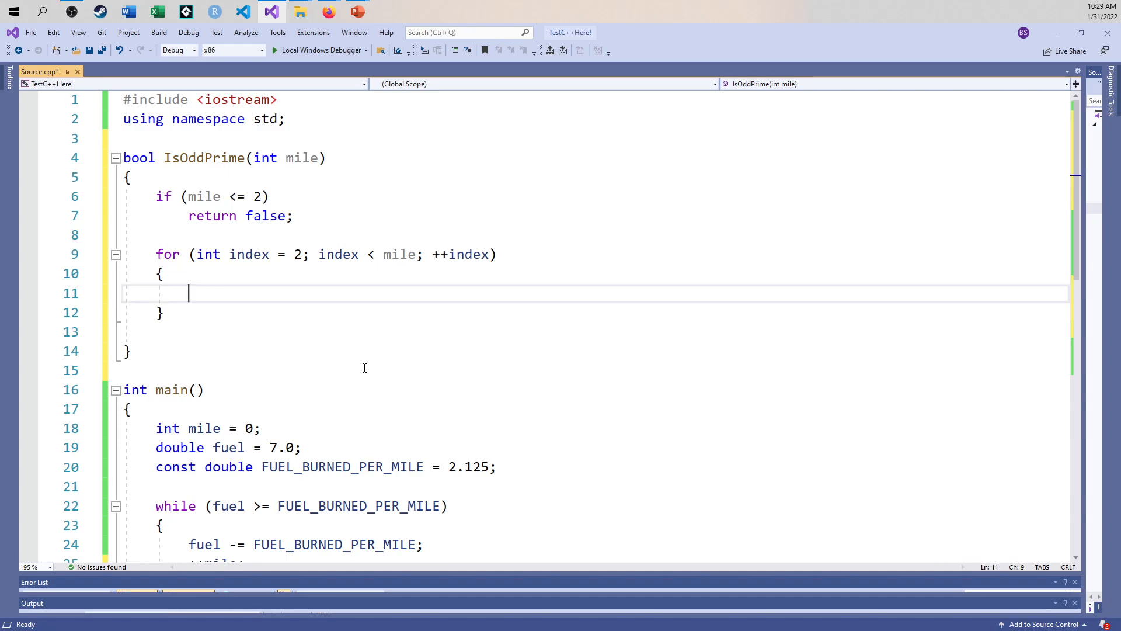
pyautogui.write('if (')
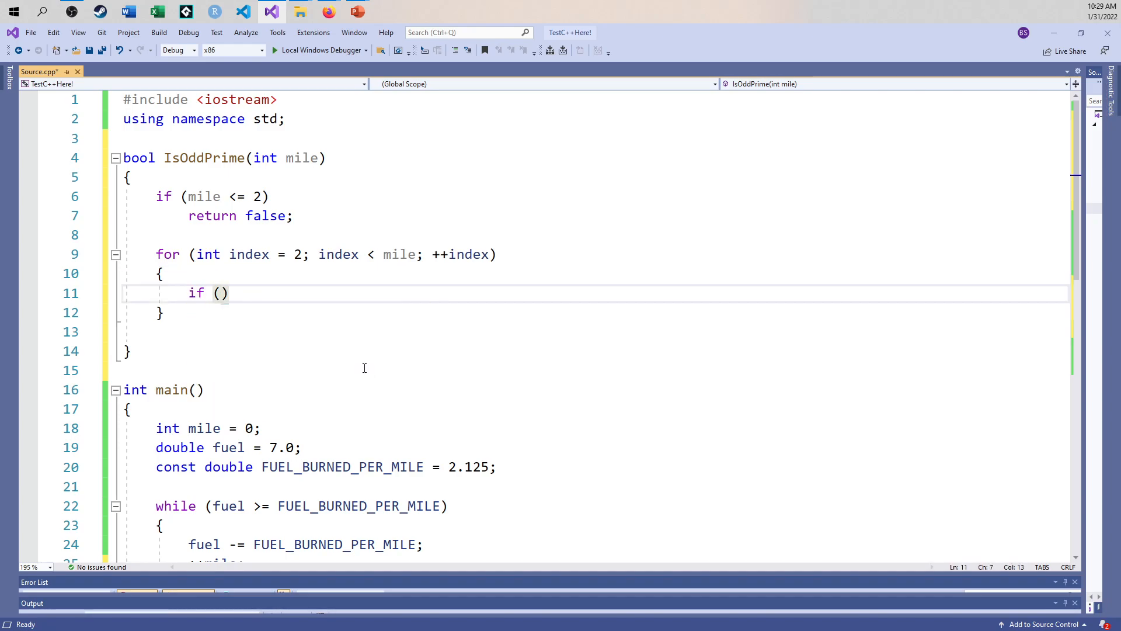
pyautogui.write('mile %')
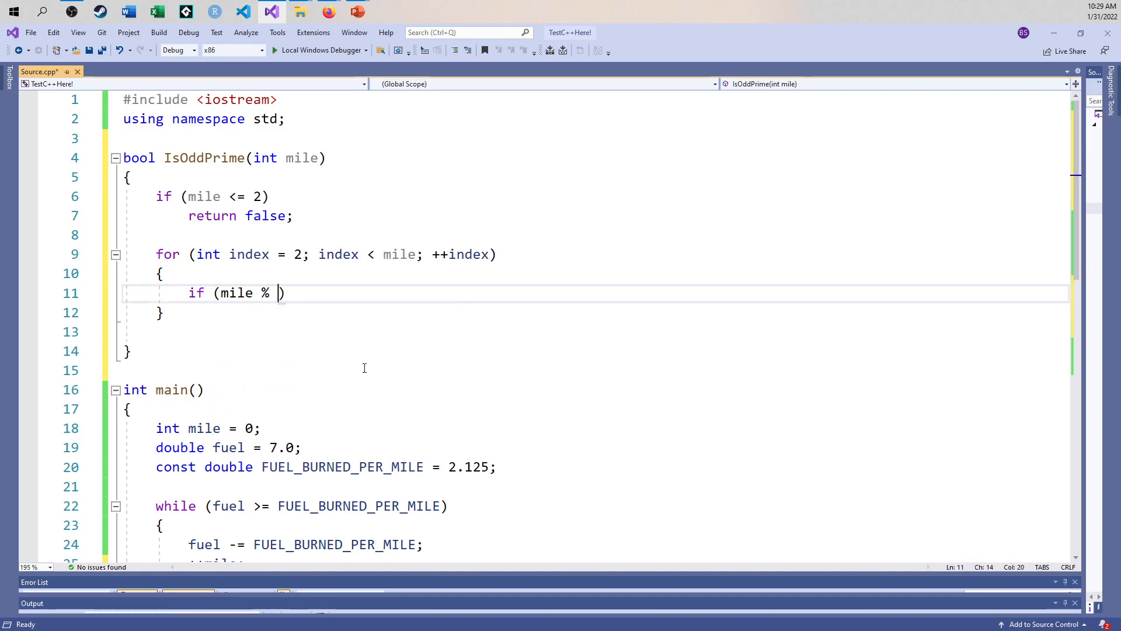
pyautogui.write('index == 0')
pyautogui.write('return')
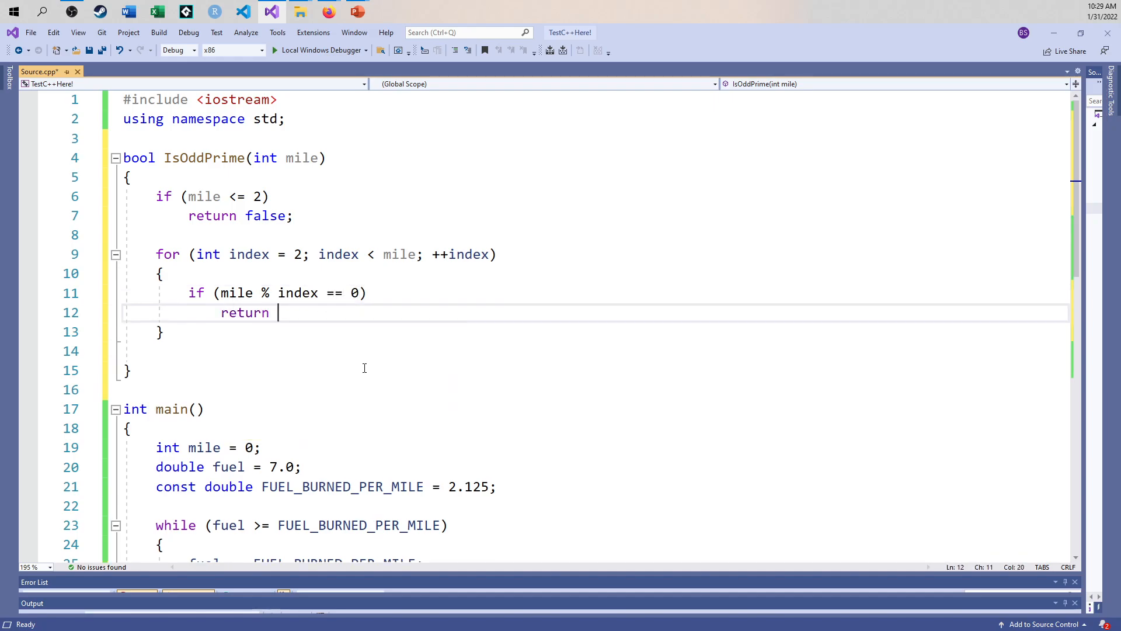
pyautogui.write('false;')
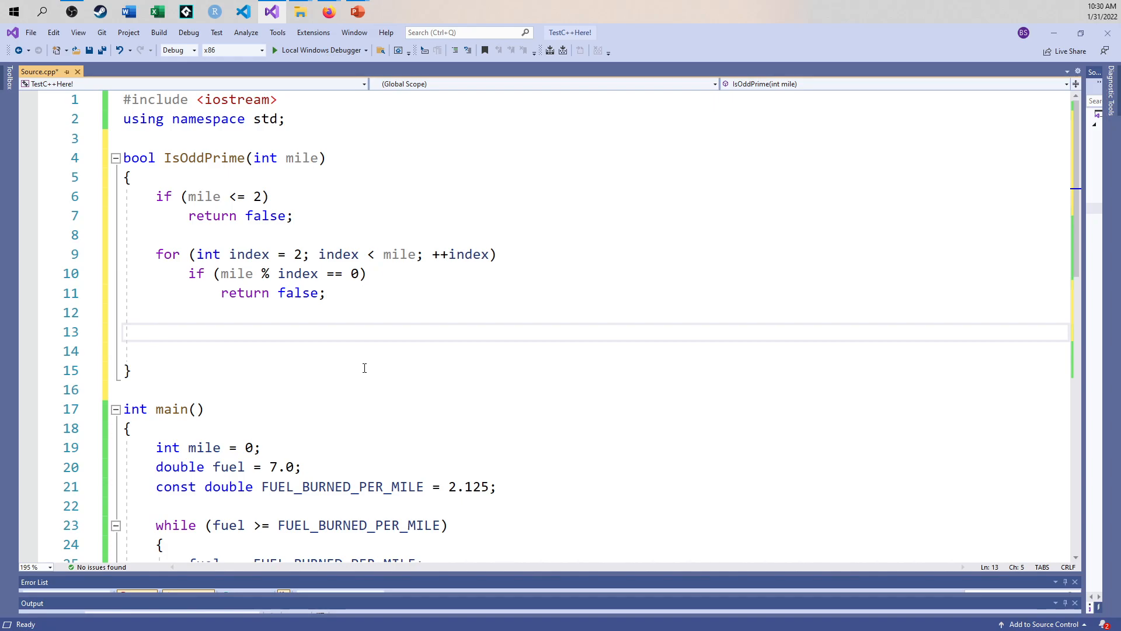
pyautogui.write('return true;')
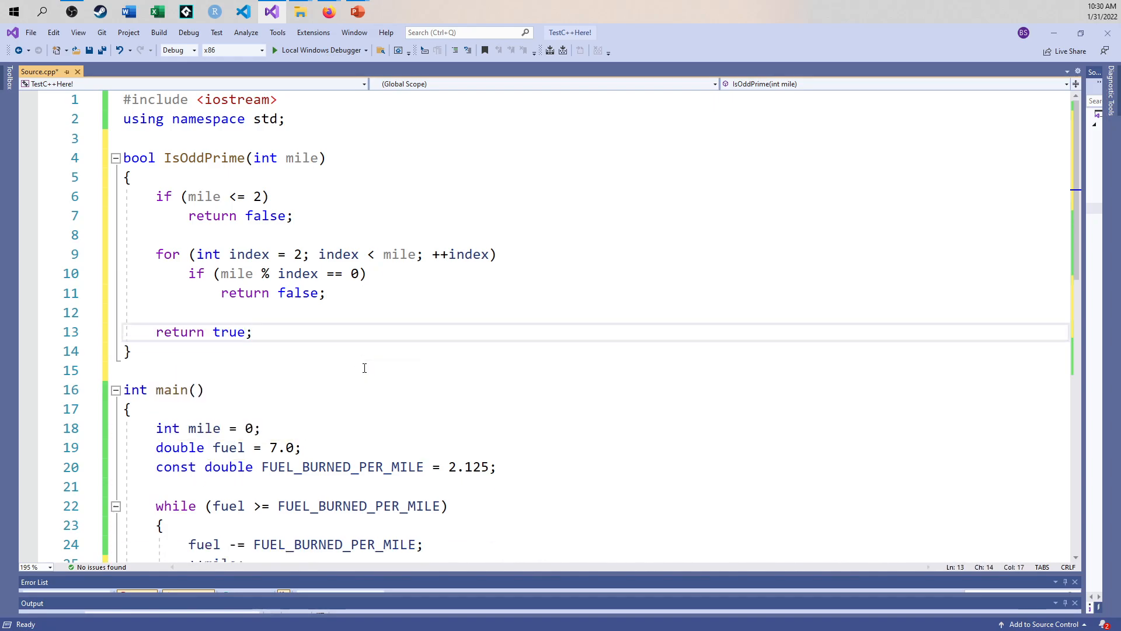
pyautogui.moveTo(348, 242)
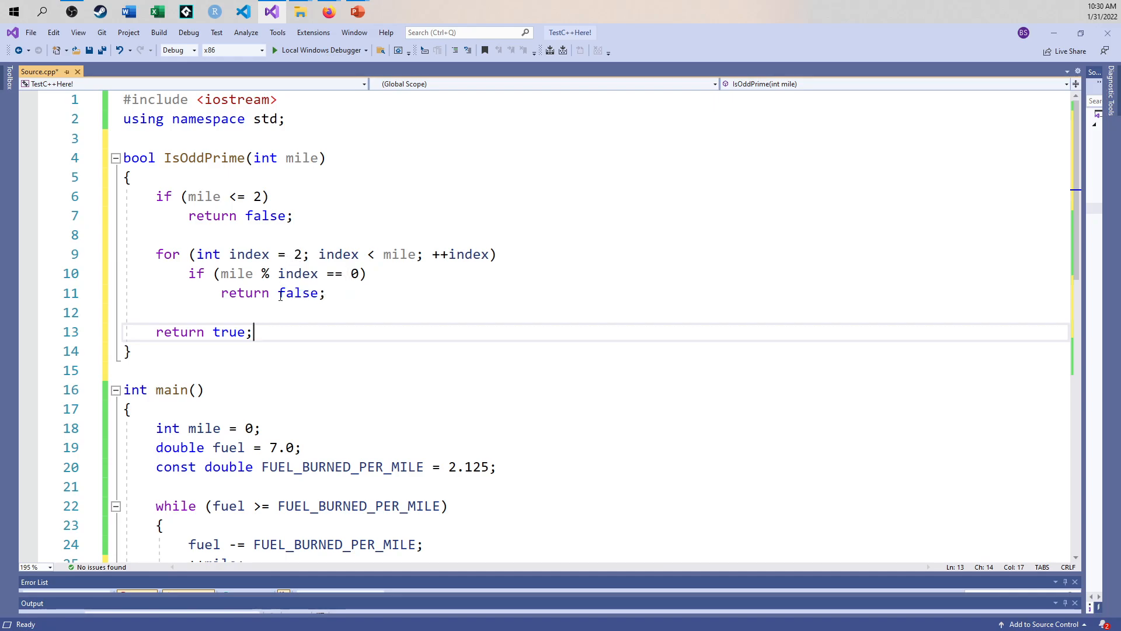
pyautogui.moveTo(378, 282)
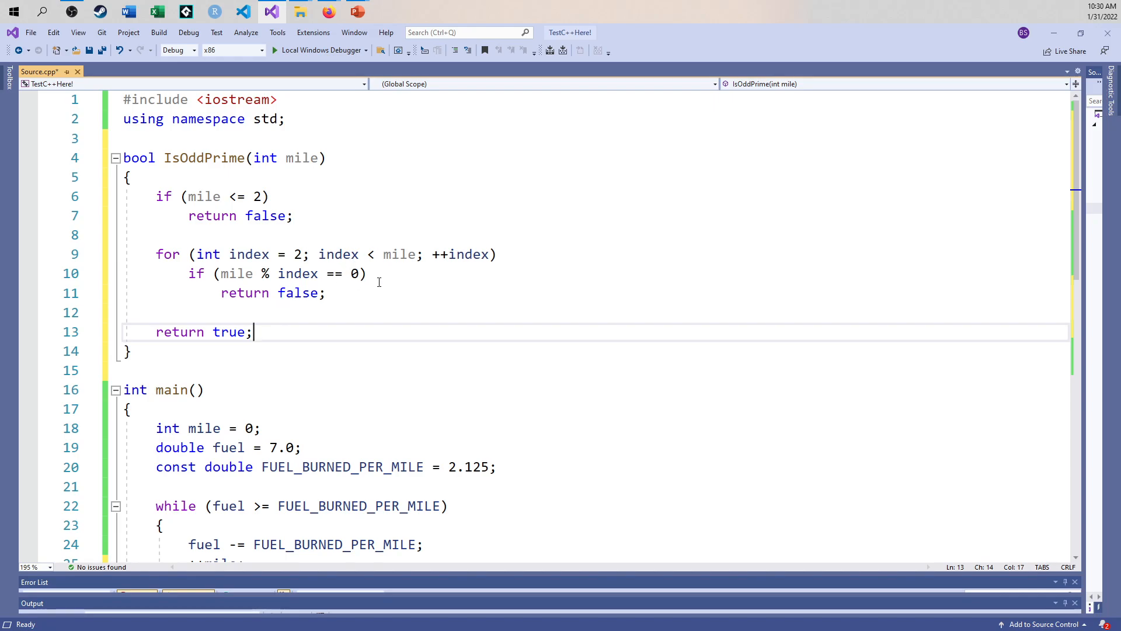
pyautogui.moveTo(377, 293)
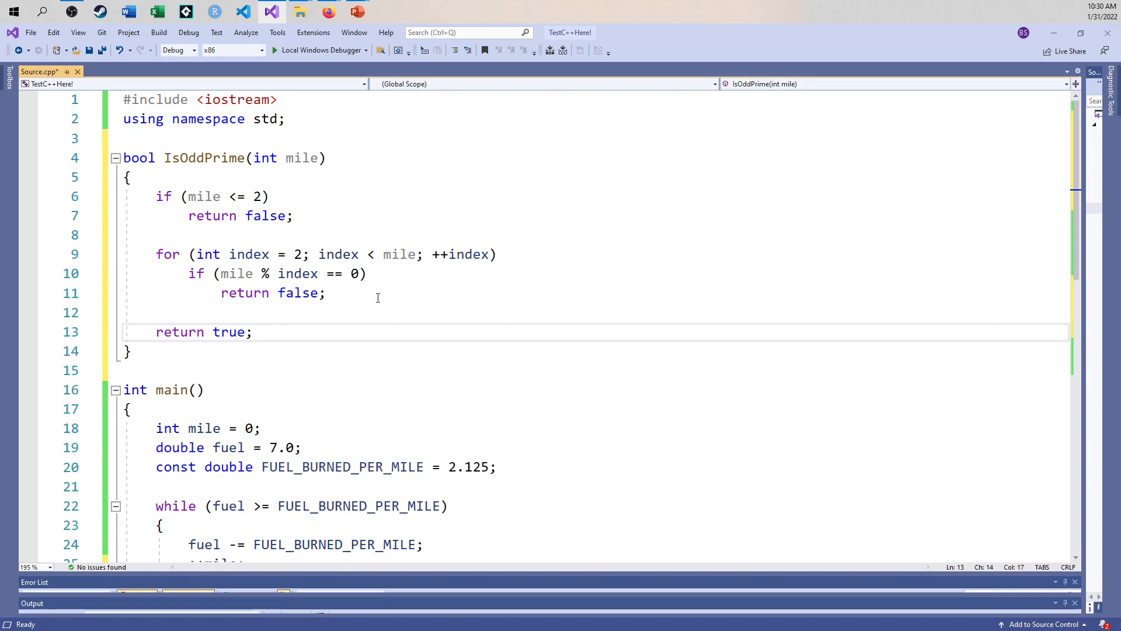
pyautogui.moveTo(259, 274)
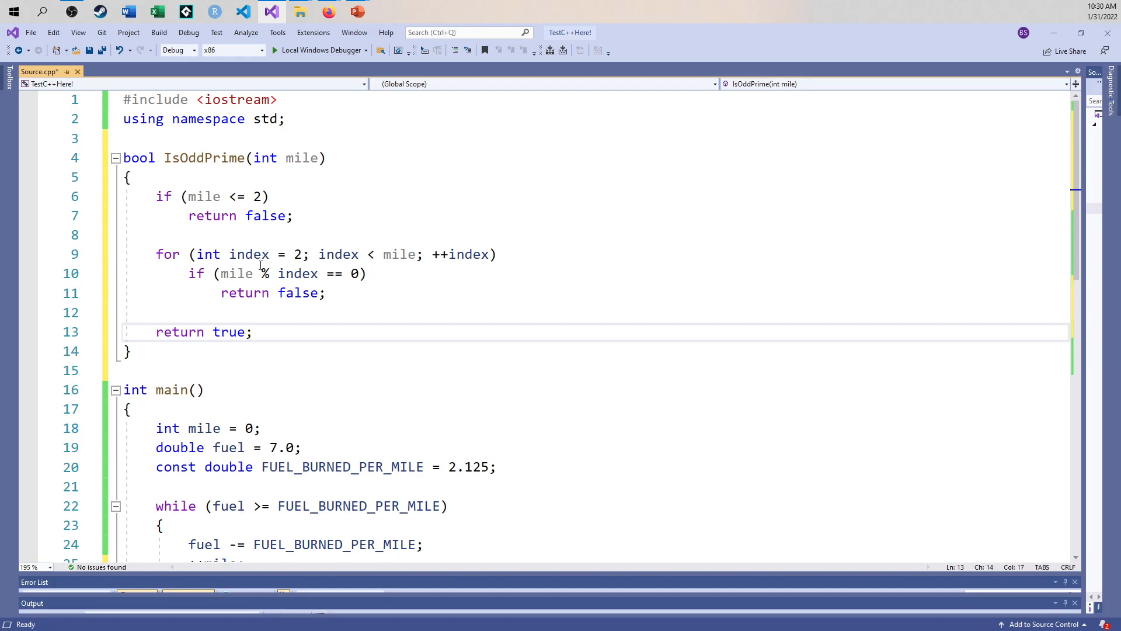
pyautogui.moveTo(398, 253)
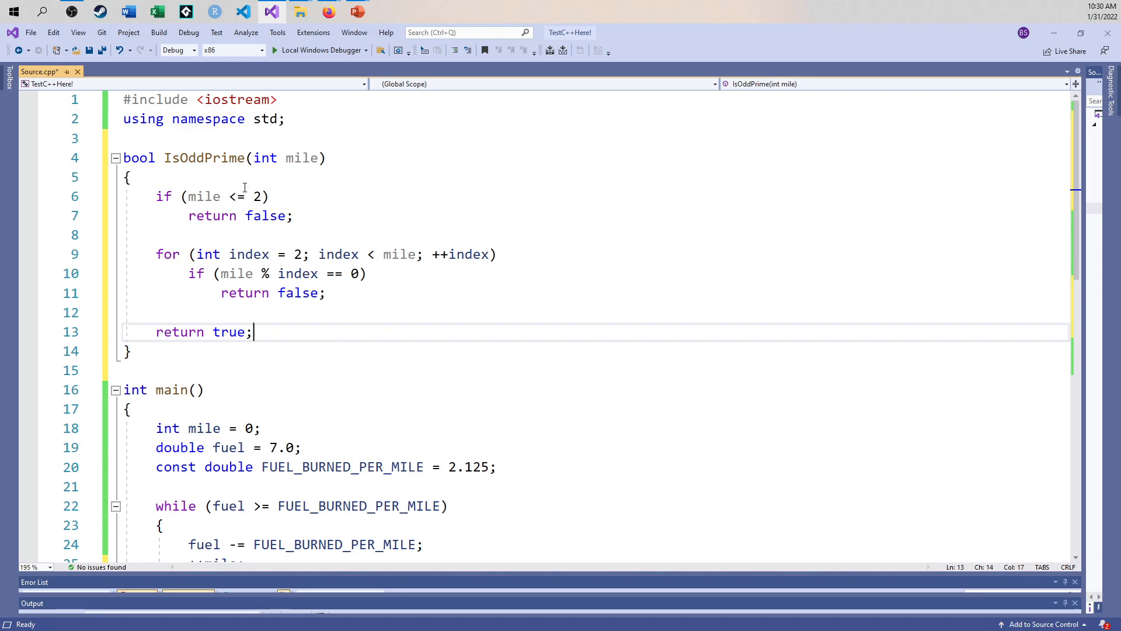
pyautogui.moveTo(340, 282)
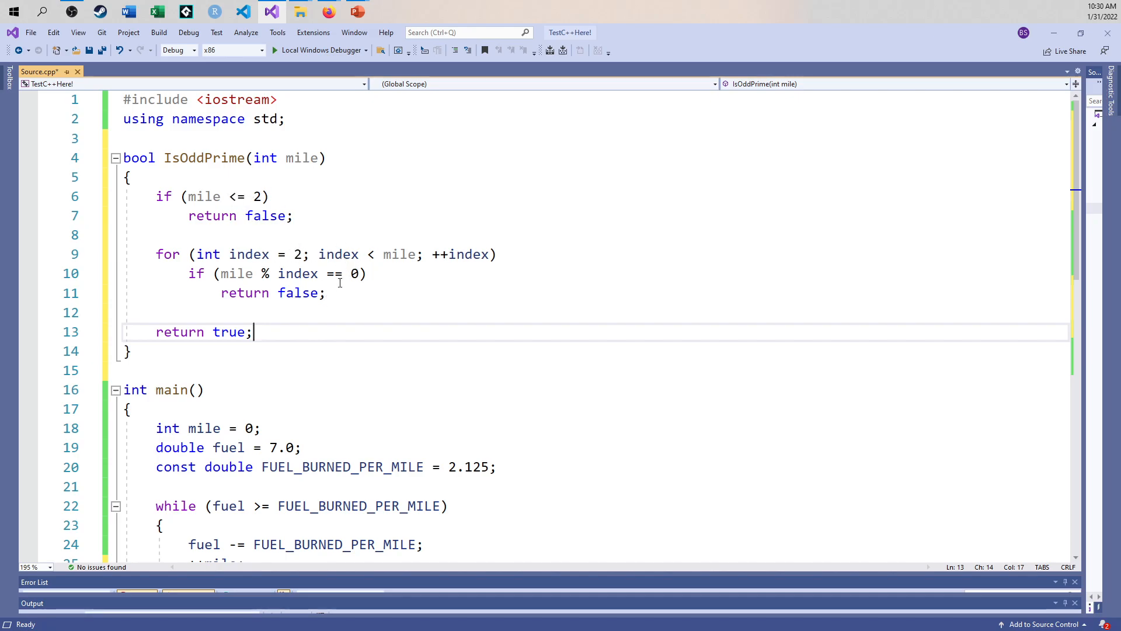
pyautogui.moveTo(651, 376)
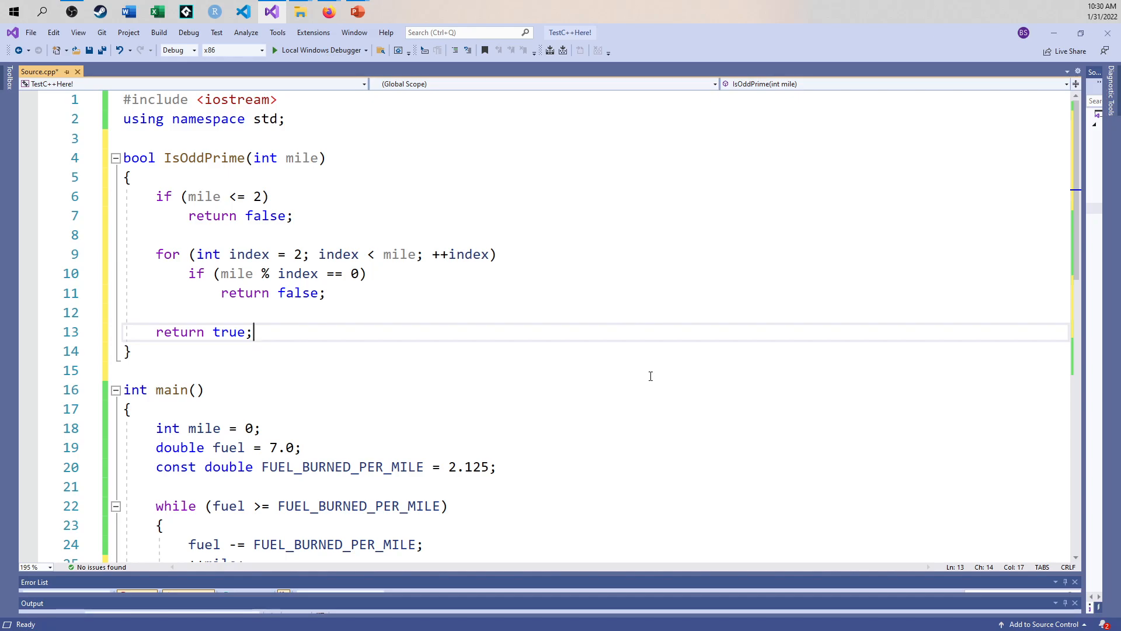
pyautogui.moveTo(294, 272)
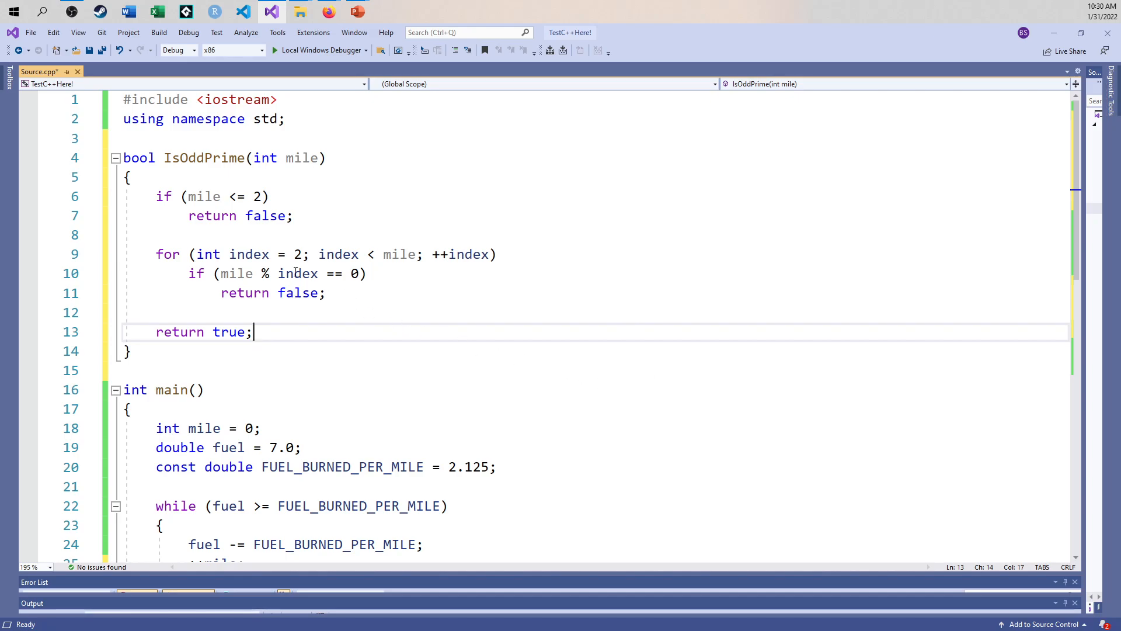
pyautogui.click(387, 350)
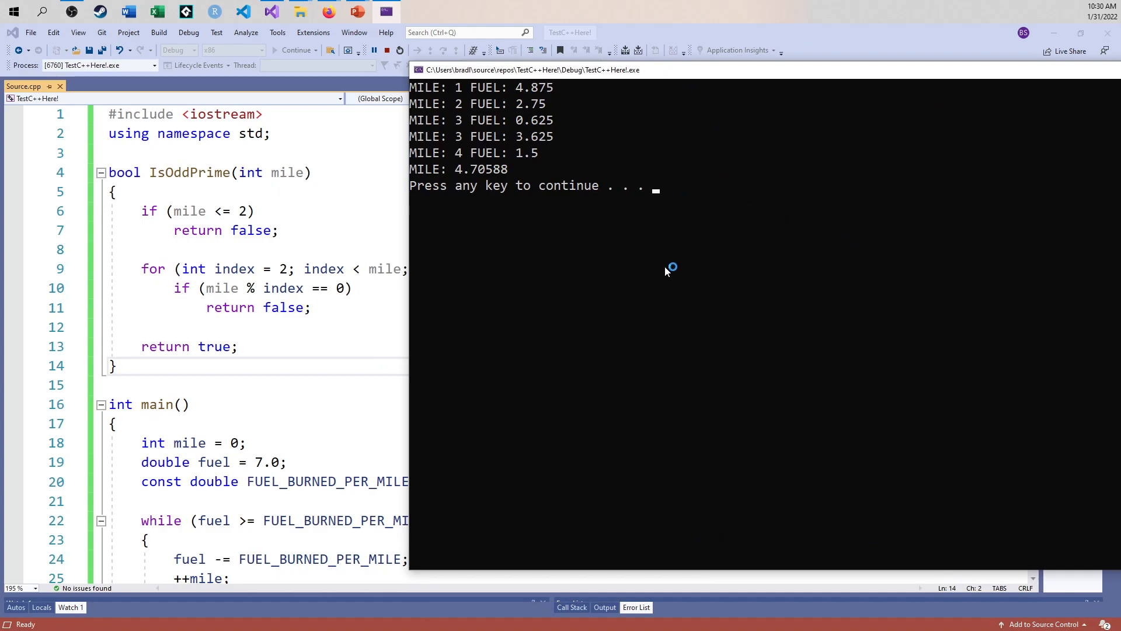
pyautogui.moveTo(435, 270)
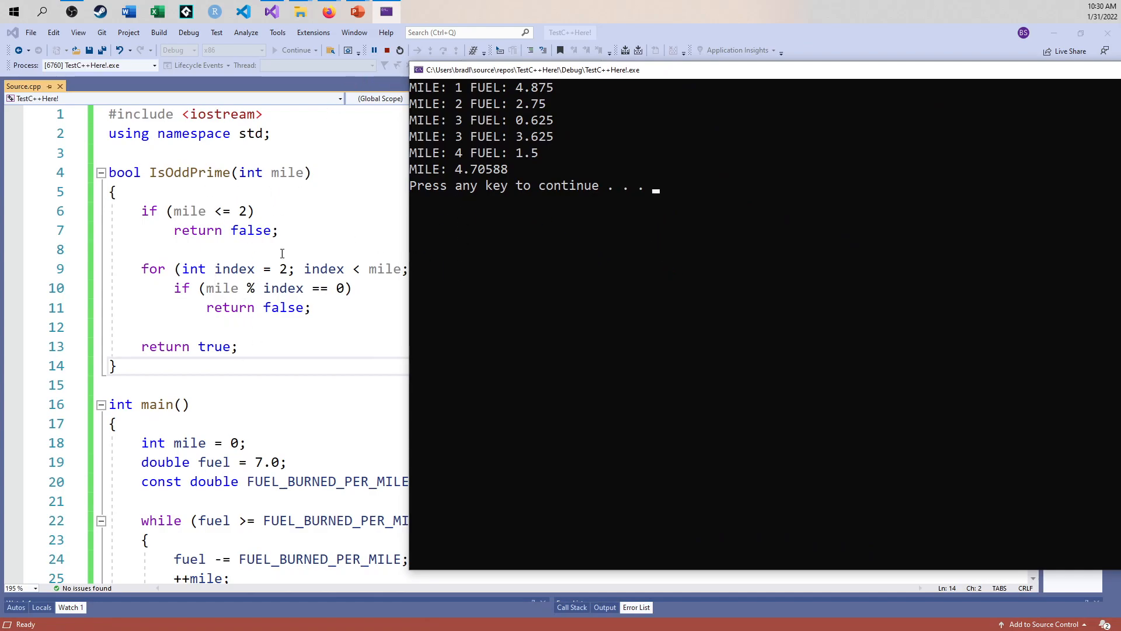
pyautogui.moveTo(522, 163)
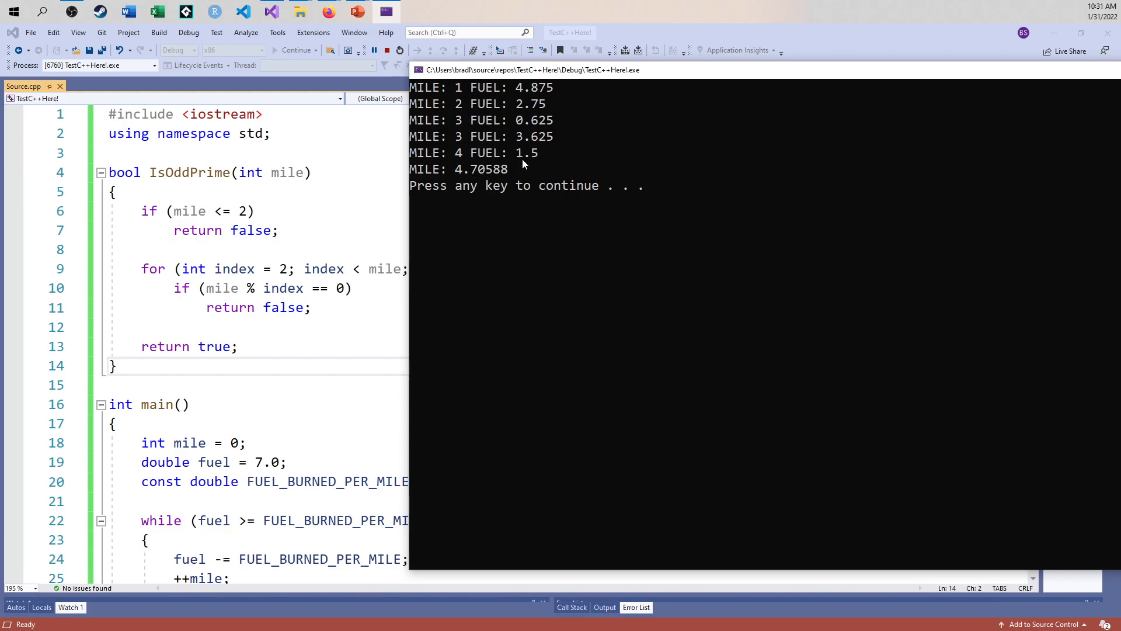
pyautogui.moveTo(565, 202)
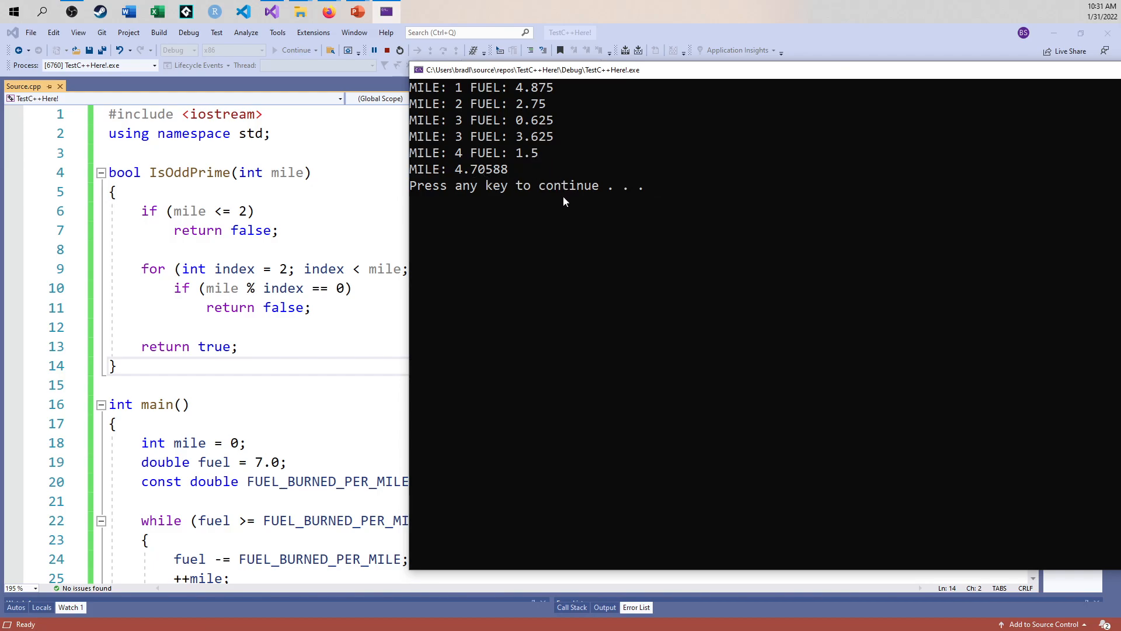
pyautogui.moveTo(759, 313)
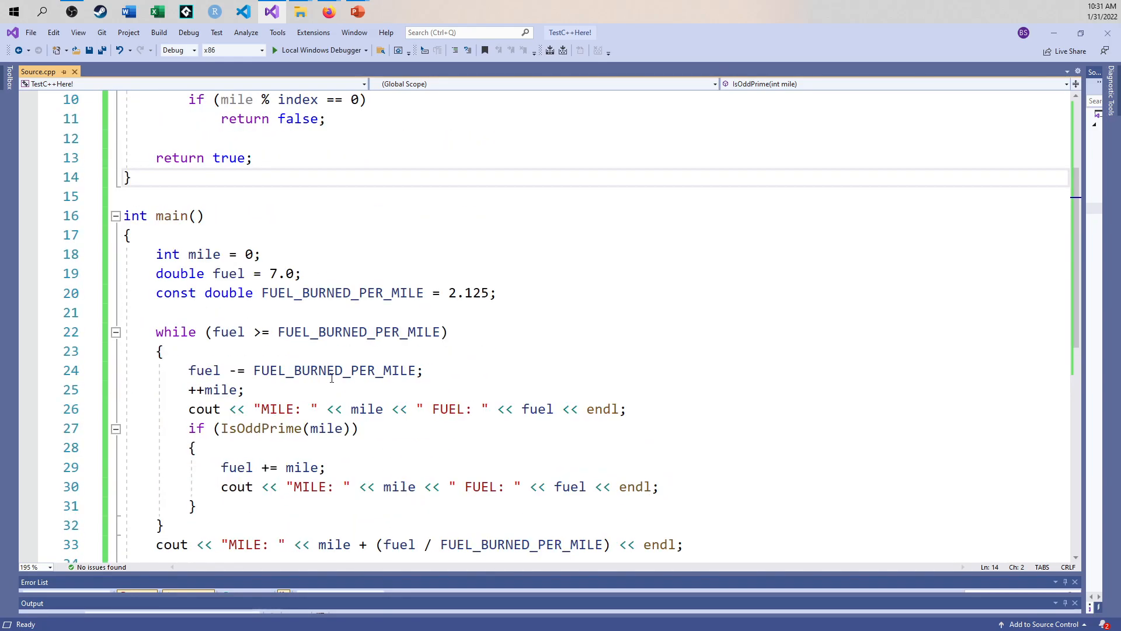
# - Change the starting fuel literal in main from 7.0 to 8.375 through trial digits
pyautogui.write('8')
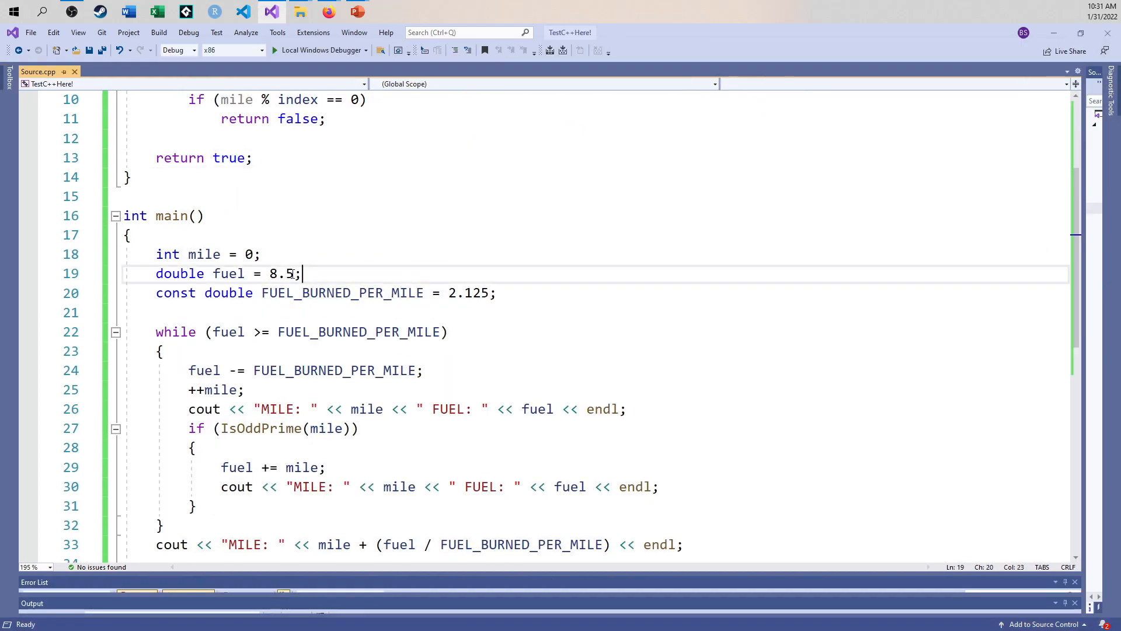
pyautogui.write('3')
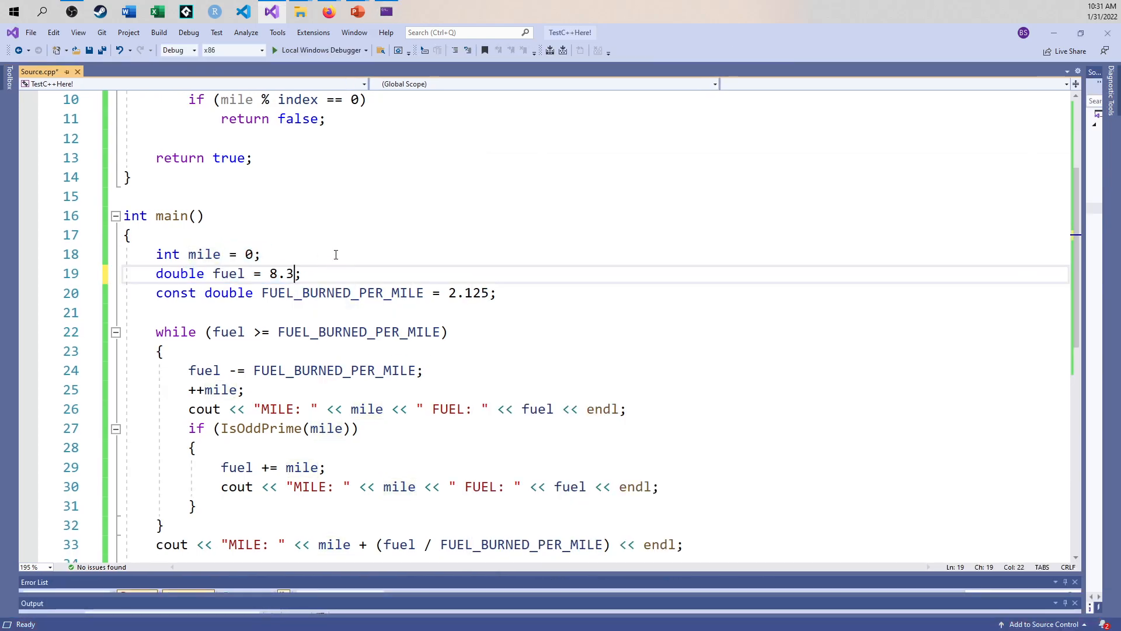
pyautogui.write('4')
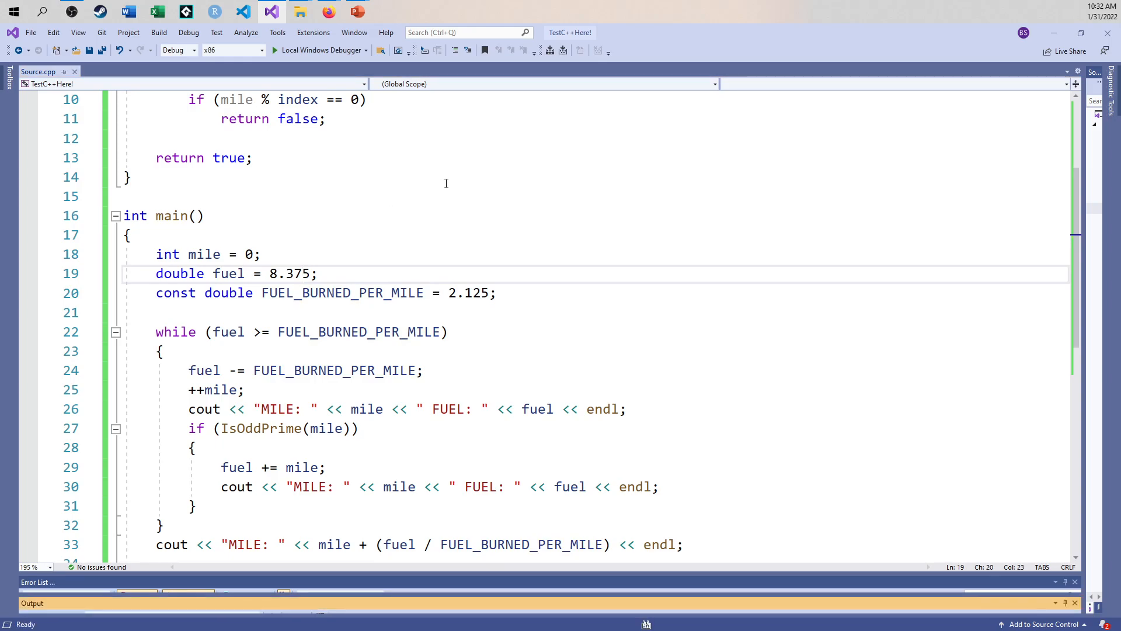
# - Refine the fuel literal to 8.3749999, testing intermediate values with a run
pyautogui.click(318, 50)
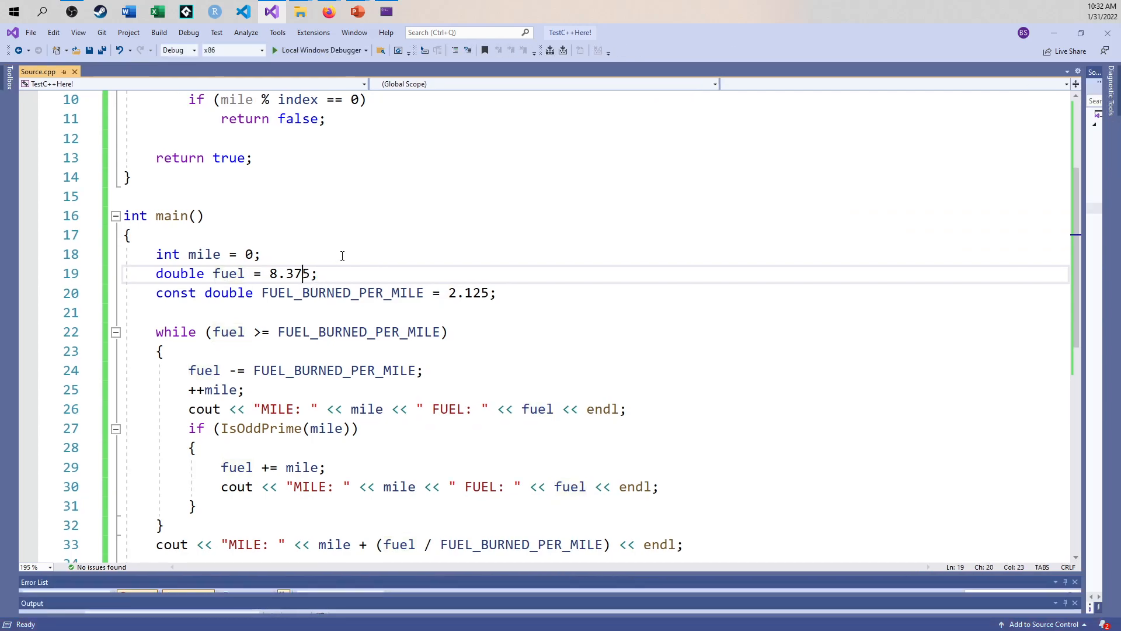
pyautogui.write('999')
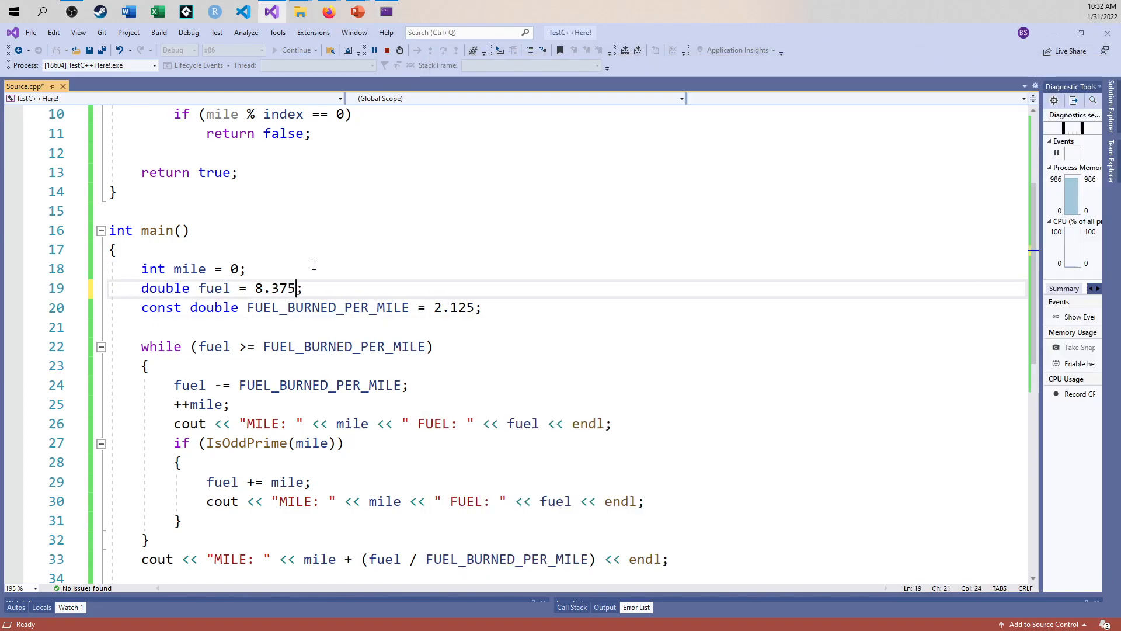
pyautogui.moveTo(345, 300)
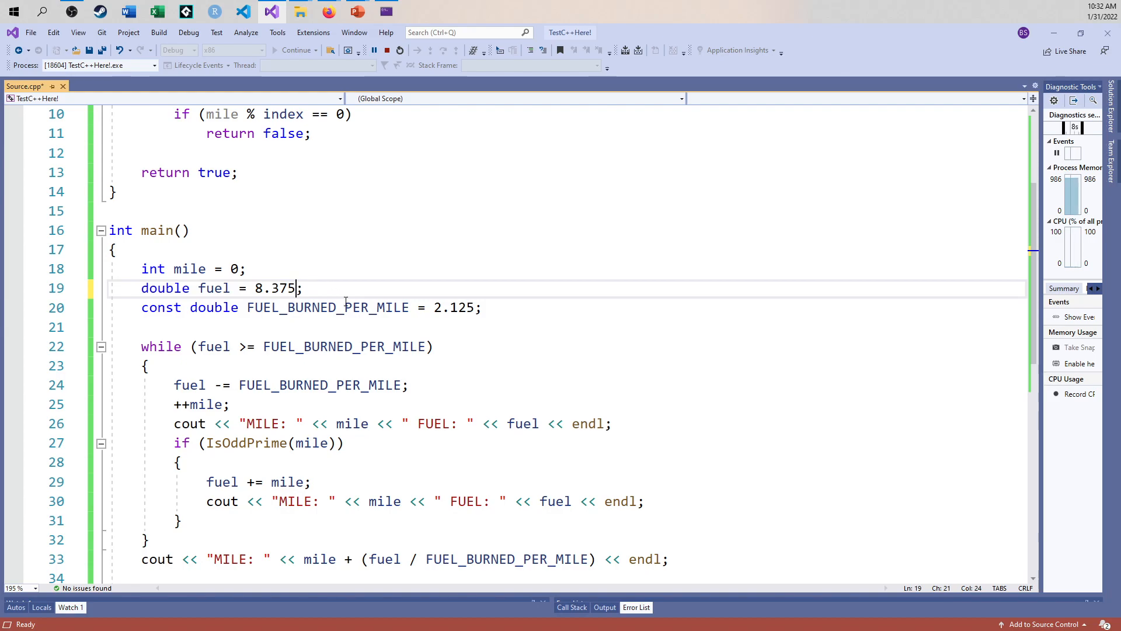
pyautogui.moveTo(342, 294)
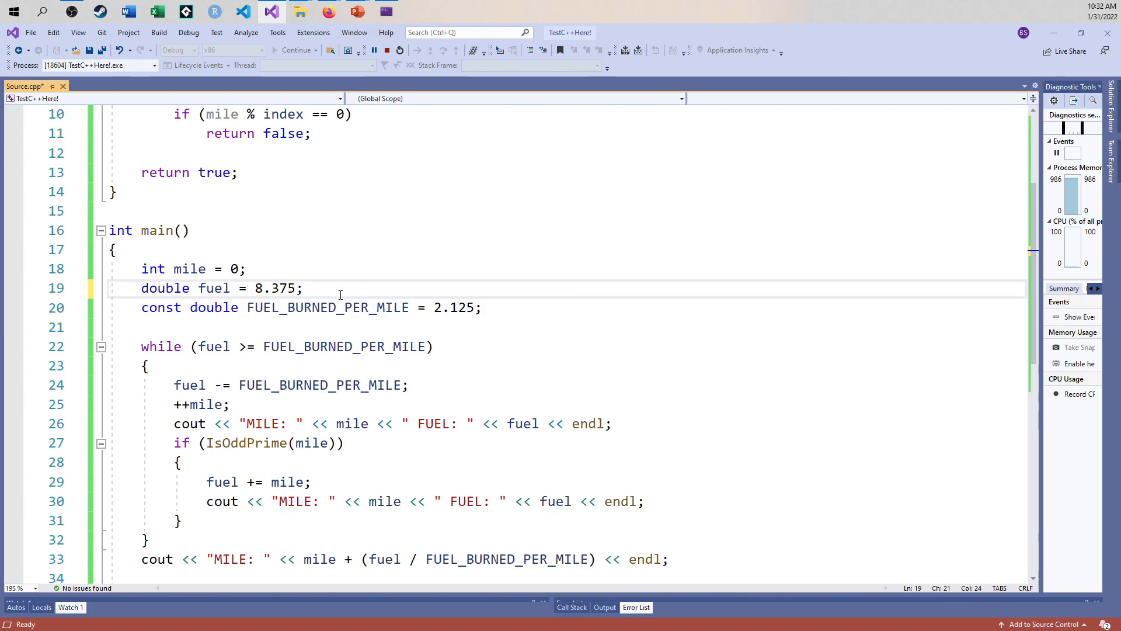
pyautogui.moveTo(332, 307)
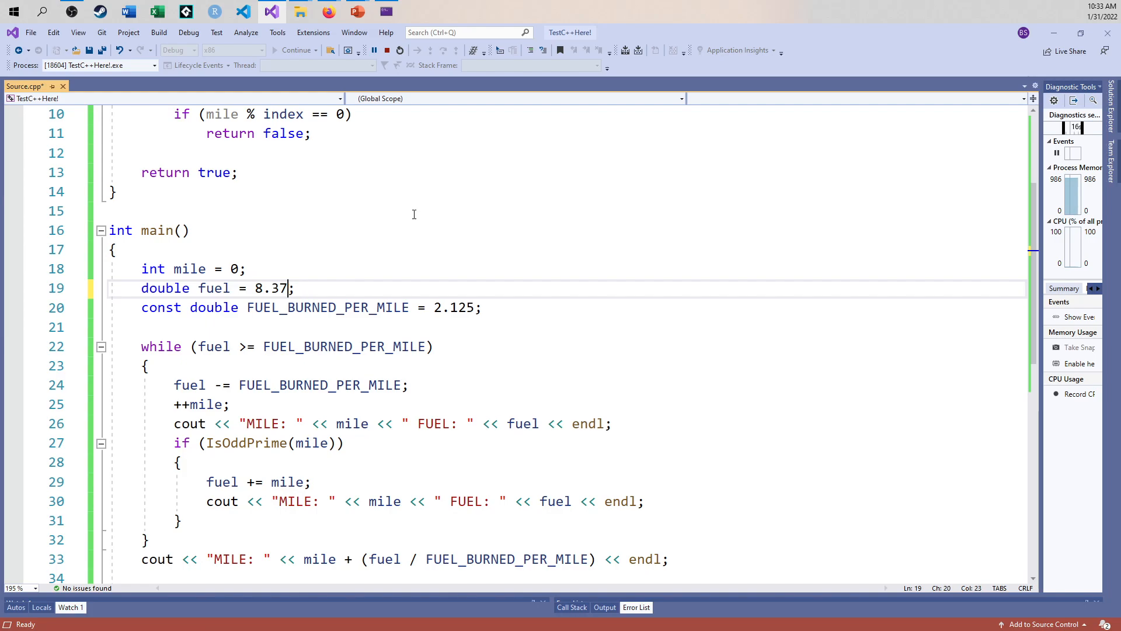
pyautogui.write('49999')
pyautogui.write('#inc')
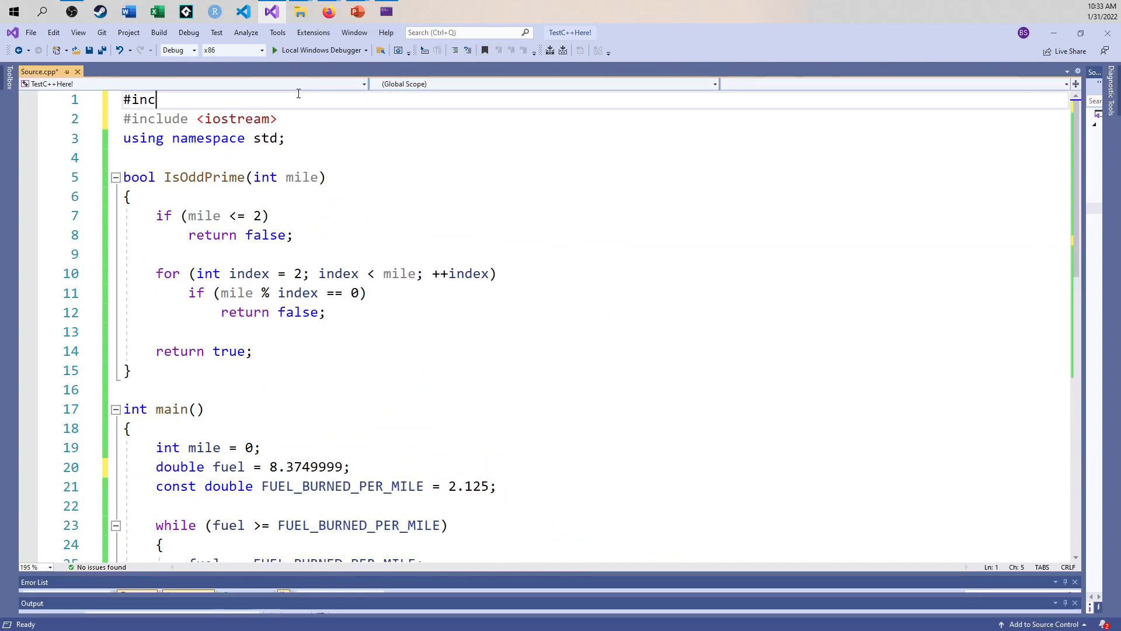
# - Add #include <iomanip> and a first setprecision(7) on the final MILE output
pyautogui.write('lude <iomanip>')
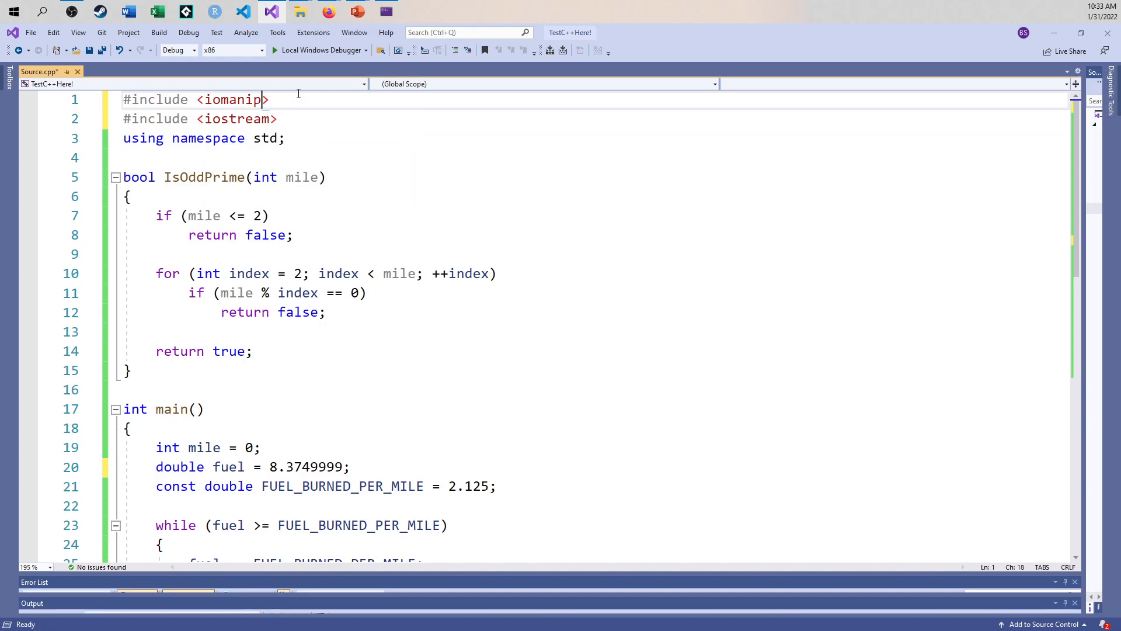
pyautogui.scroll(-3)
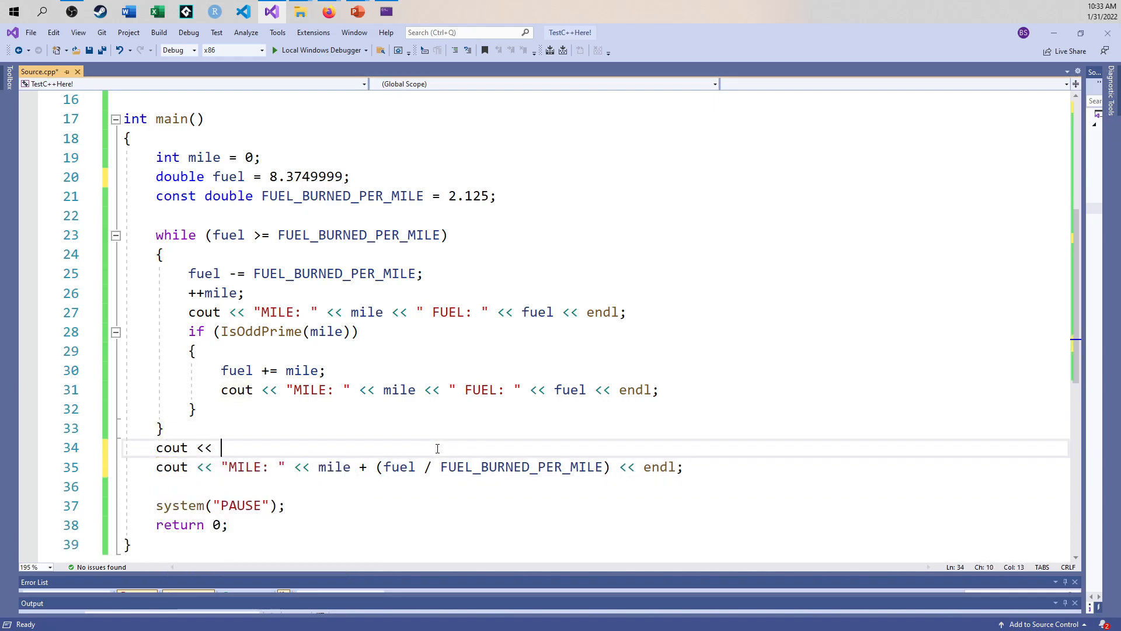
pyautogui.write('setprecision(')
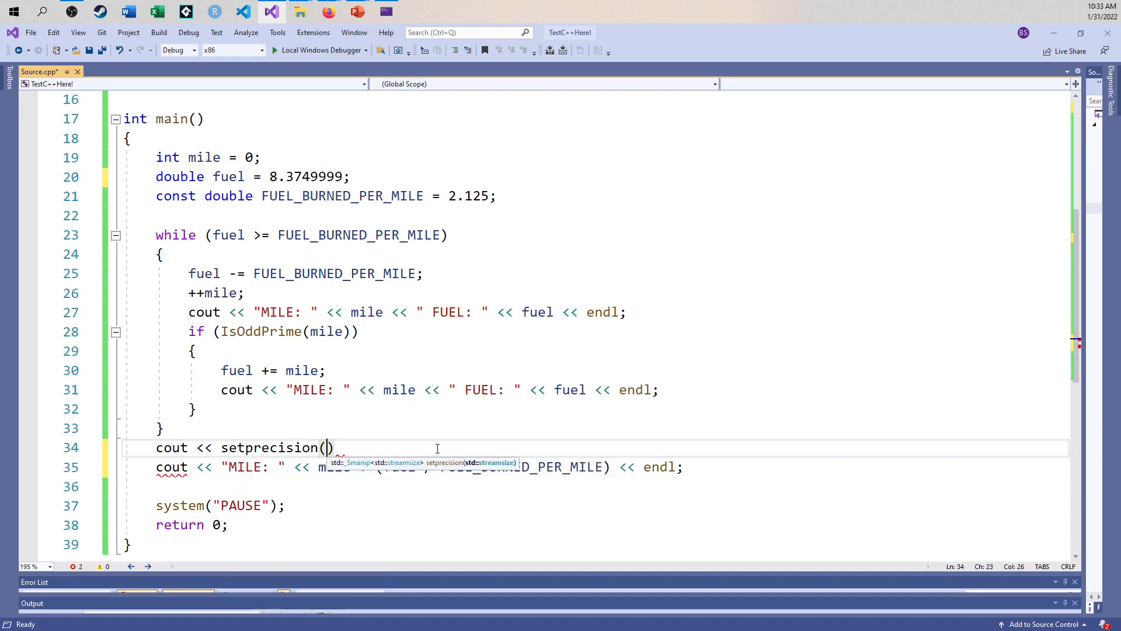
pyautogui.write('7);')
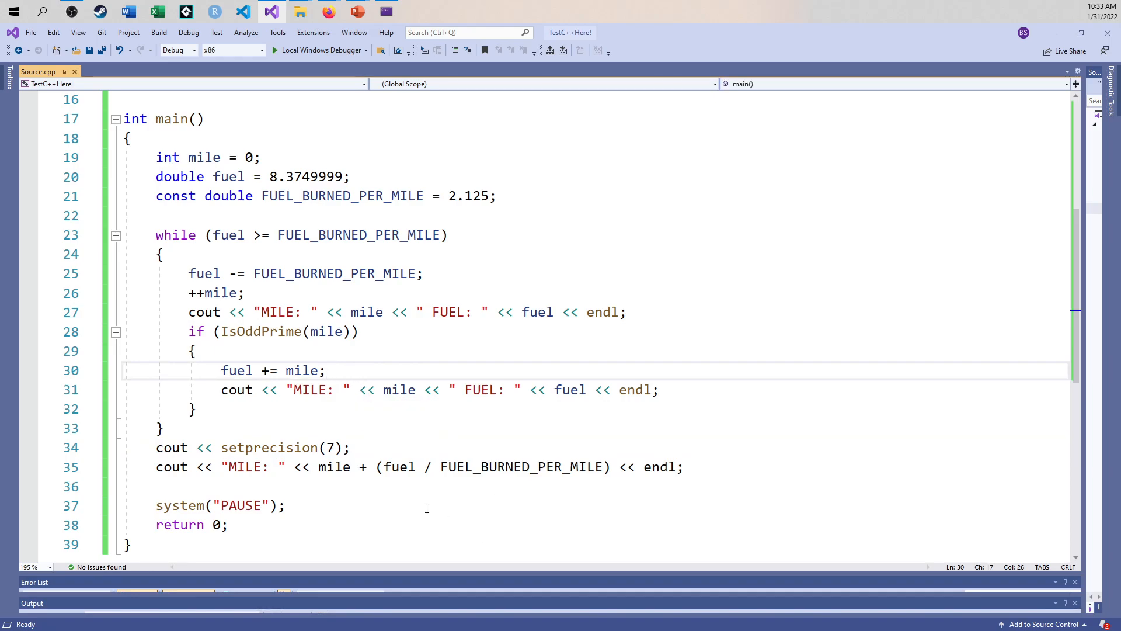
# - Rewrite the output prefix as cout << fixed << setprecision(7);
pyautogui.click(327, 447)
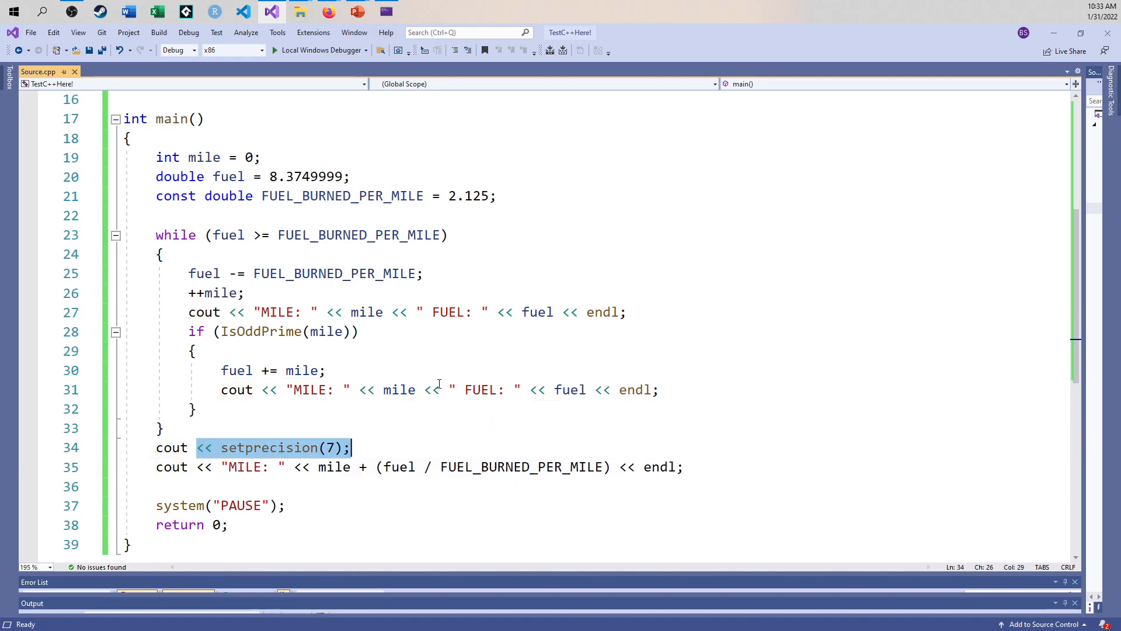
pyautogui.press('Delete')
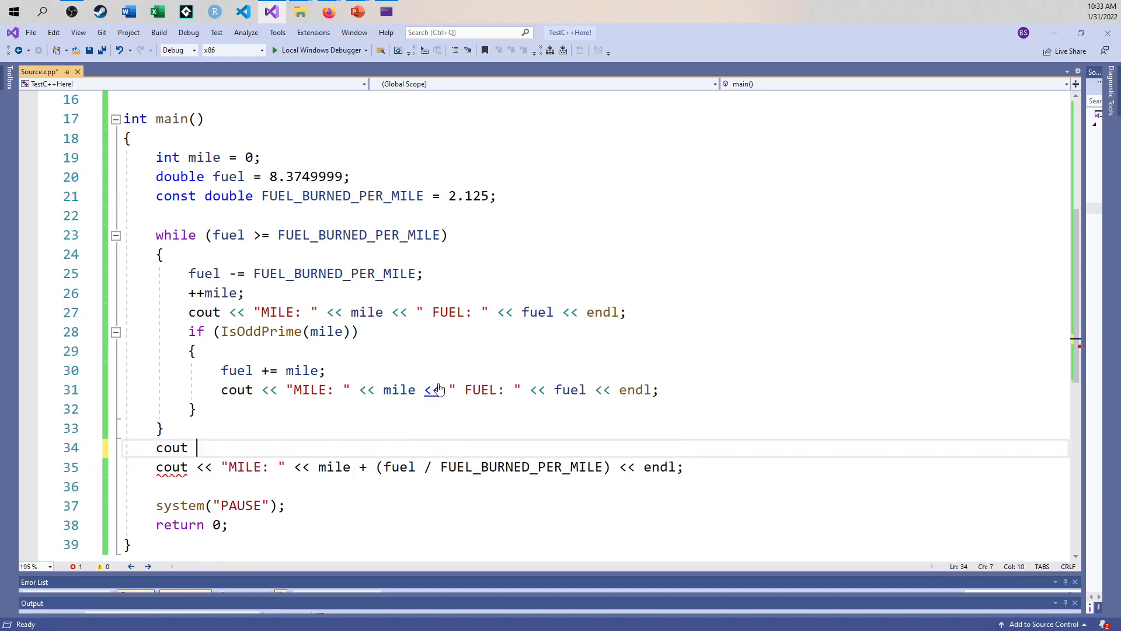
pyautogui.write('<< setprecision(7);')
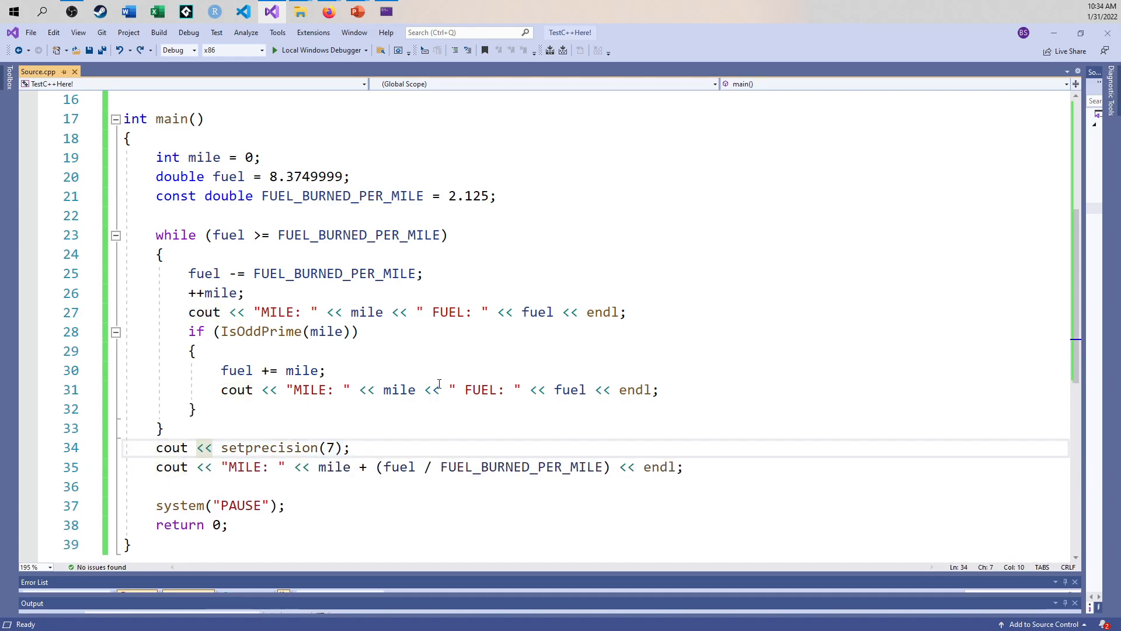
pyautogui.write('fixed <<')
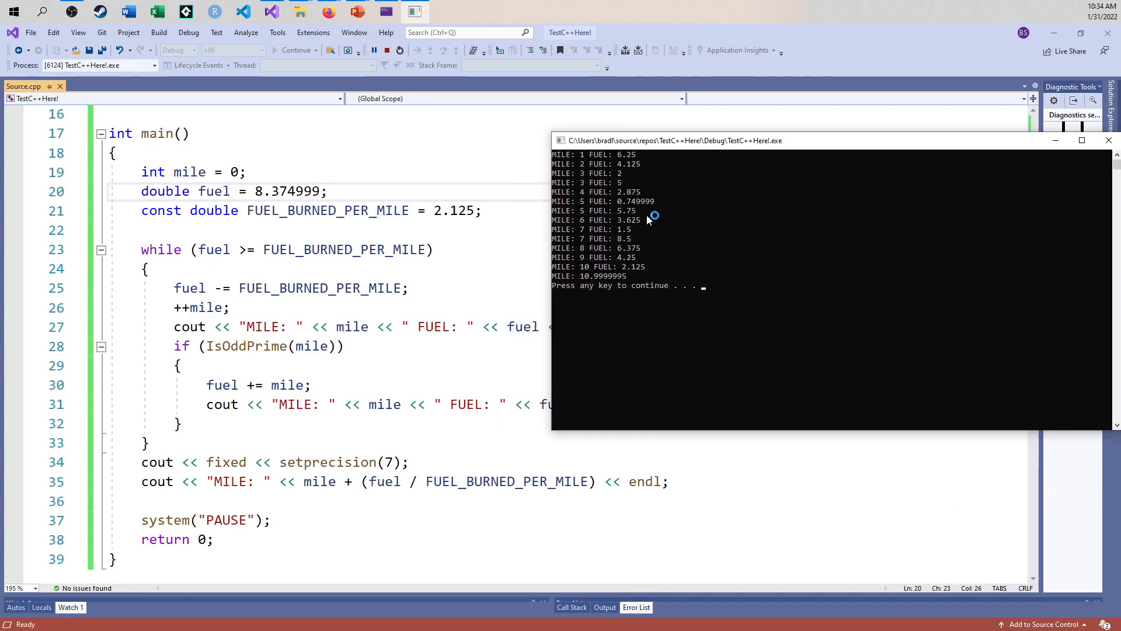
pyautogui.moveTo(628, 278)
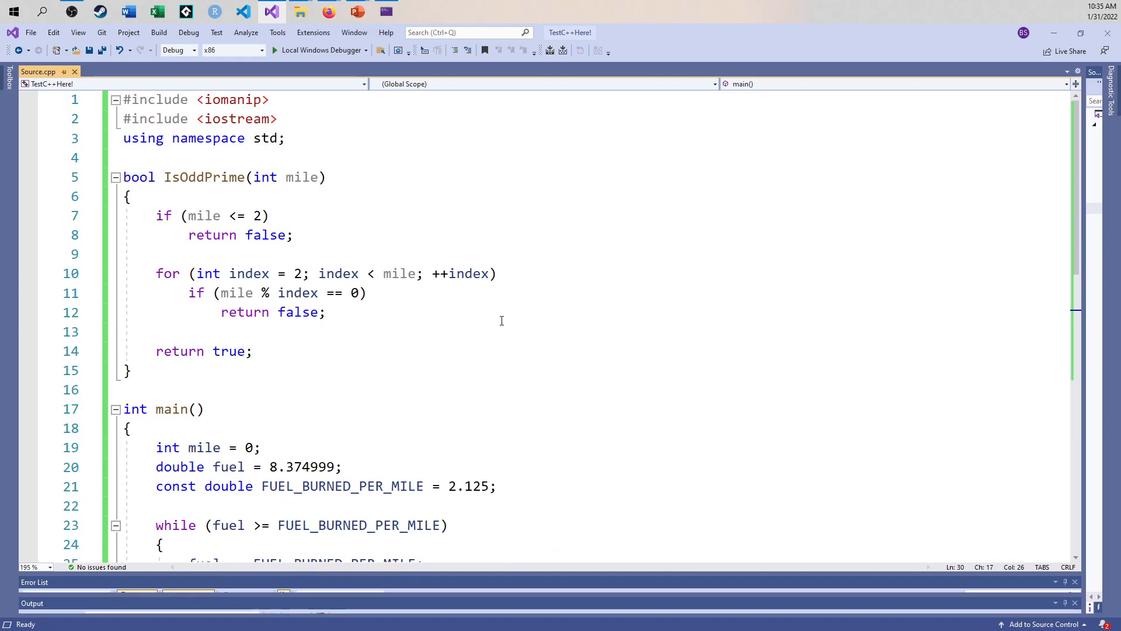
pyautogui.moveTo(296, 285)
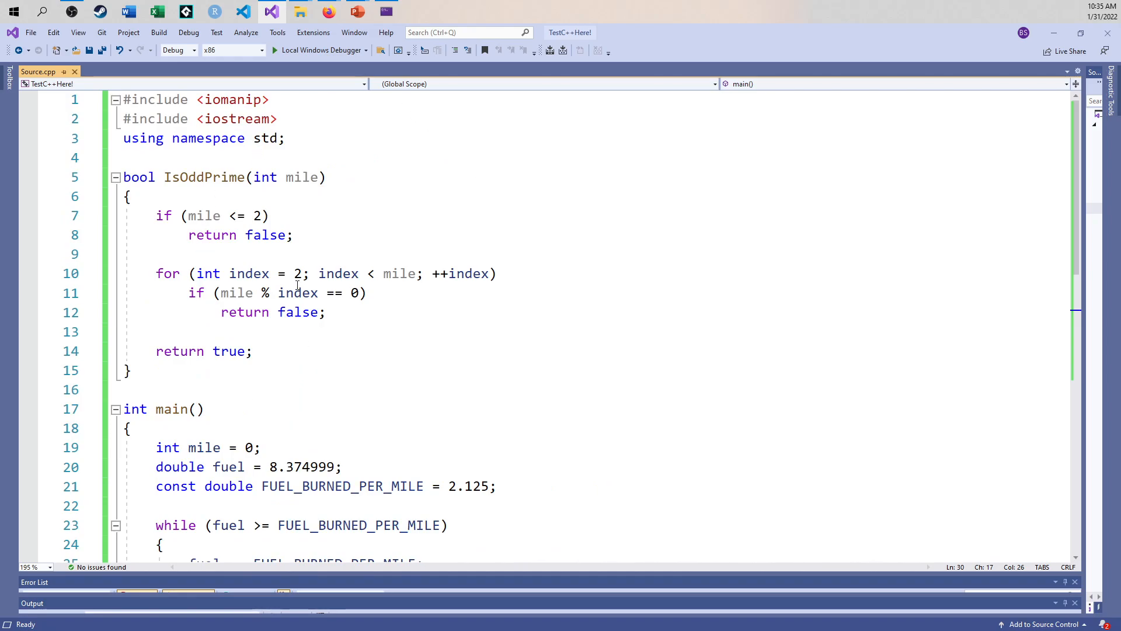
pyautogui.moveTo(222, 176)
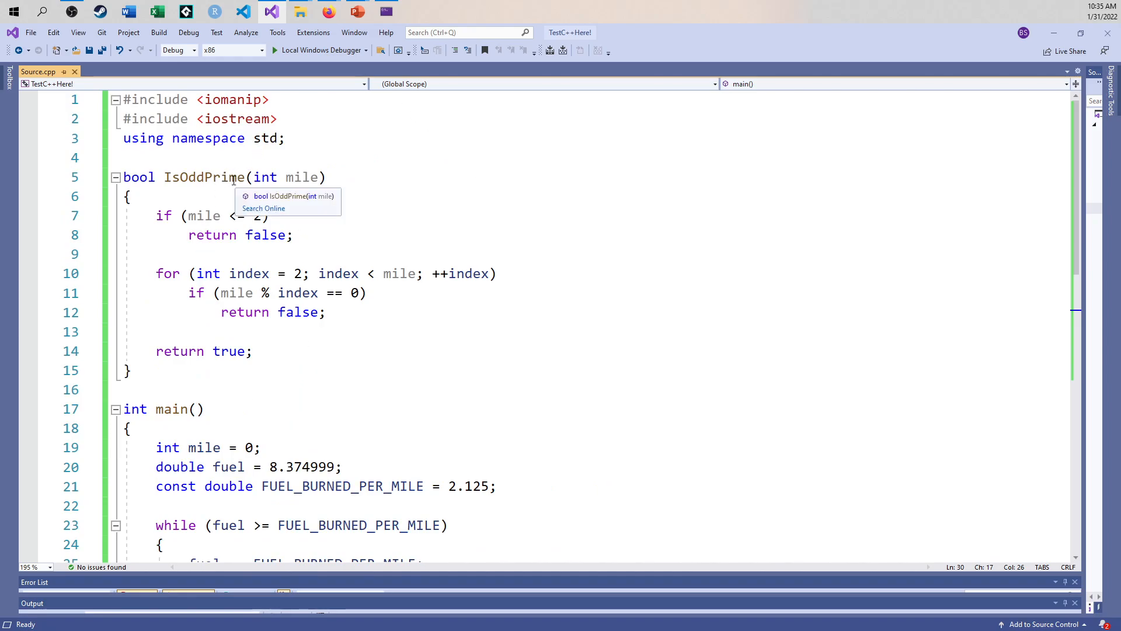
pyautogui.click(158, 254)
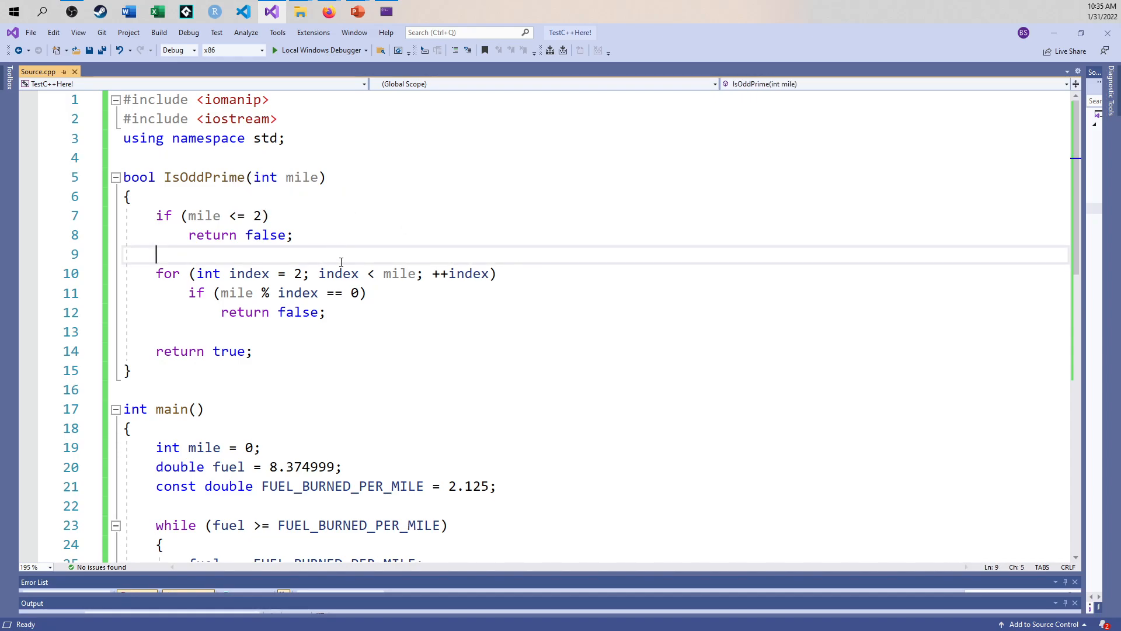